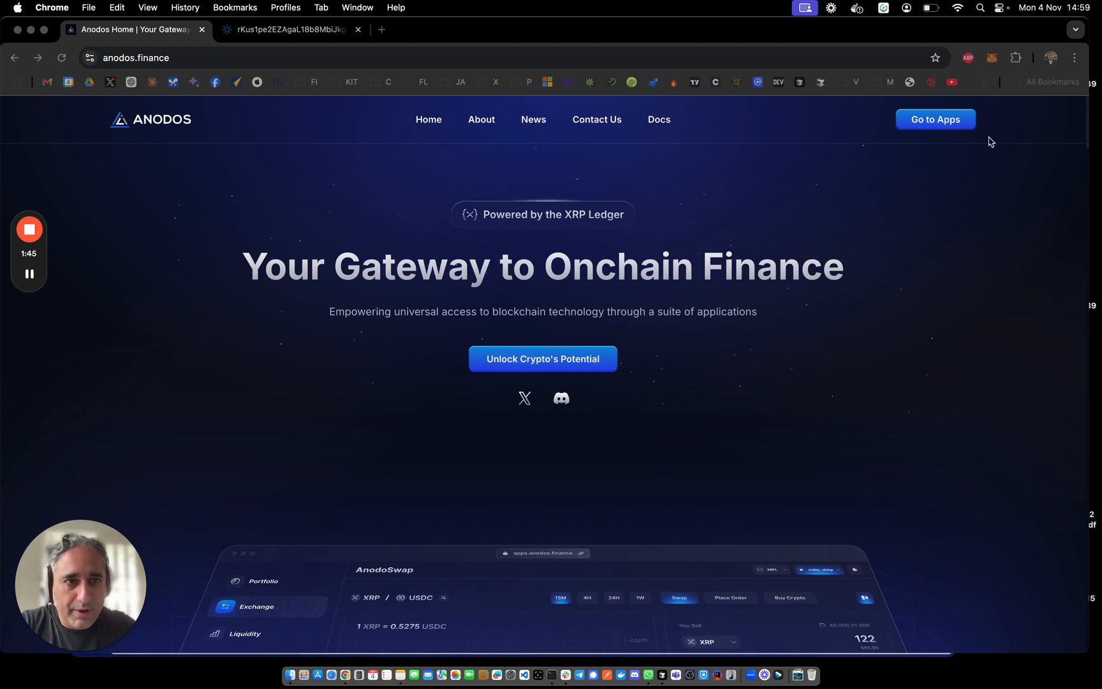
- Launch AnodoSwap from the Anodos Application Library, reaching the XRP/USDC swap page
click(937, 120)
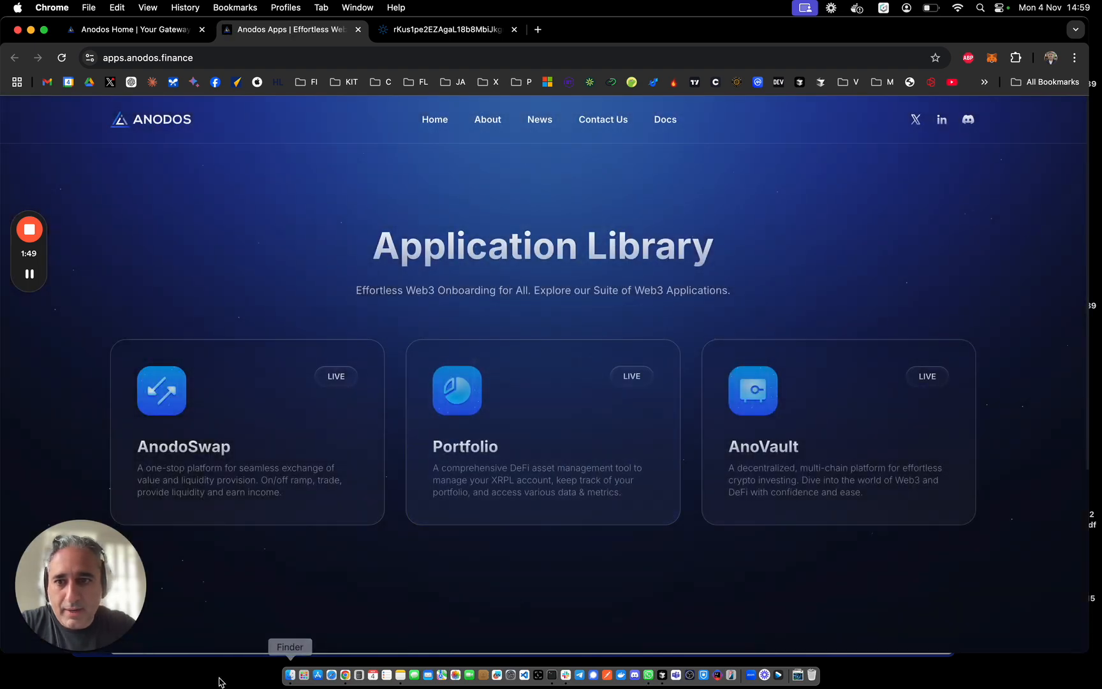
mouse_move(337, 266)
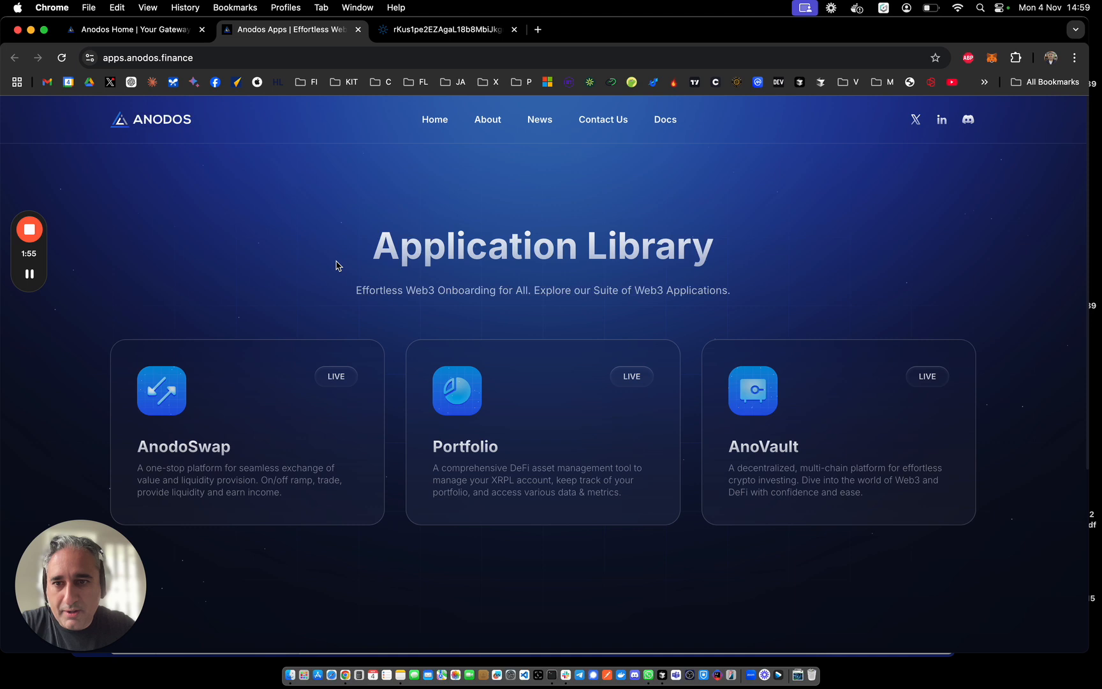
mouse_move(253, 439)
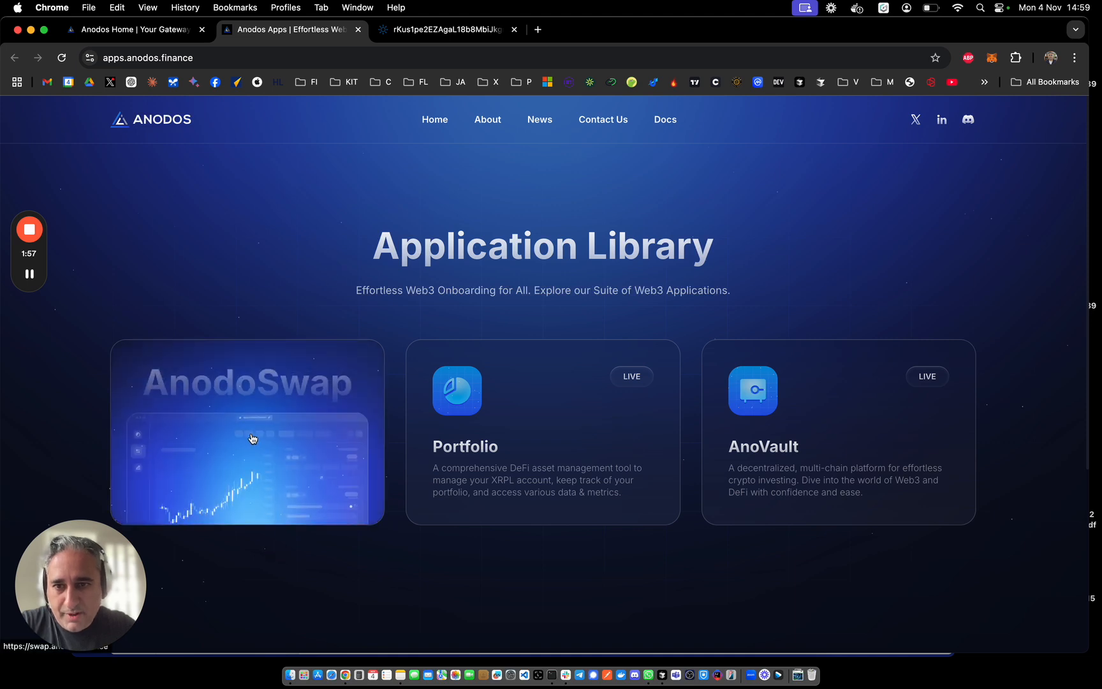
click(253, 439)
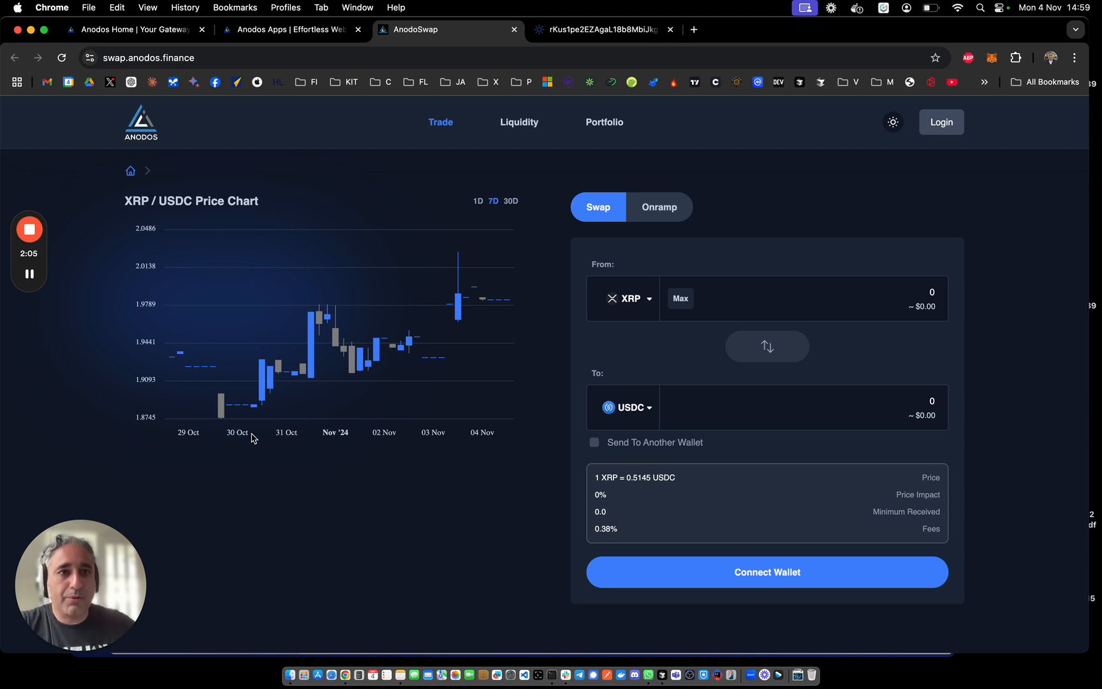
- Start connecting a wallet, bringing up the GEM, CROSSMARK and XAMAN sign-in choices
click(767, 573)
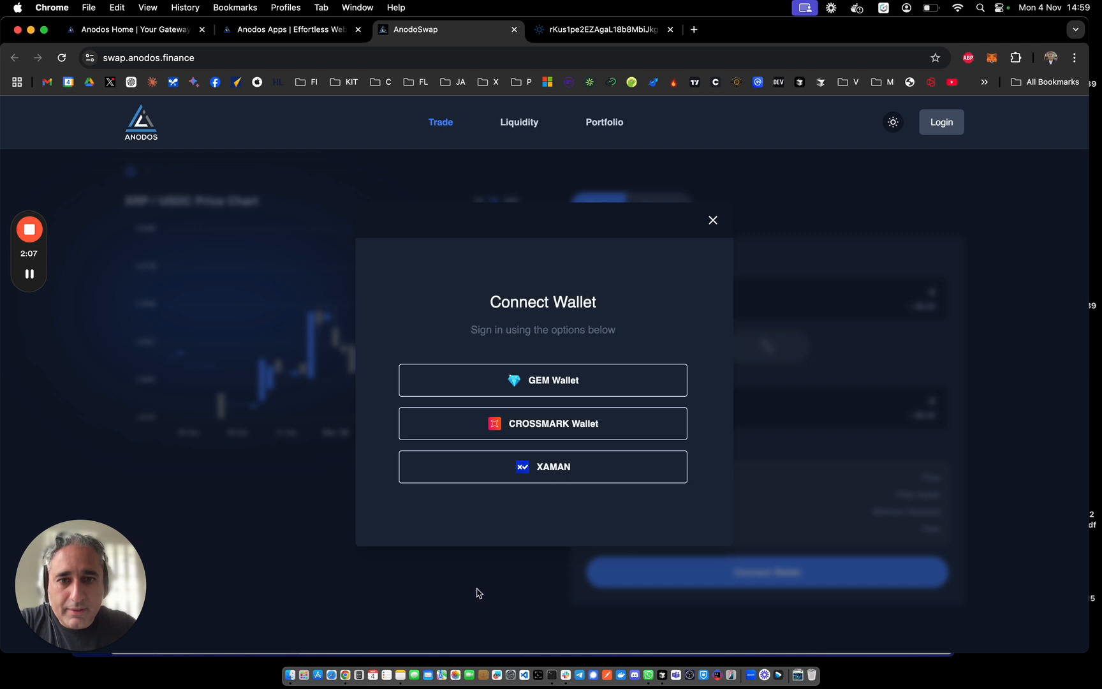
mouse_move(556, 376)
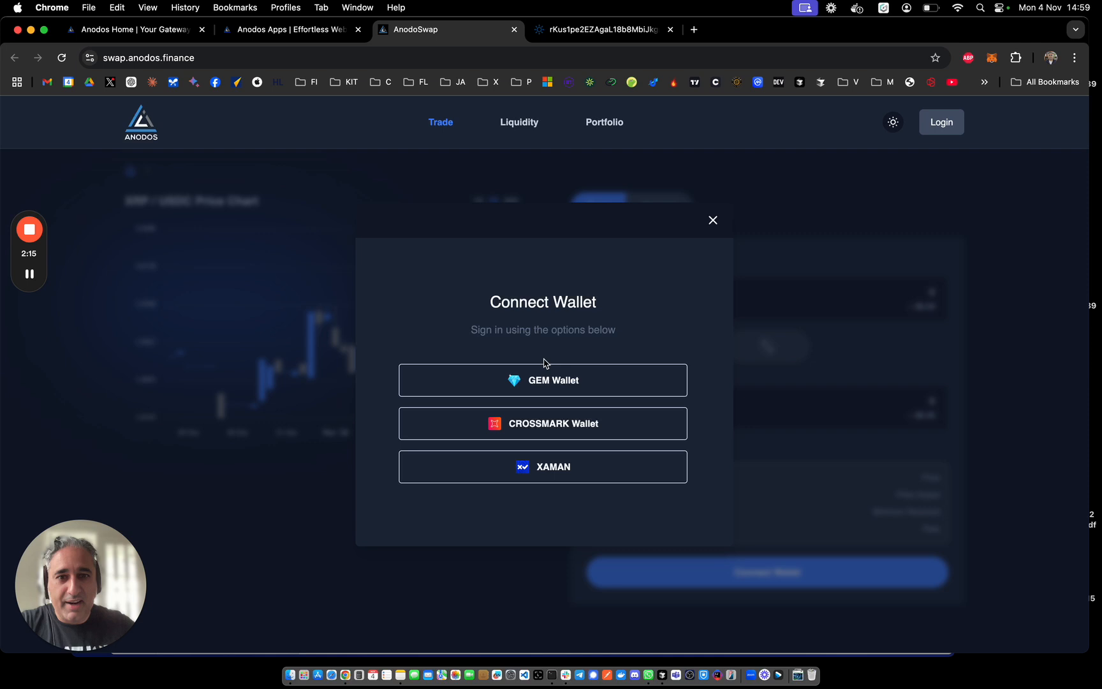
mouse_move(472, 358)
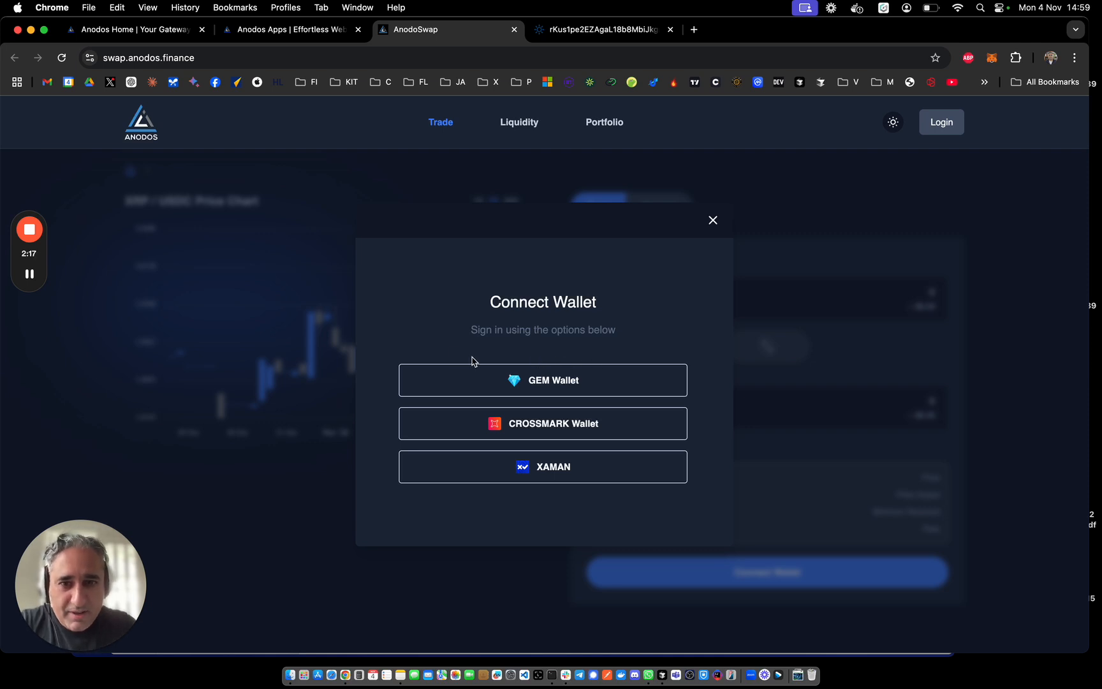
mouse_move(667, 326)
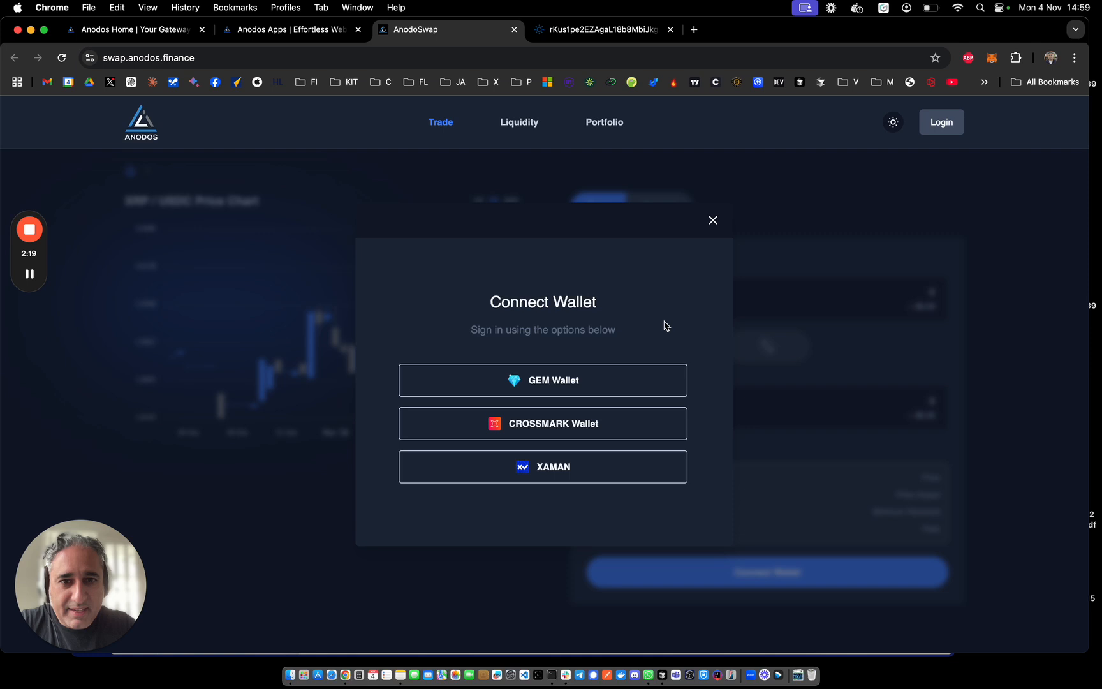
mouse_move(628, 338)
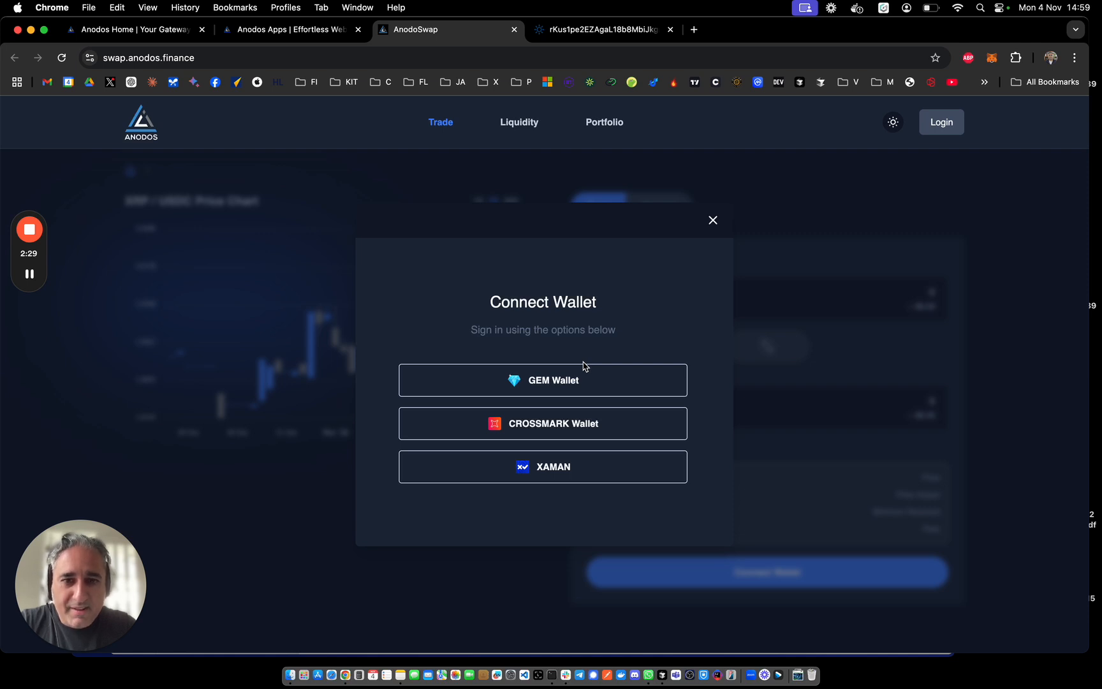
mouse_move(626, 343)
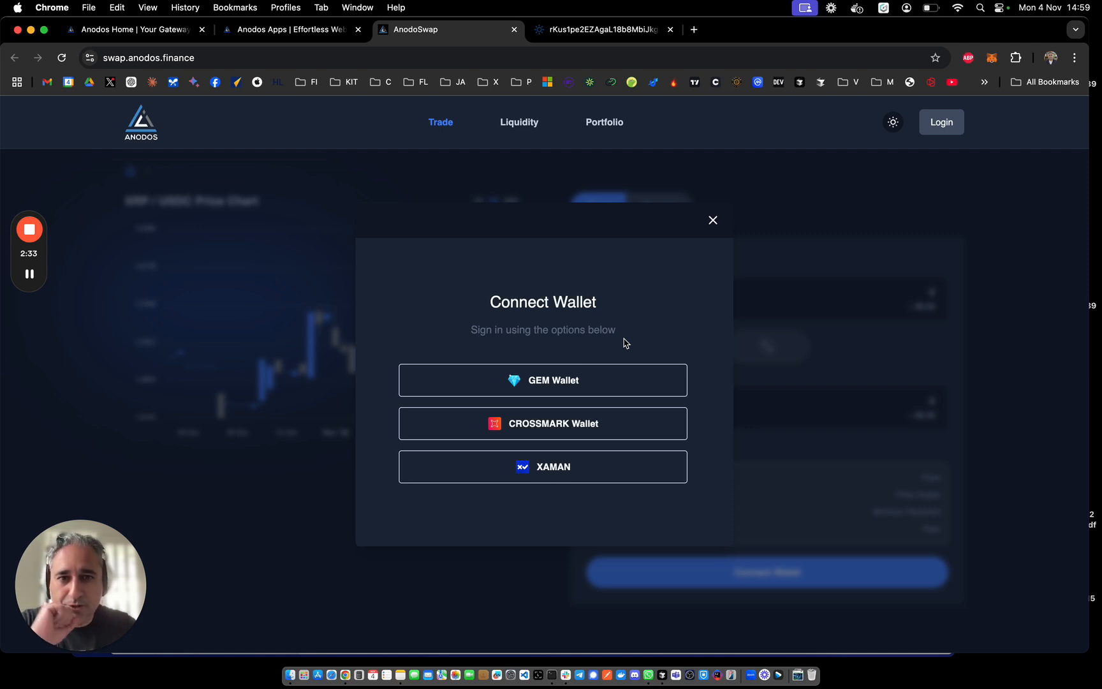
mouse_move(617, 343)
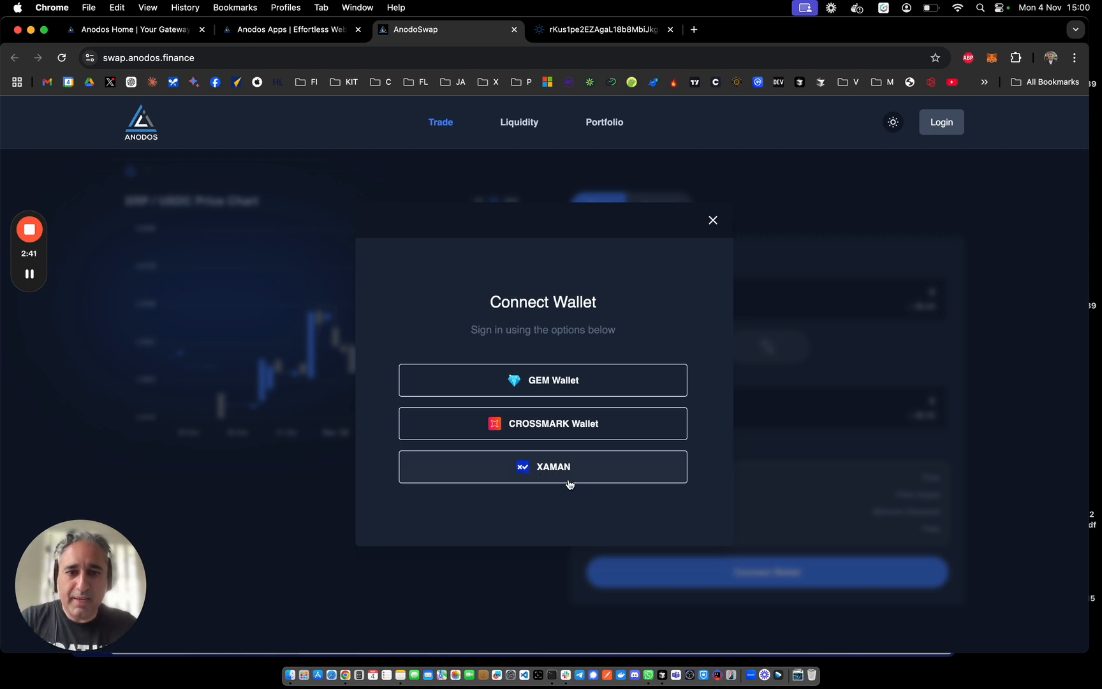
- Sign in with Xaman and send the sign-in request to the Xaman app
click(543, 467)
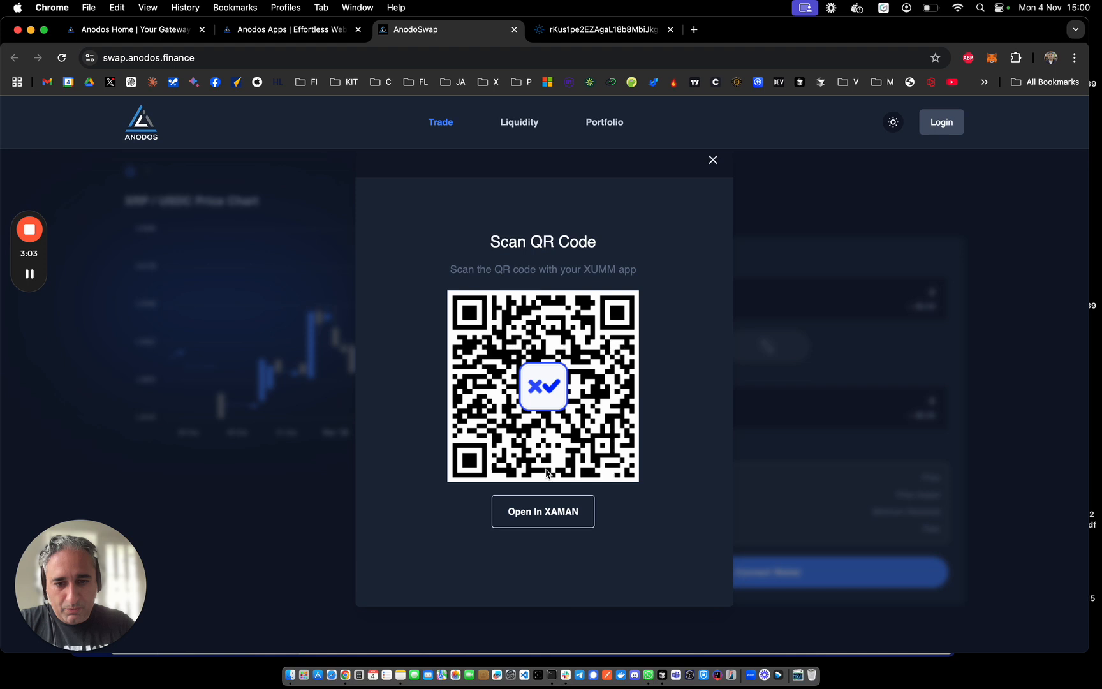
click(712, 161)
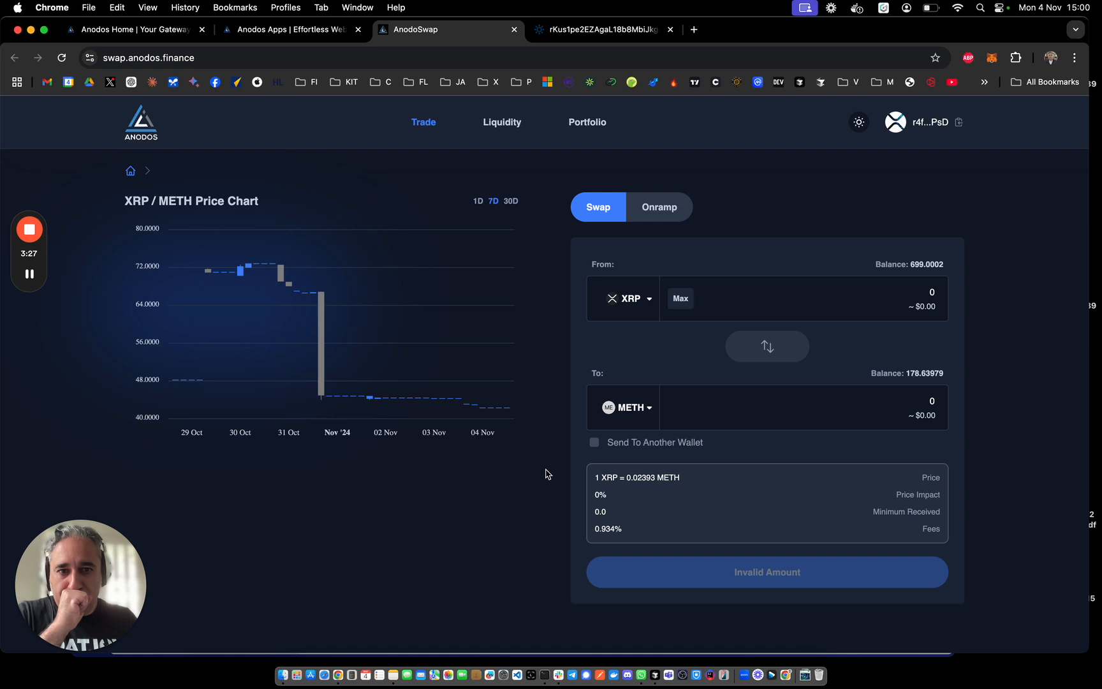
mouse_move(644, 411)
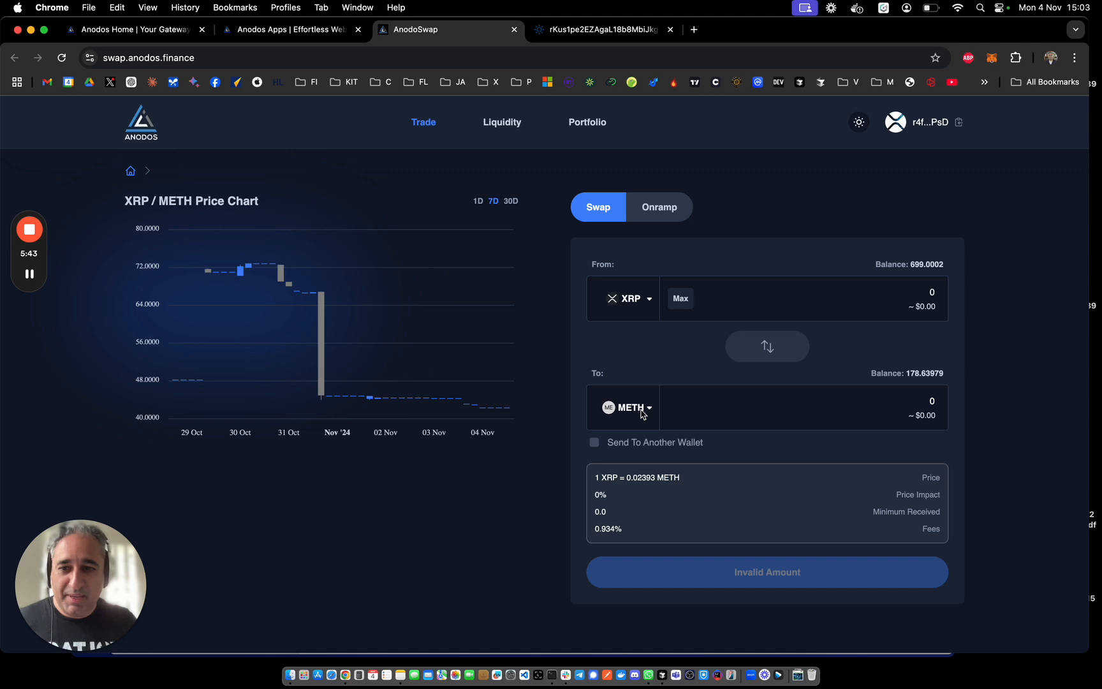
mouse_move(976, 317)
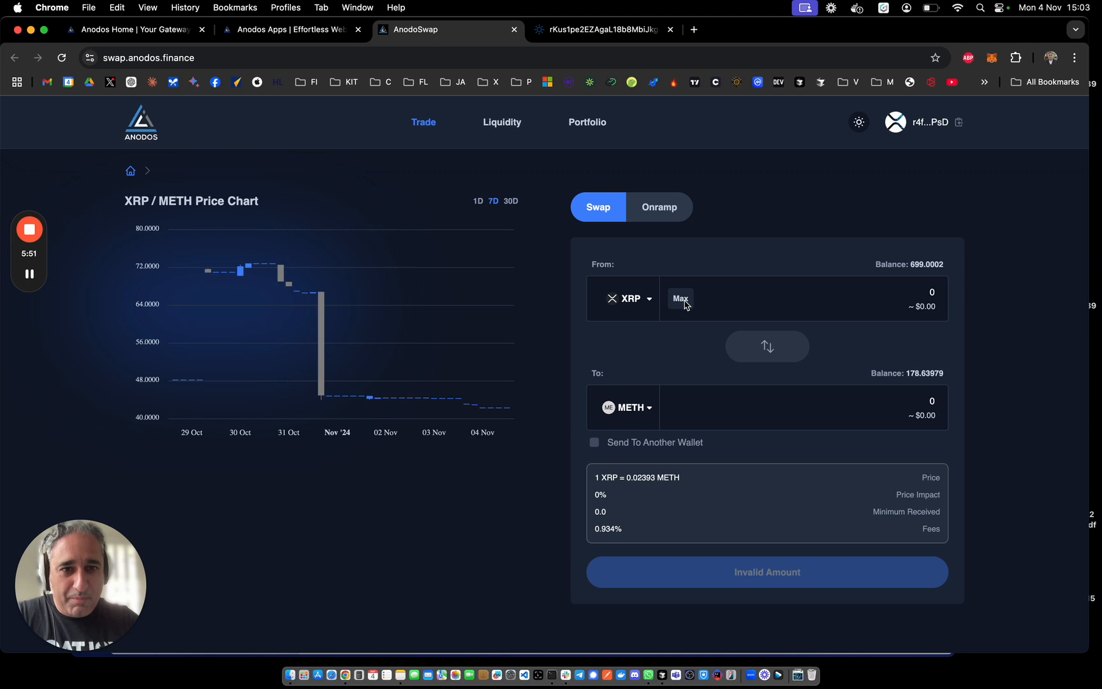
mouse_move(755, 336)
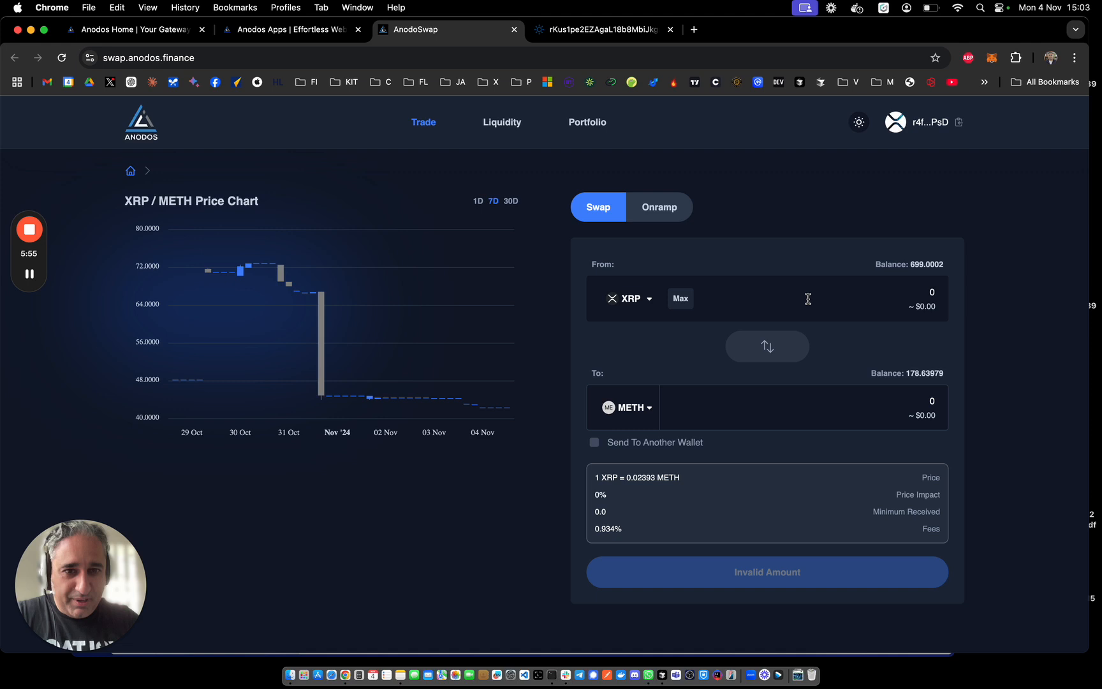
mouse_move(641, 294)
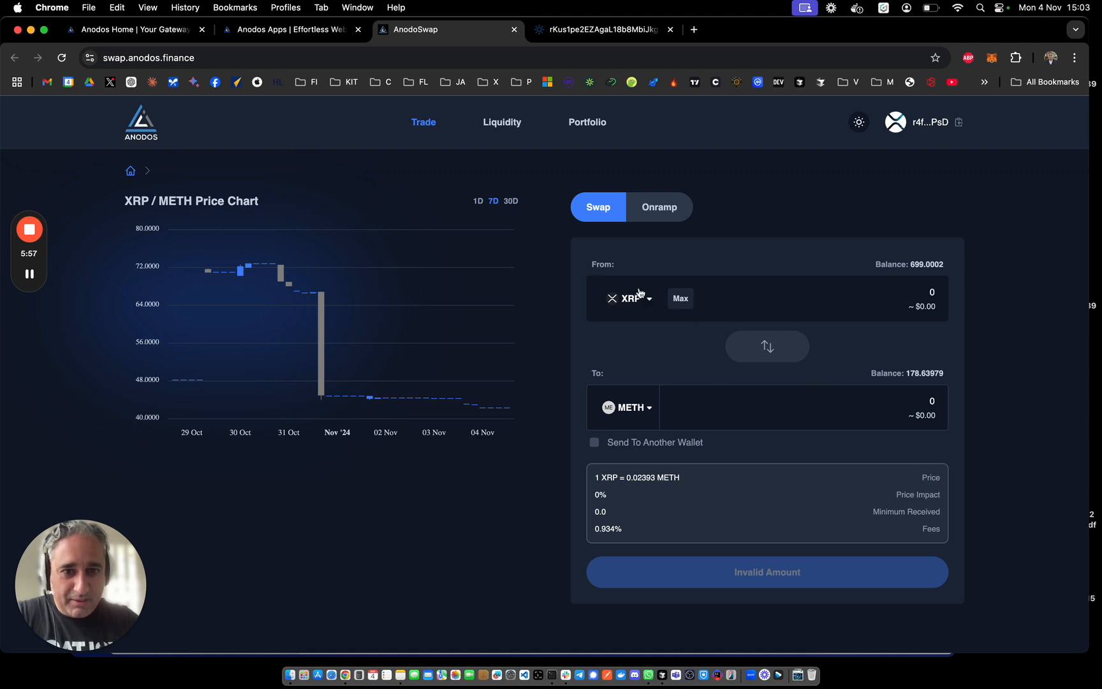
mouse_move(819, 314)
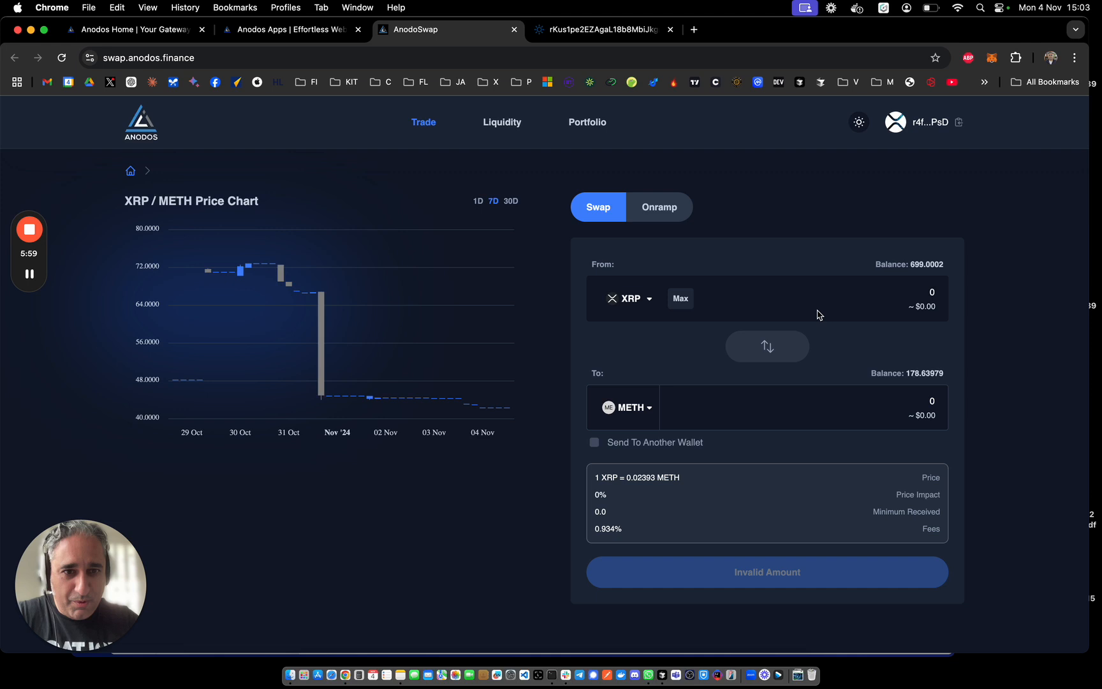
- Enter 1 XRP to swap for METH, quoting 0.023929 METH with 0.02357 minimum received
text(1)
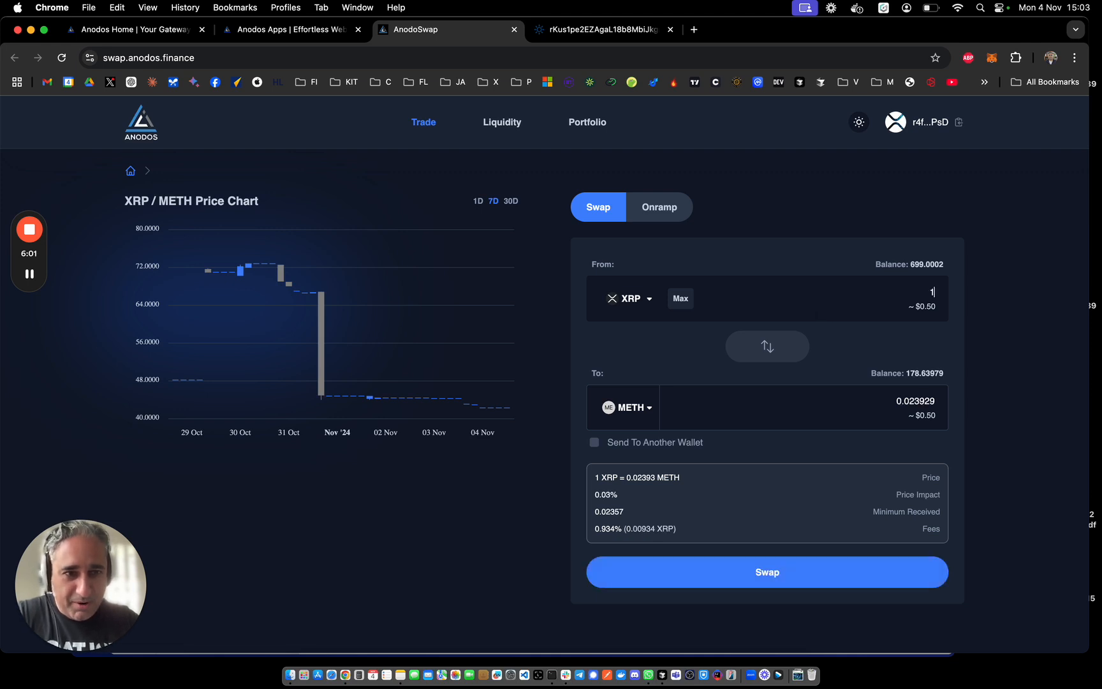
mouse_move(908, 422)
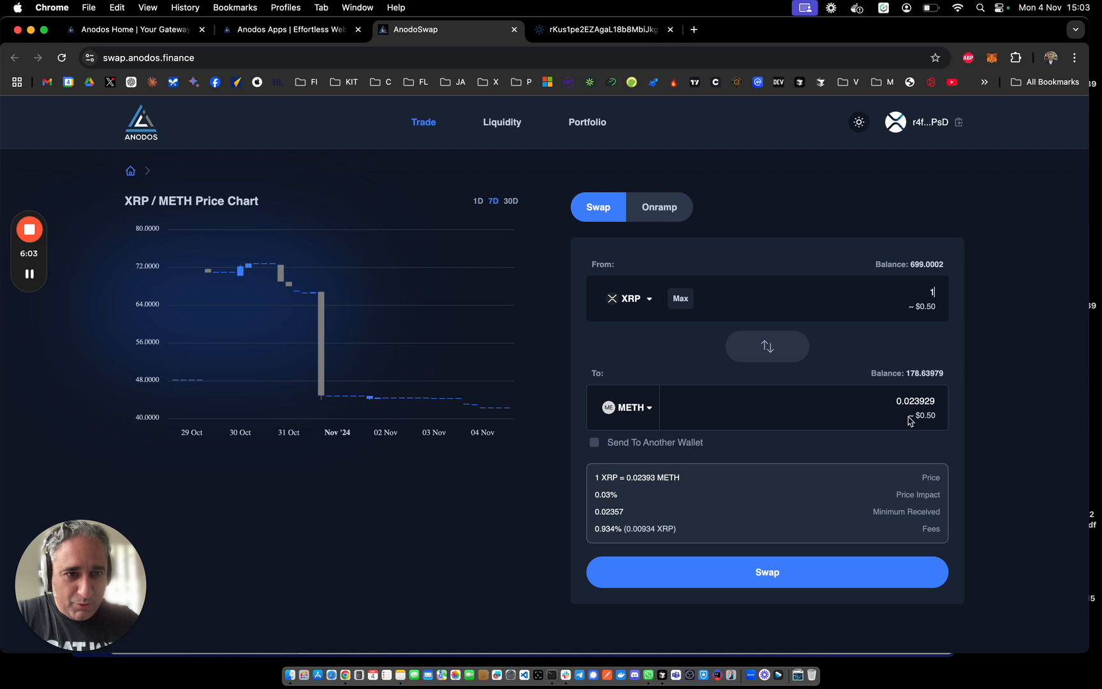
mouse_move(947, 418)
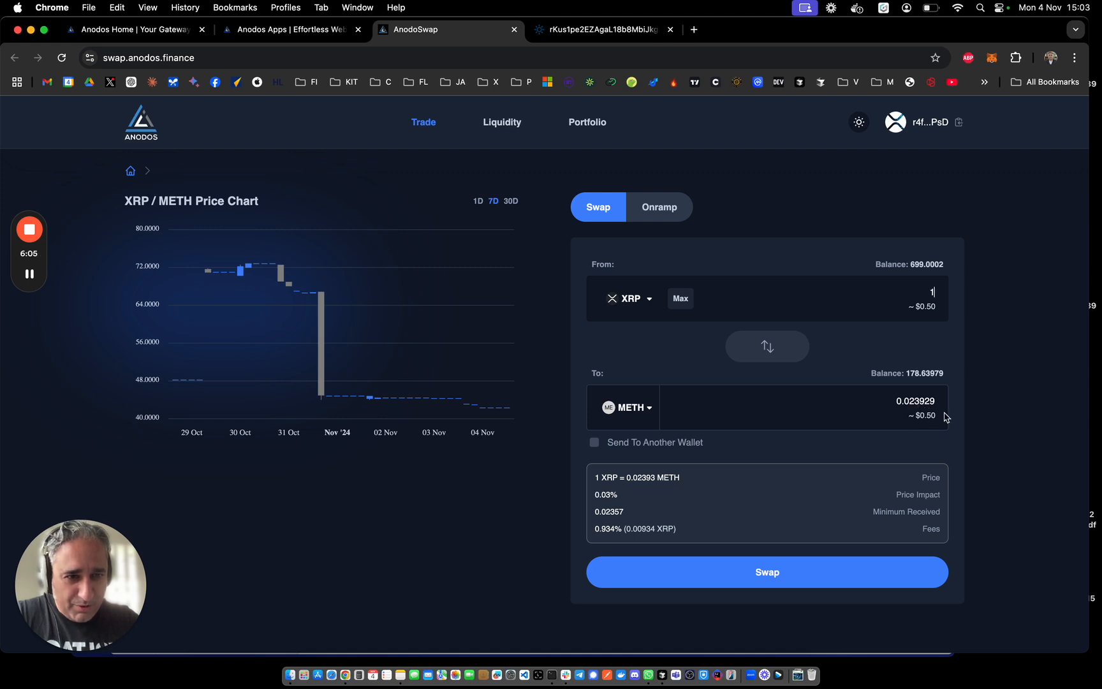
mouse_move(965, 422)
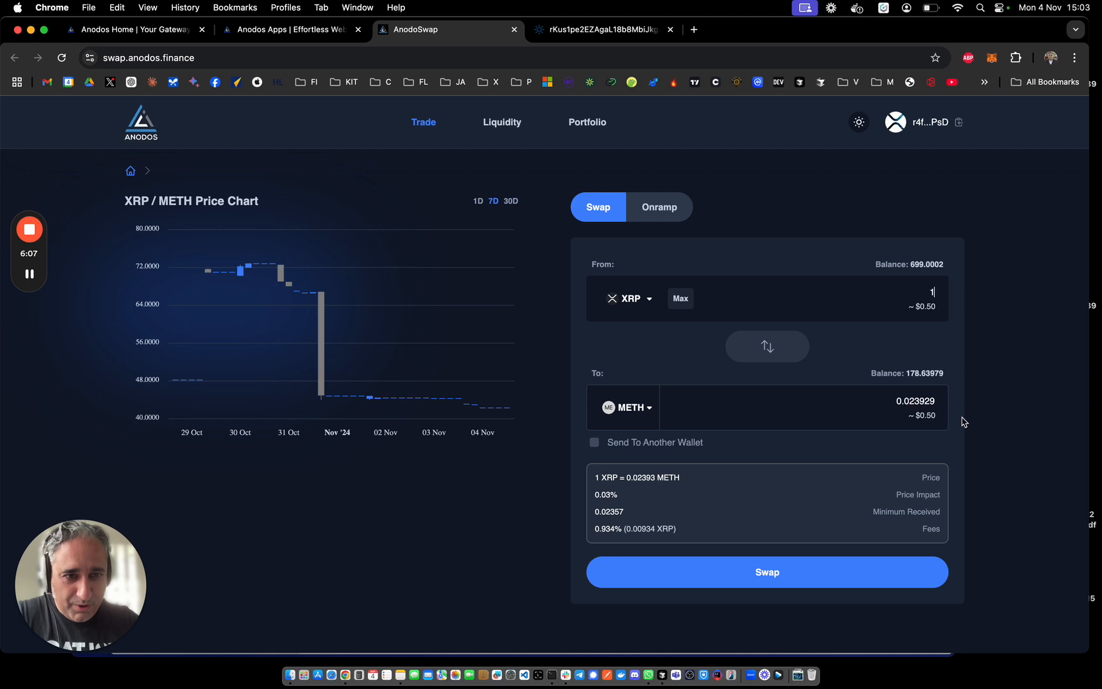
mouse_move(929, 436)
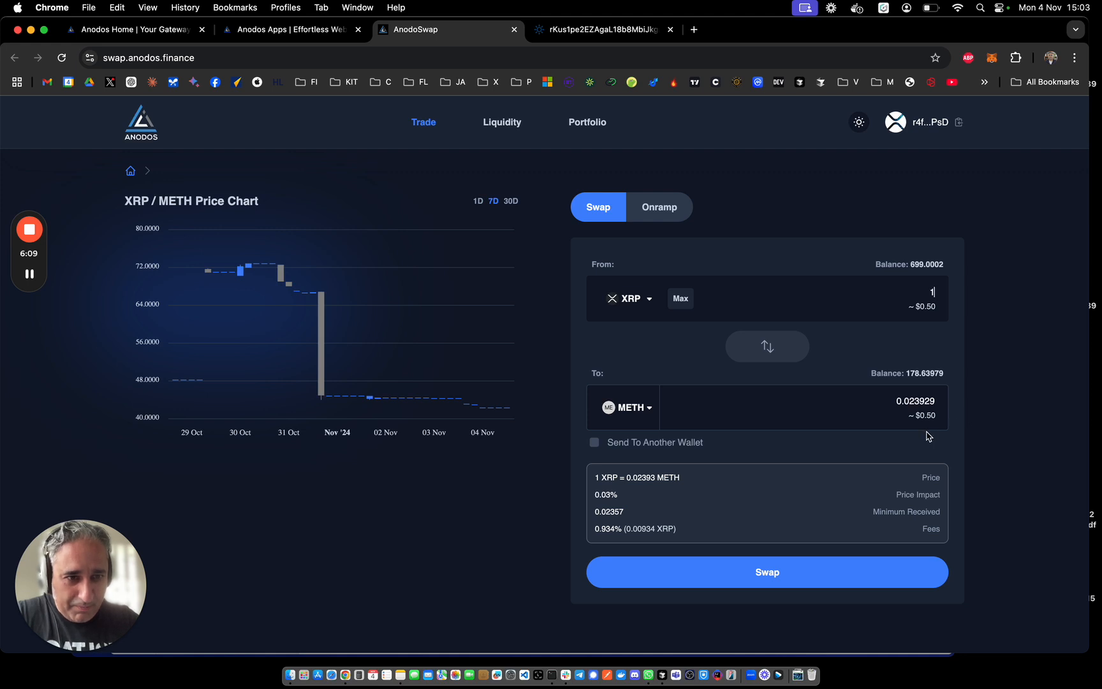
mouse_move(957, 432)
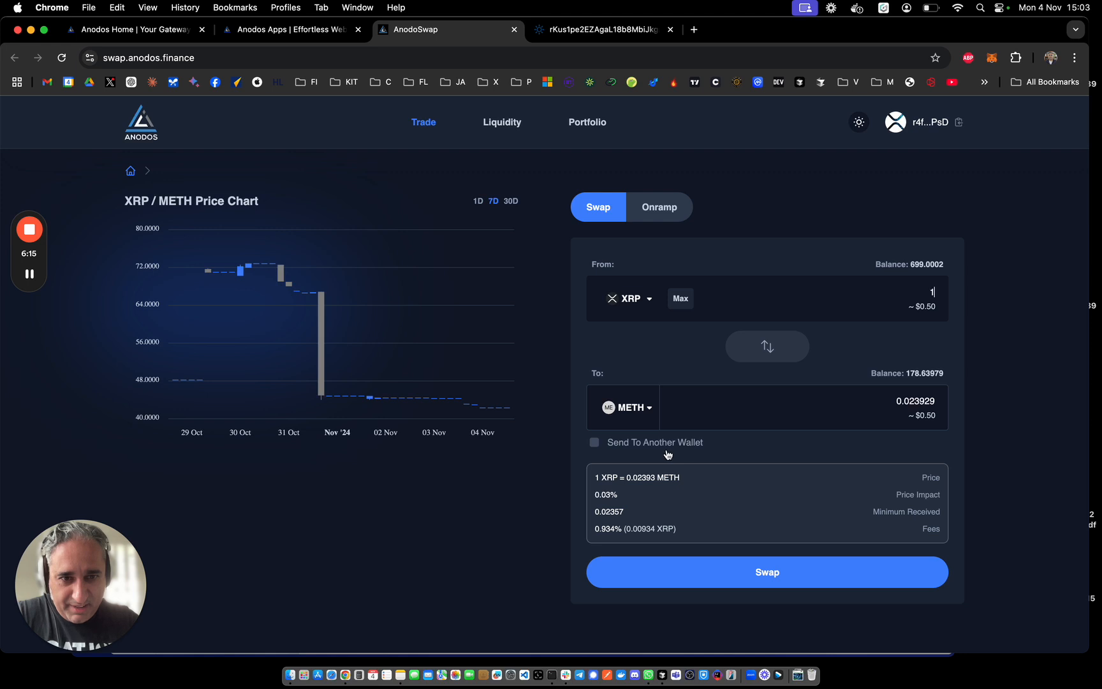
mouse_move(983, 489)
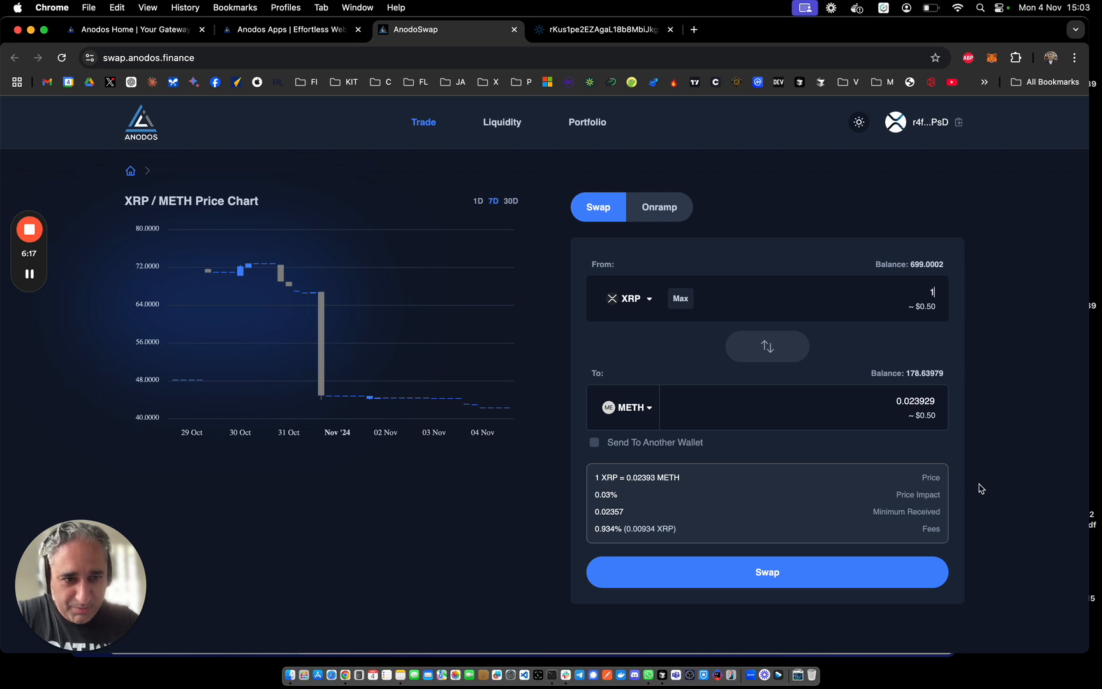
mouse_move(924, 509)
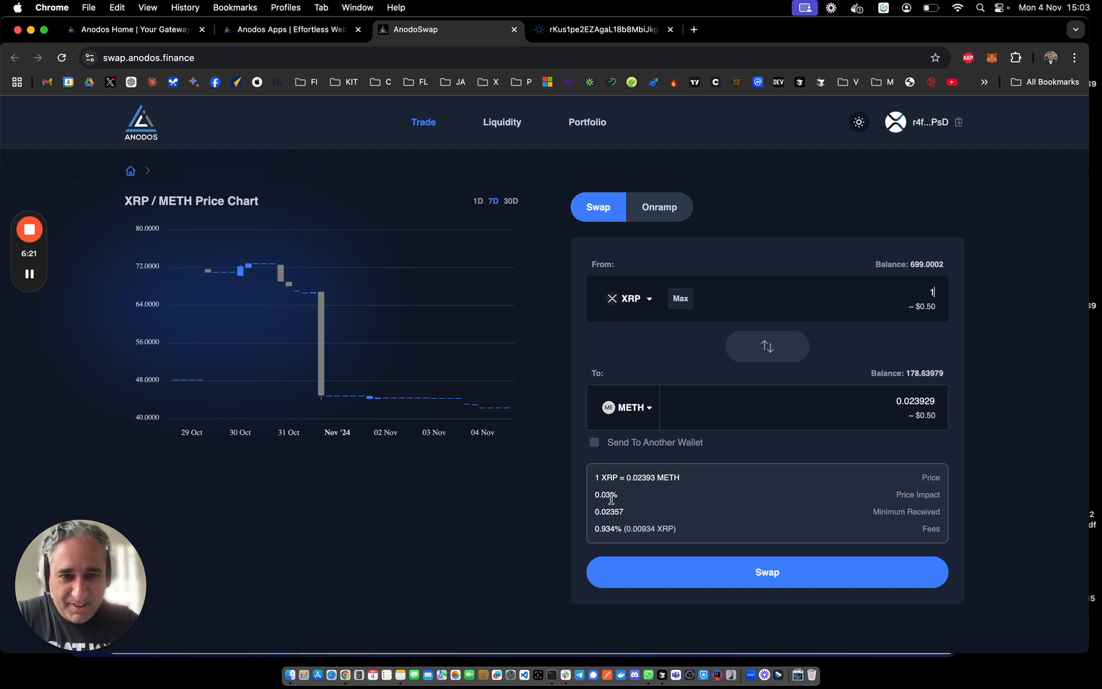
mouse_move(720, 504)
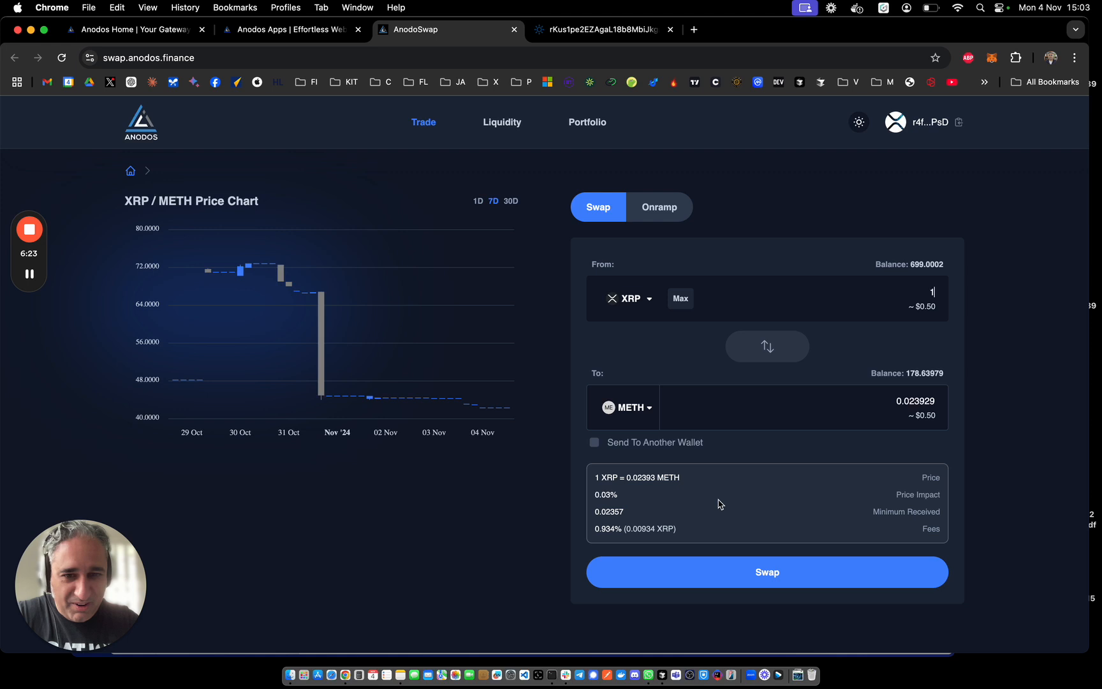
mouse_move(594, 496)
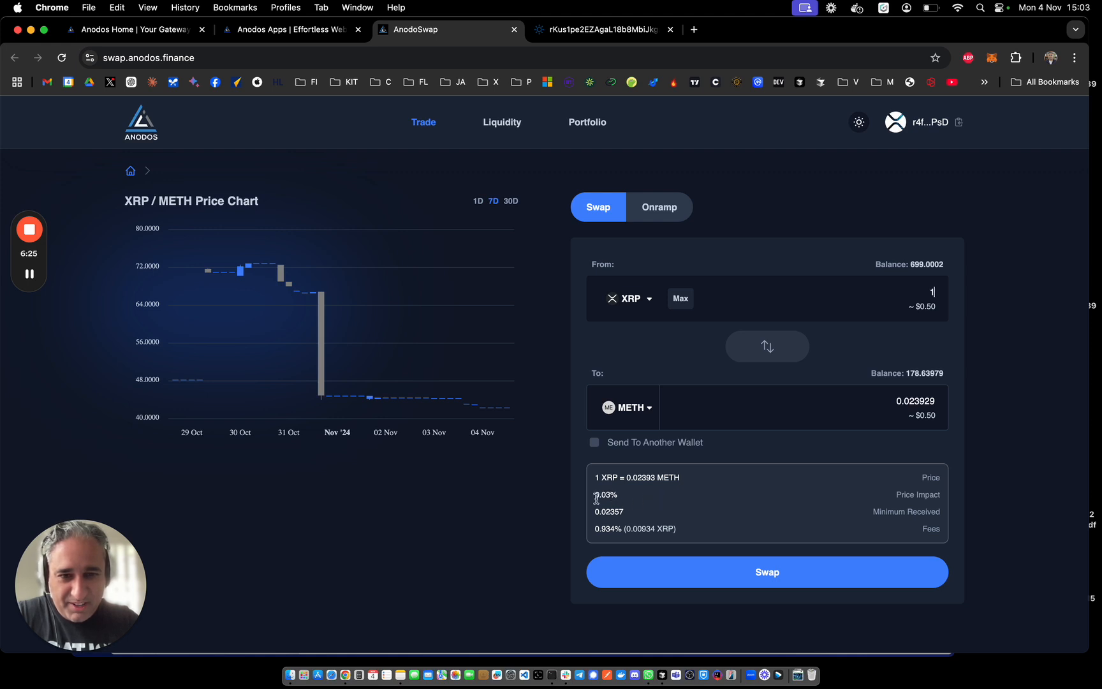
mouse_move(620, 503)
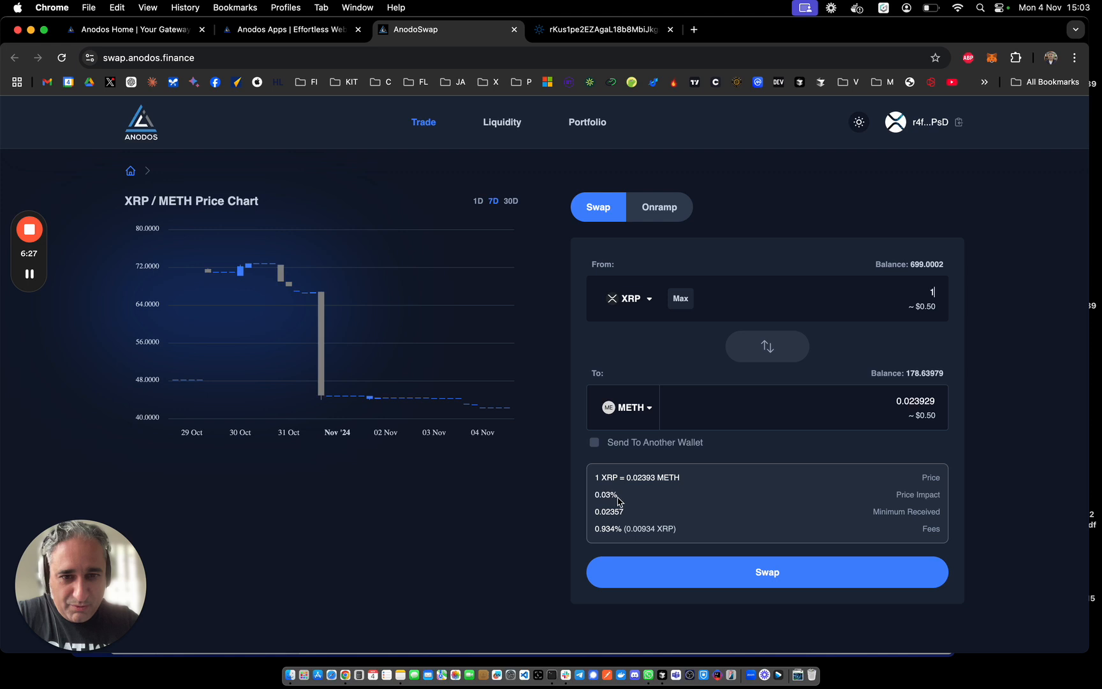
mouse_move(629, 499)
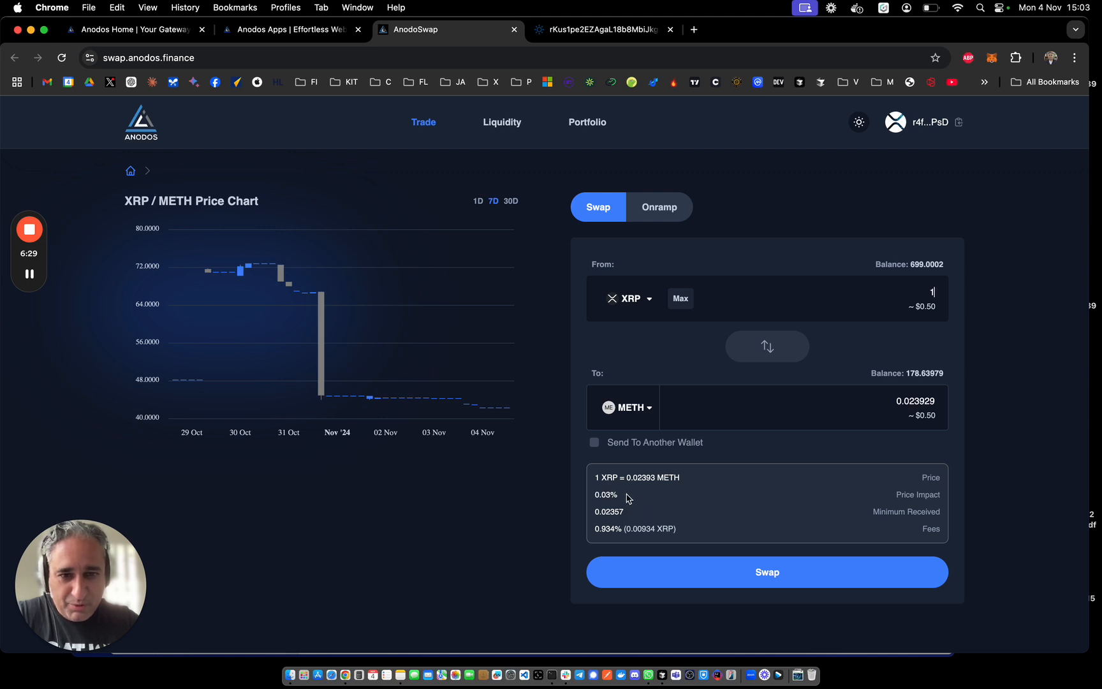
mouse_move(768, 503)
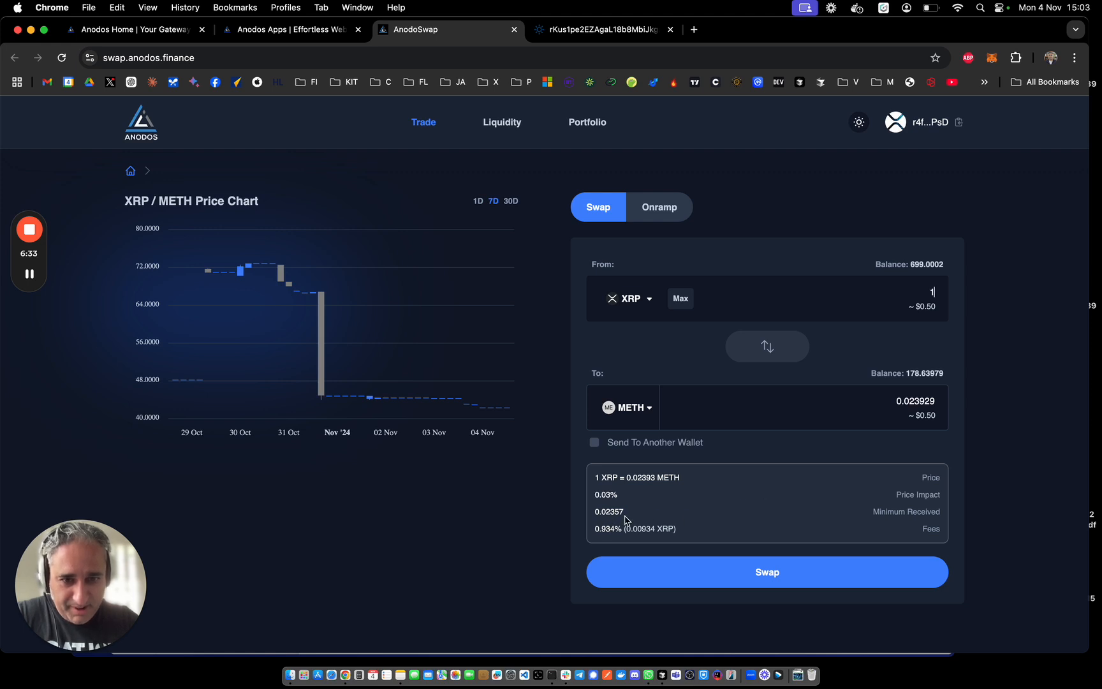
mouse_move(791, 528)
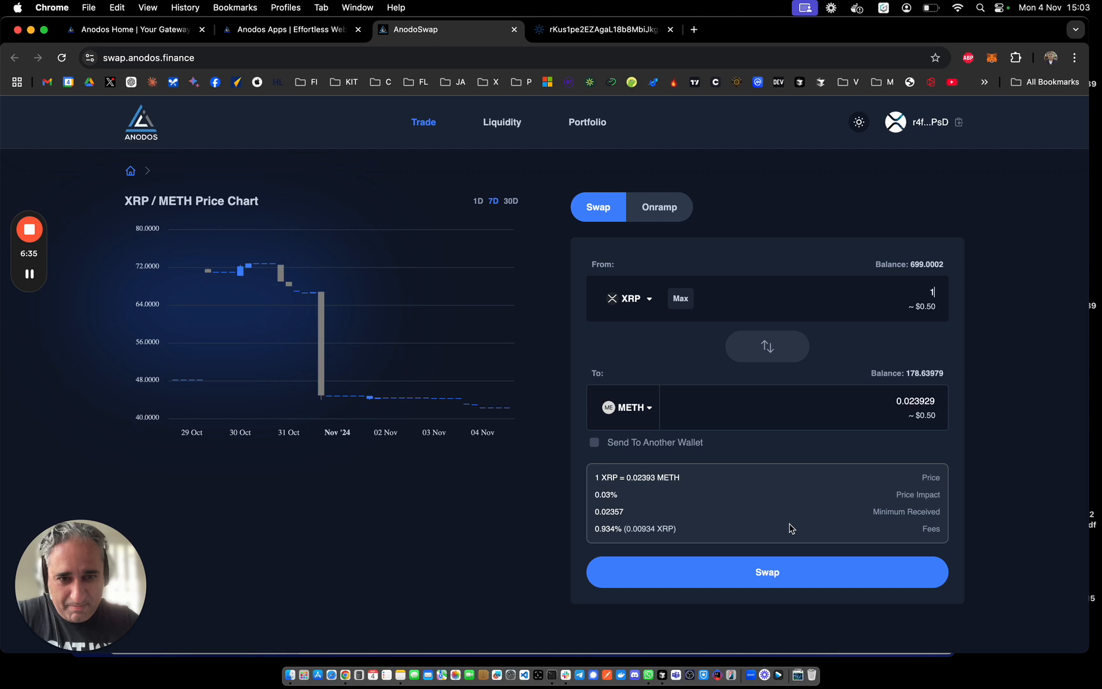
mouse_move(793, 514)
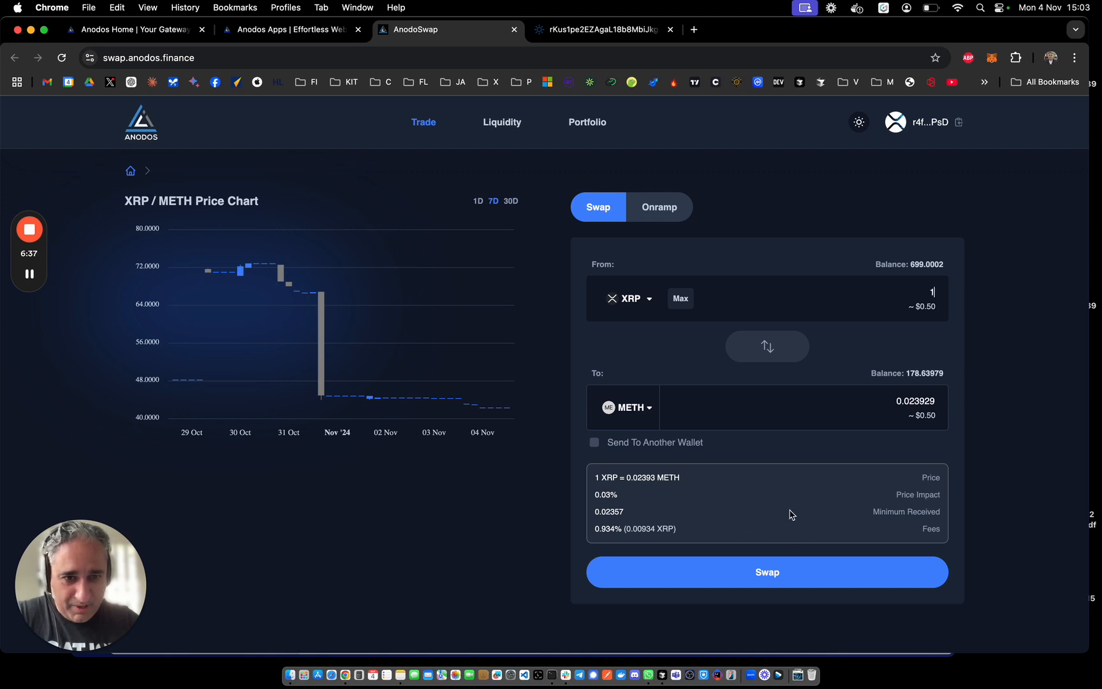
mouse_move(771, 495)
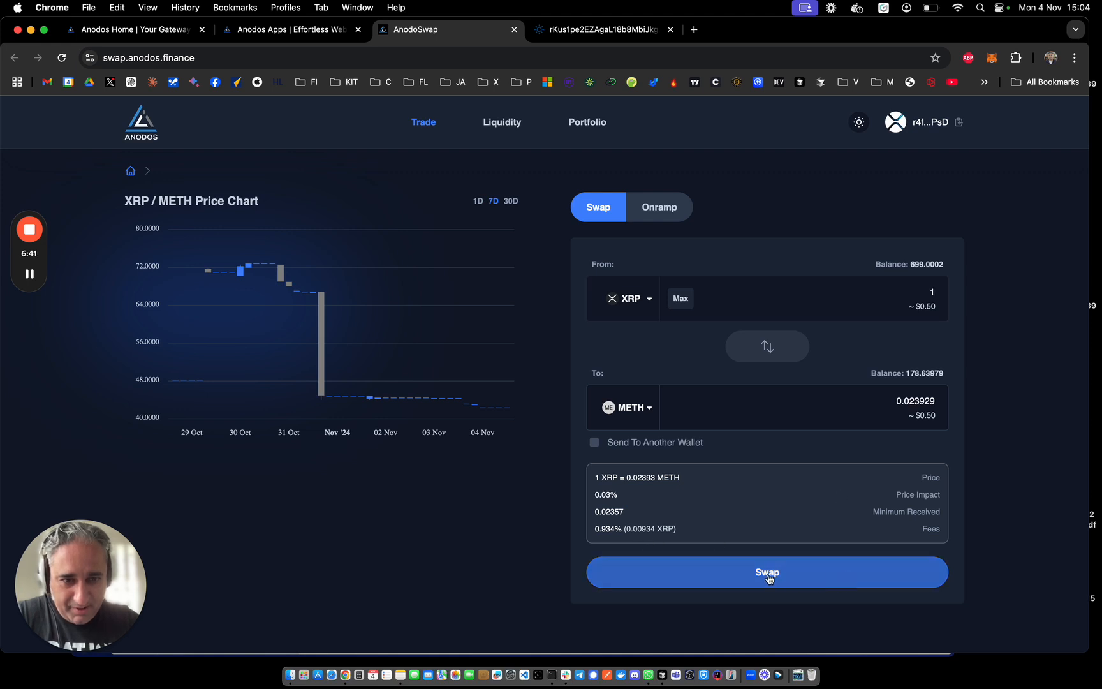
- Submit the 1 XRP to METH swap, leaving 698.00019 XRP and 178.6635 METH
click(769, 573)
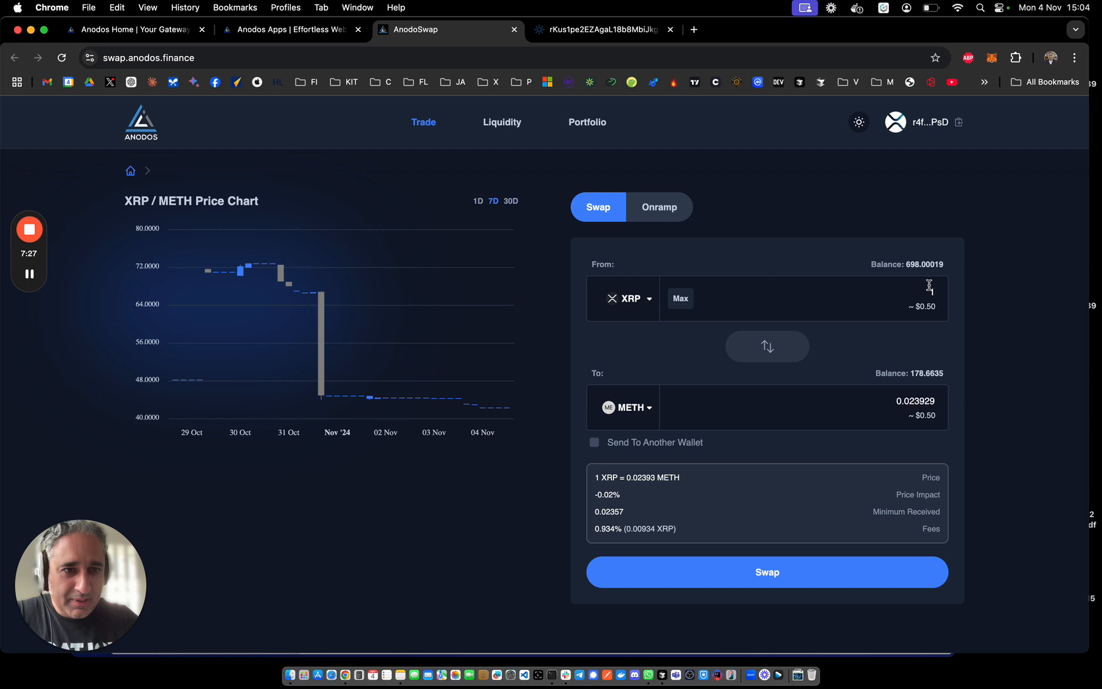
- Enter 1 XRP again for a fresh quote of 0.023924 METH at 0.02% price impact
text(1)
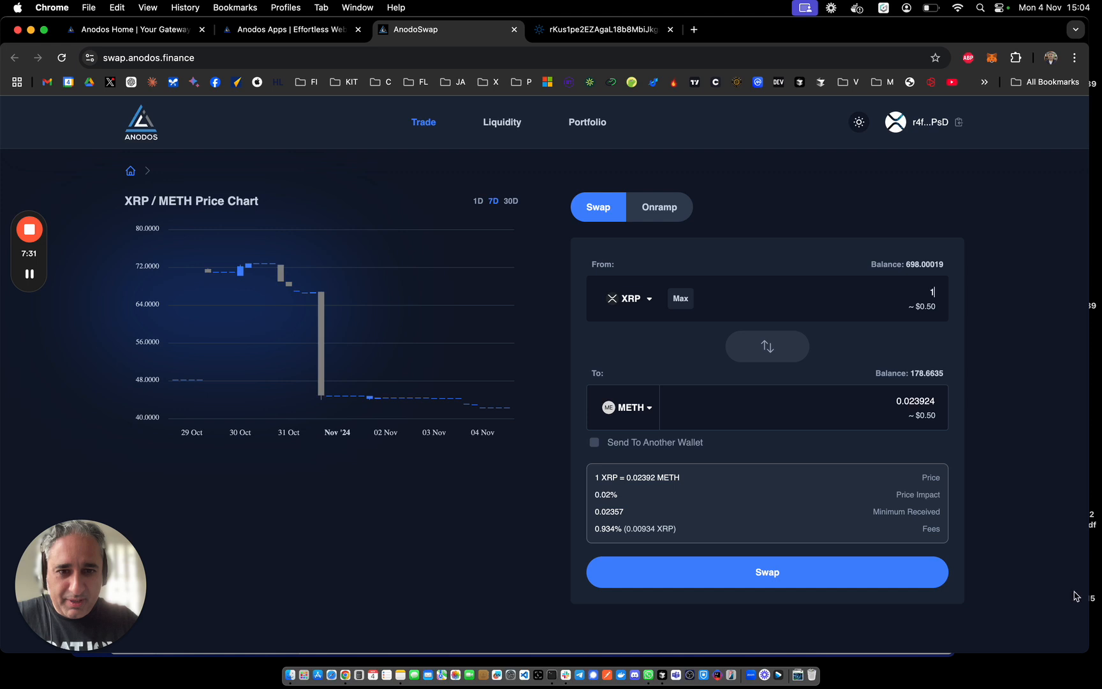
mouse_move(642, 521)
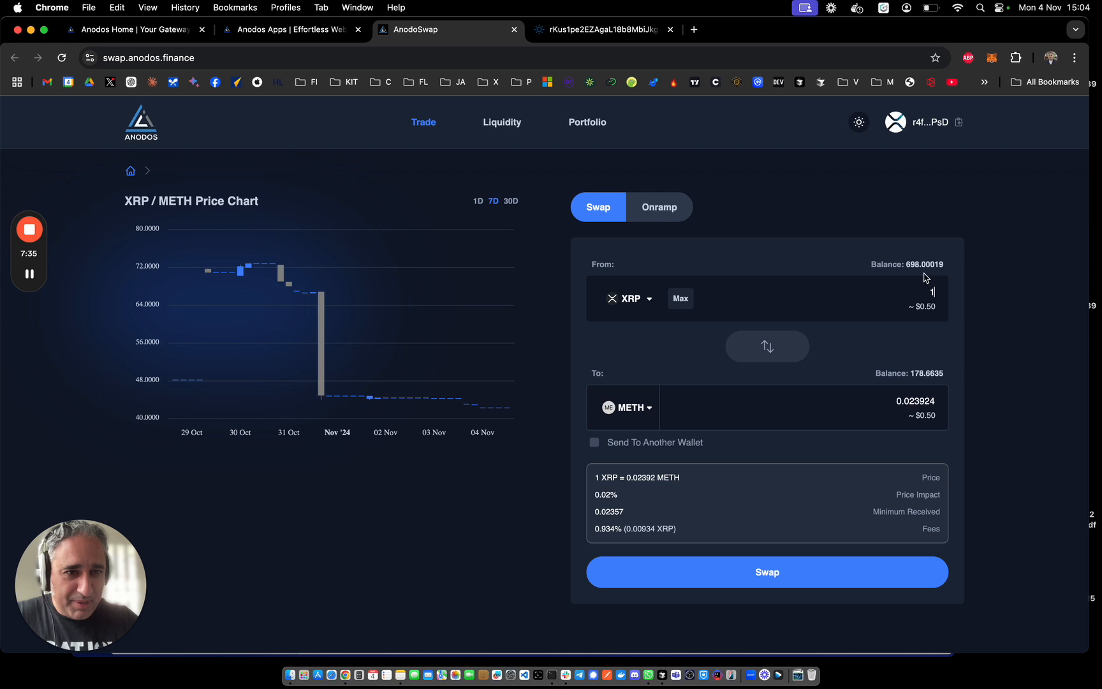
mouse_move(914, 309)
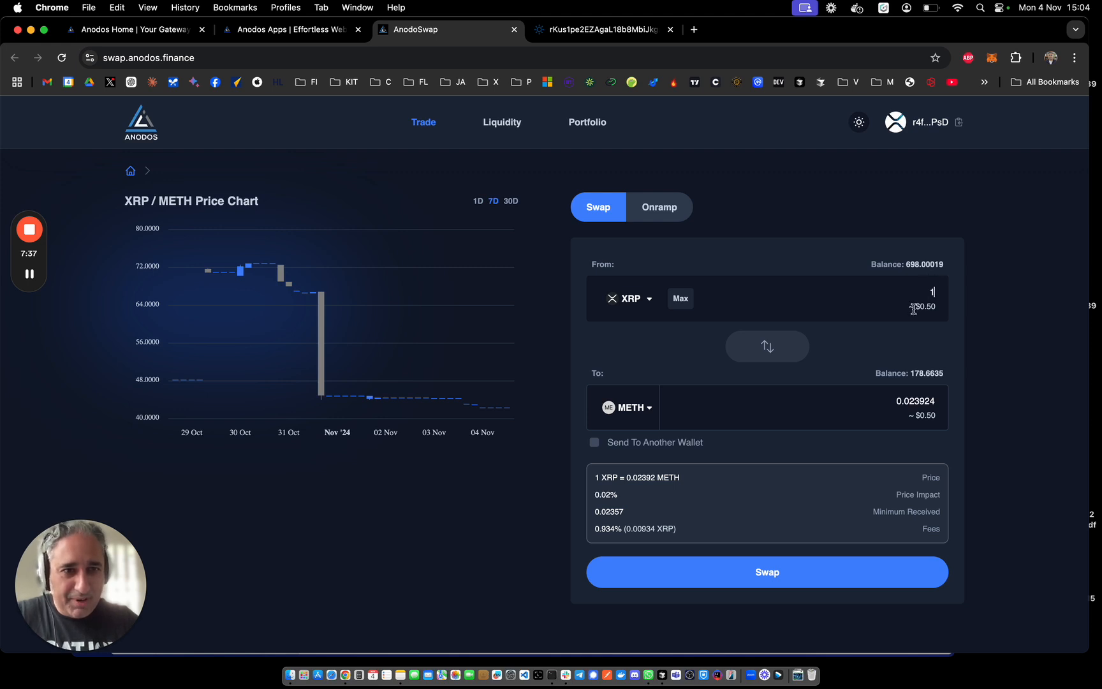
mouse_move(690, 488)
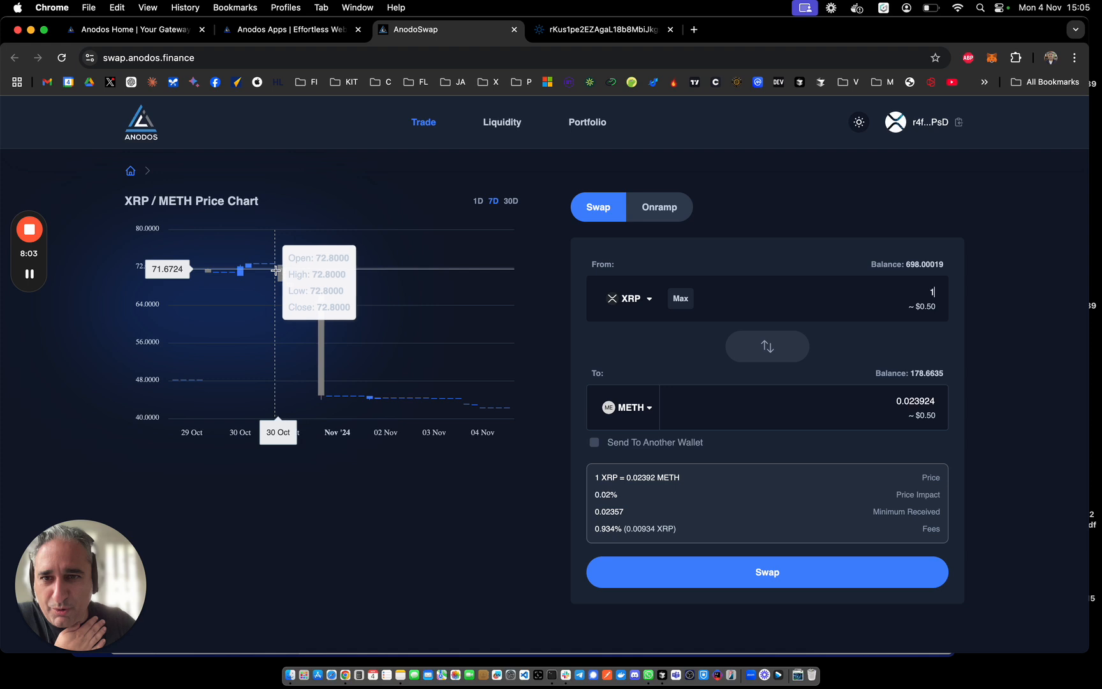
mouse_move(339, 394)
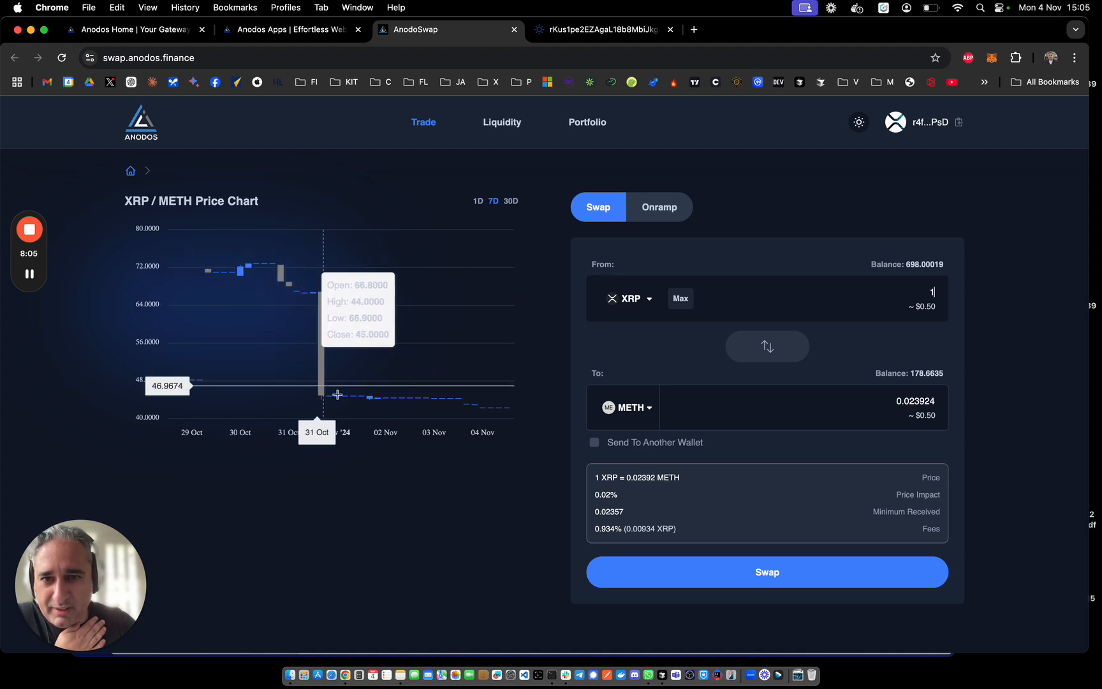
mouse_move(389, 472)
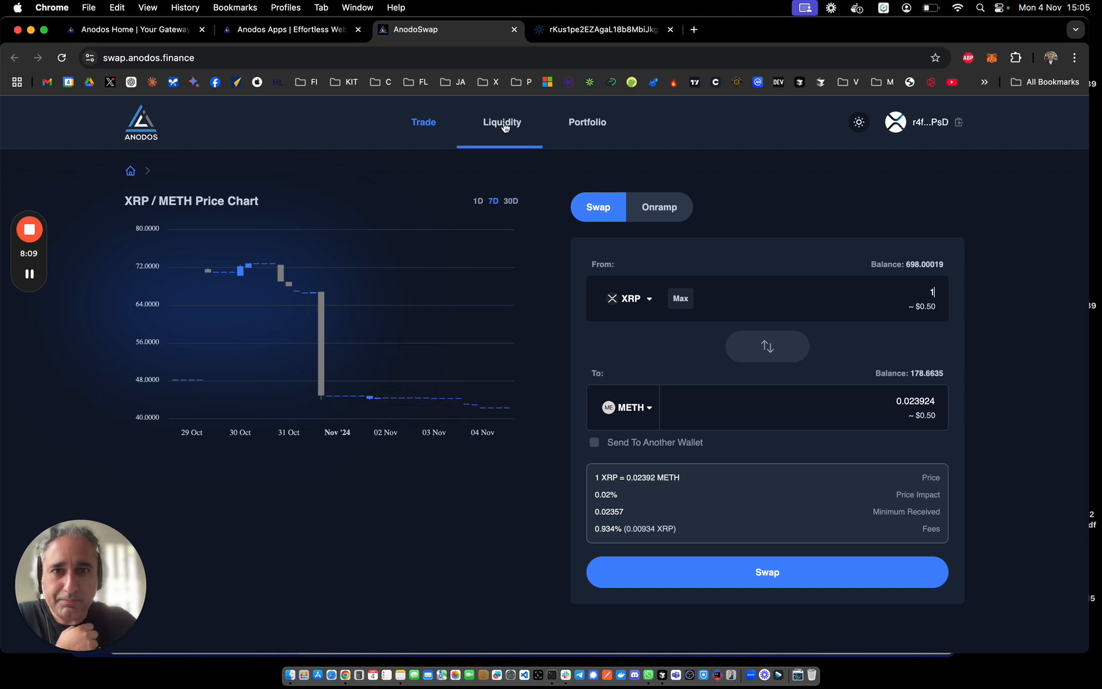
- Filter the liquidity pools list to METH and enter the XRP/METH pool page
click(502, 123)
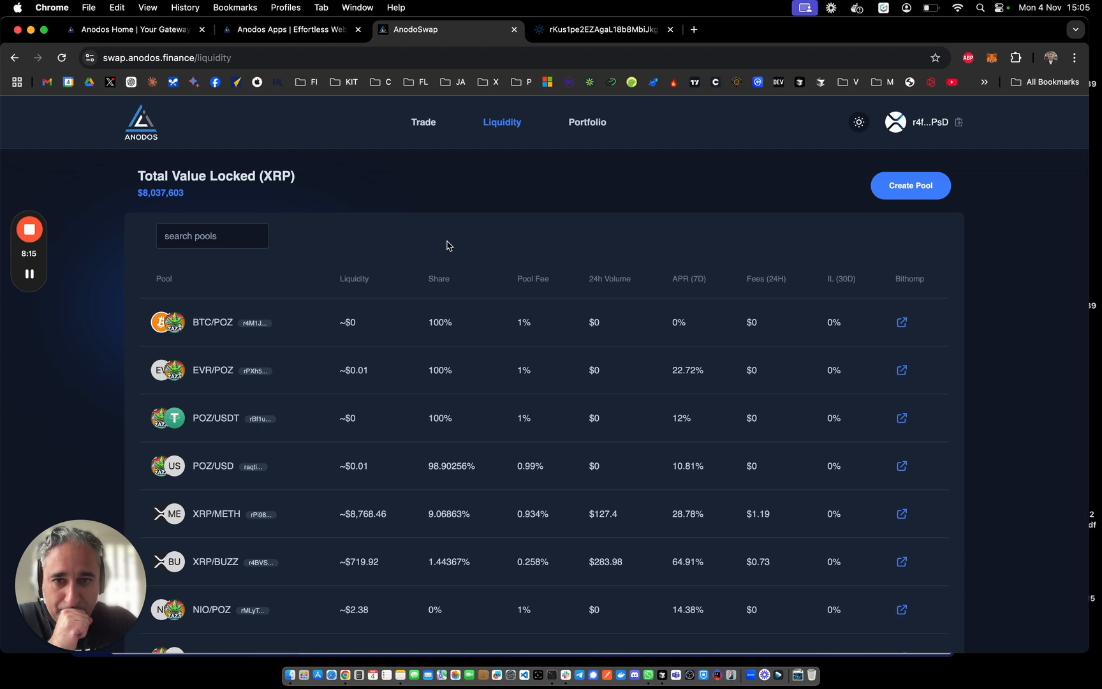
click(205, 236)
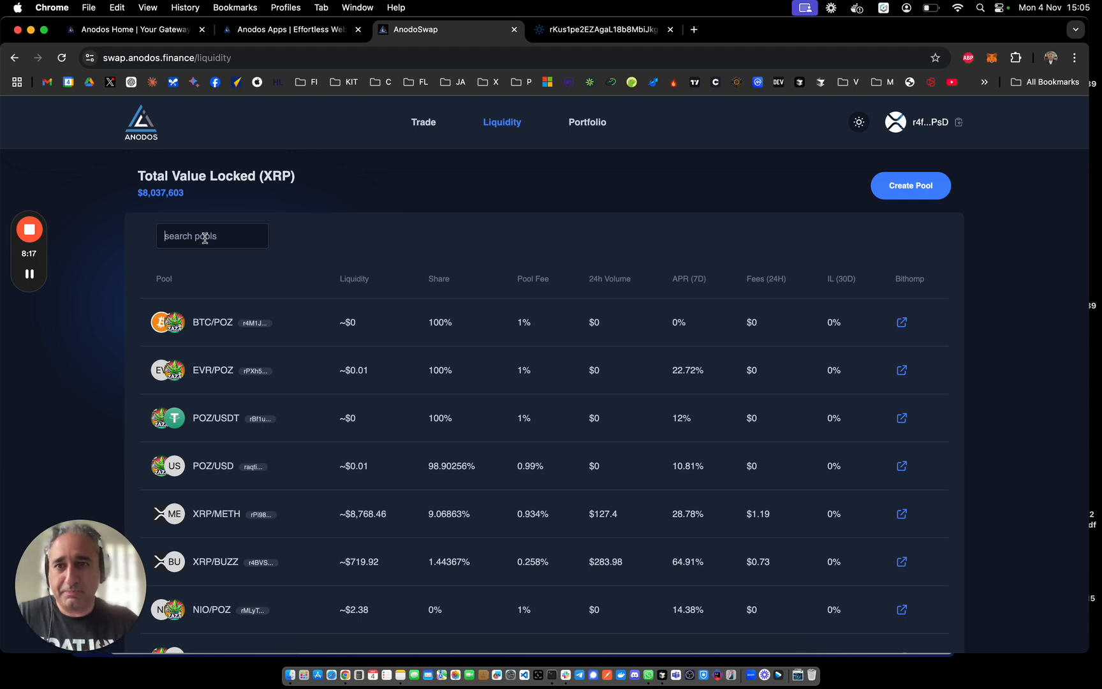
text(METH)
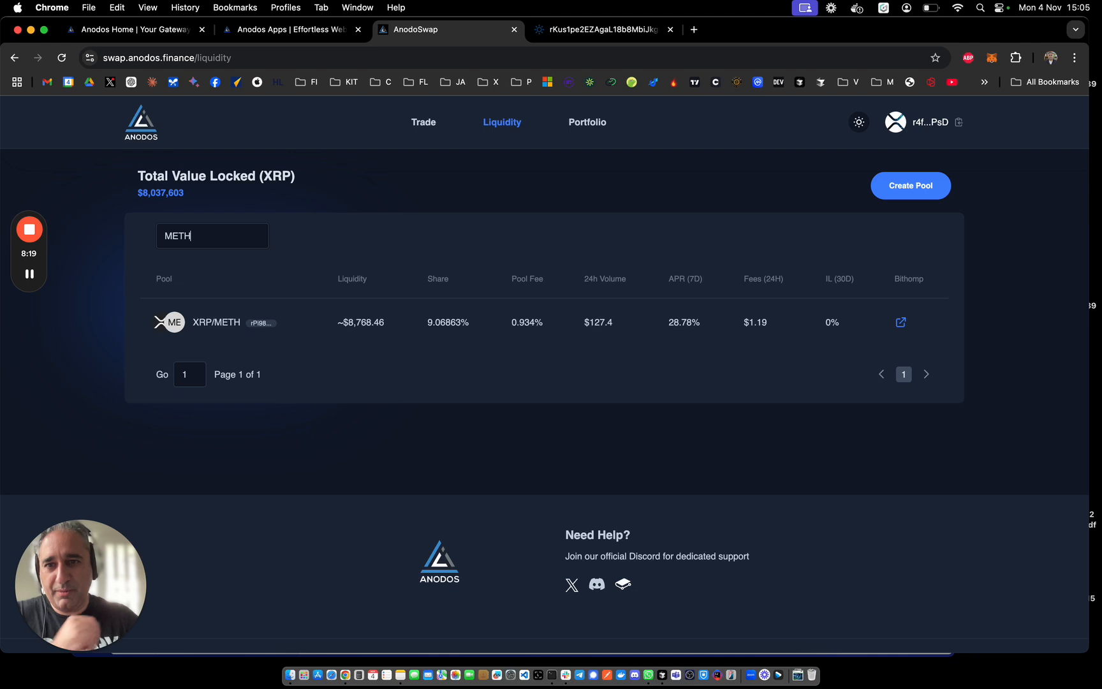
mouse_move(328, 296)
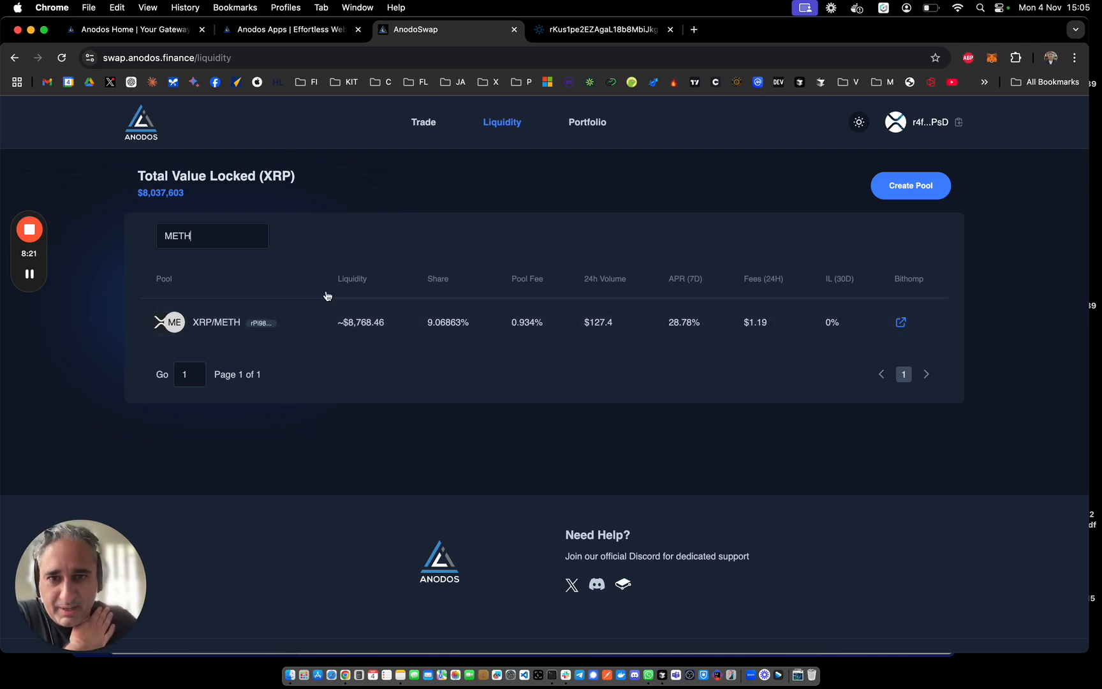
mouse_move(538, 332)
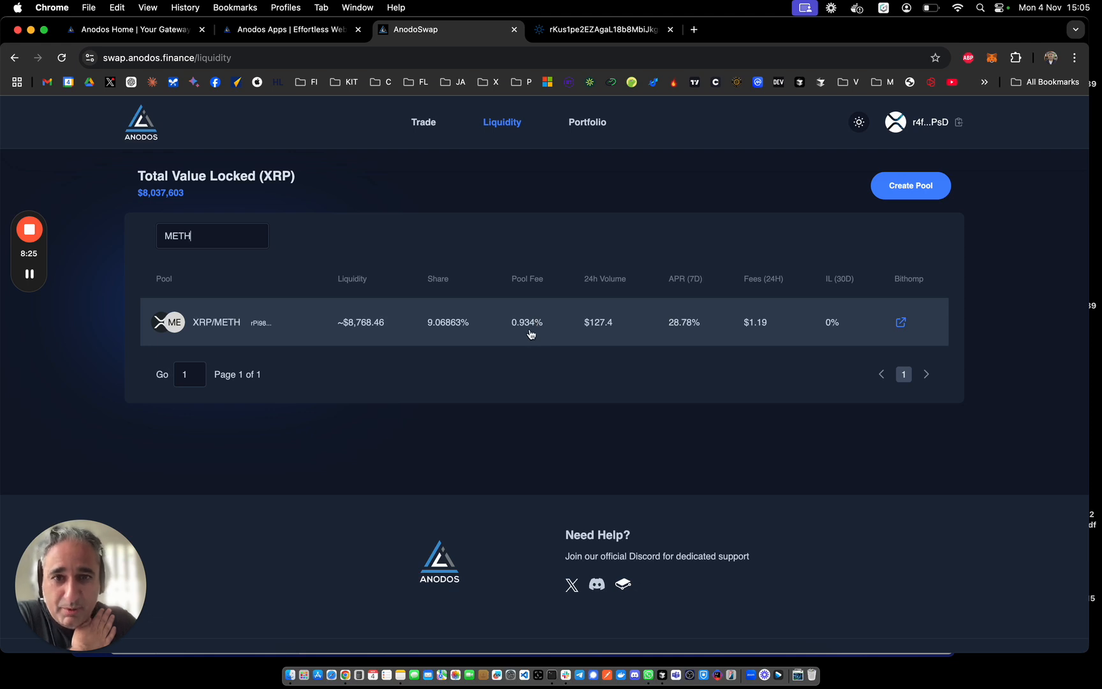
mouse_move(472, 312)
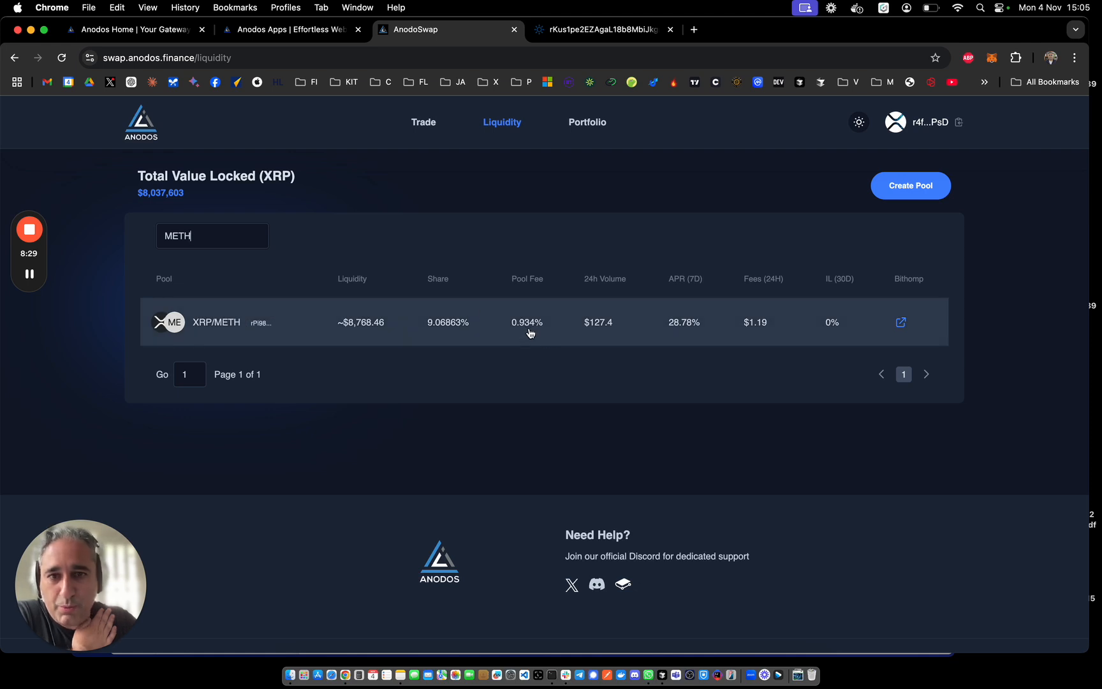
mouse_move(534, 348)
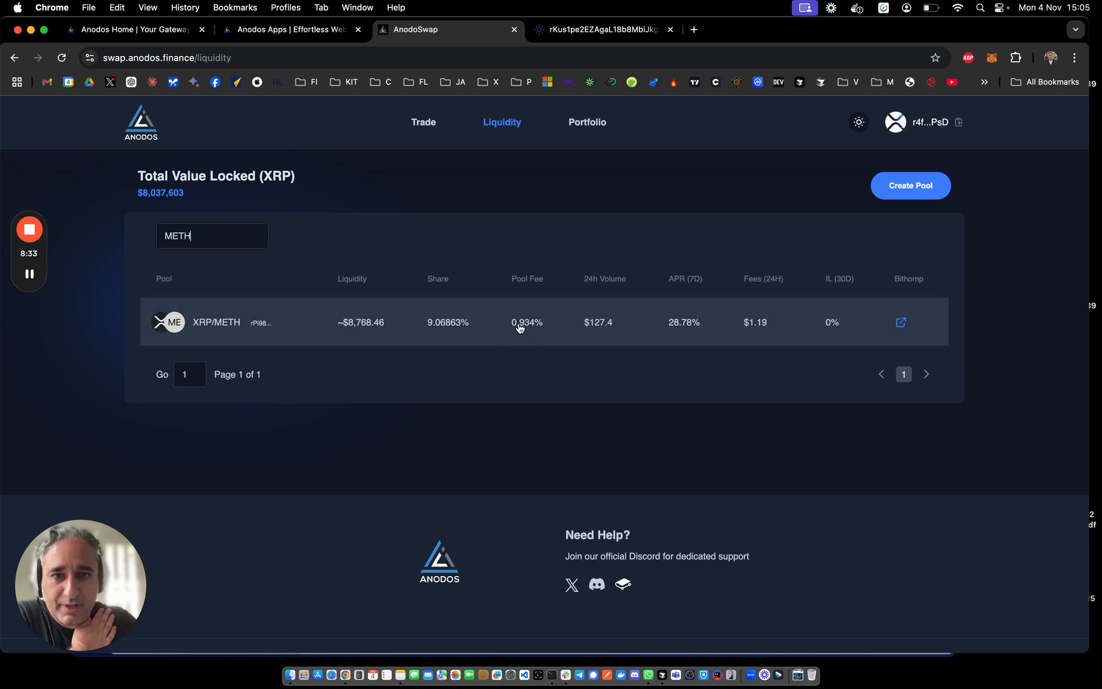
mouse_move(539, 332)
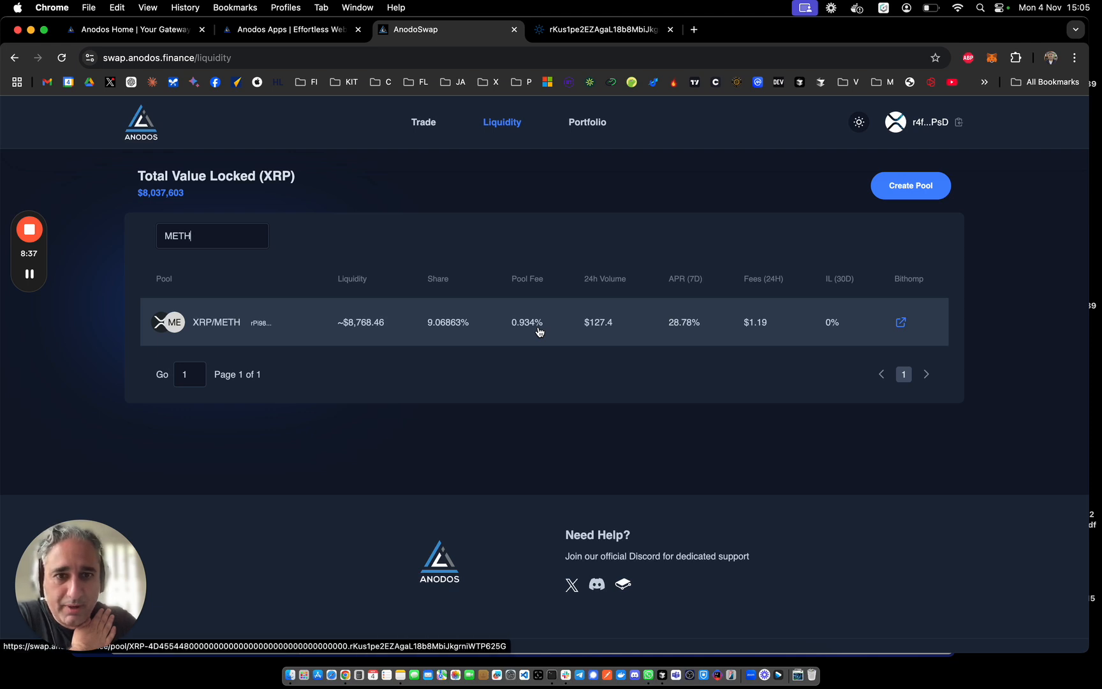
mouse_move(580, 341)
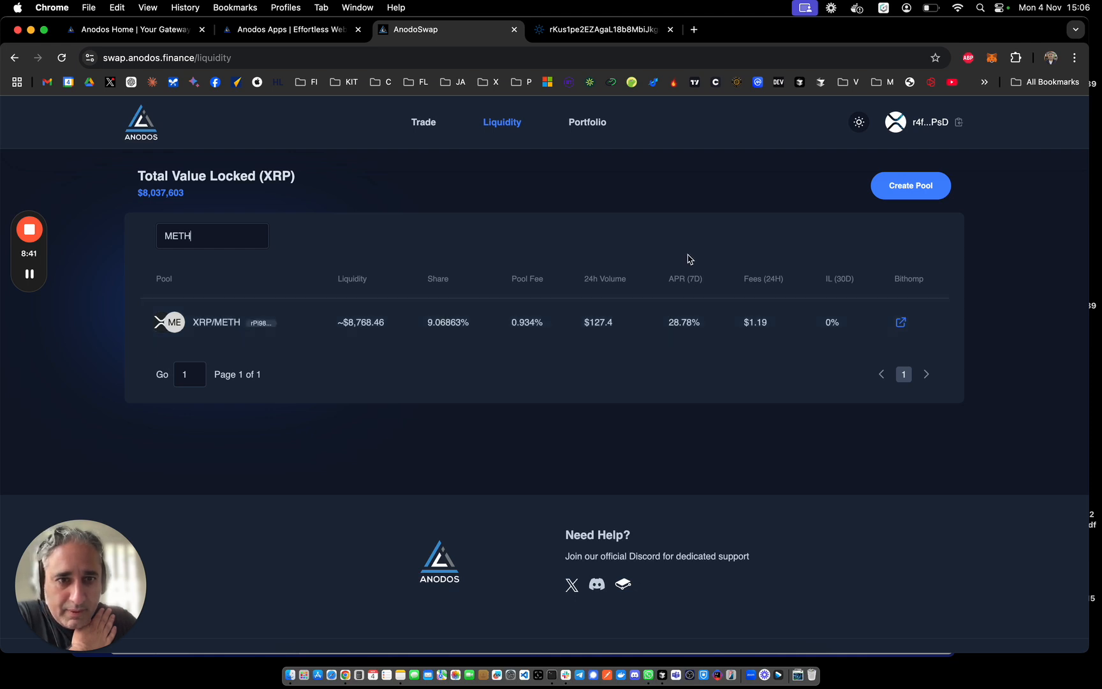
mouse_move(694, 329)
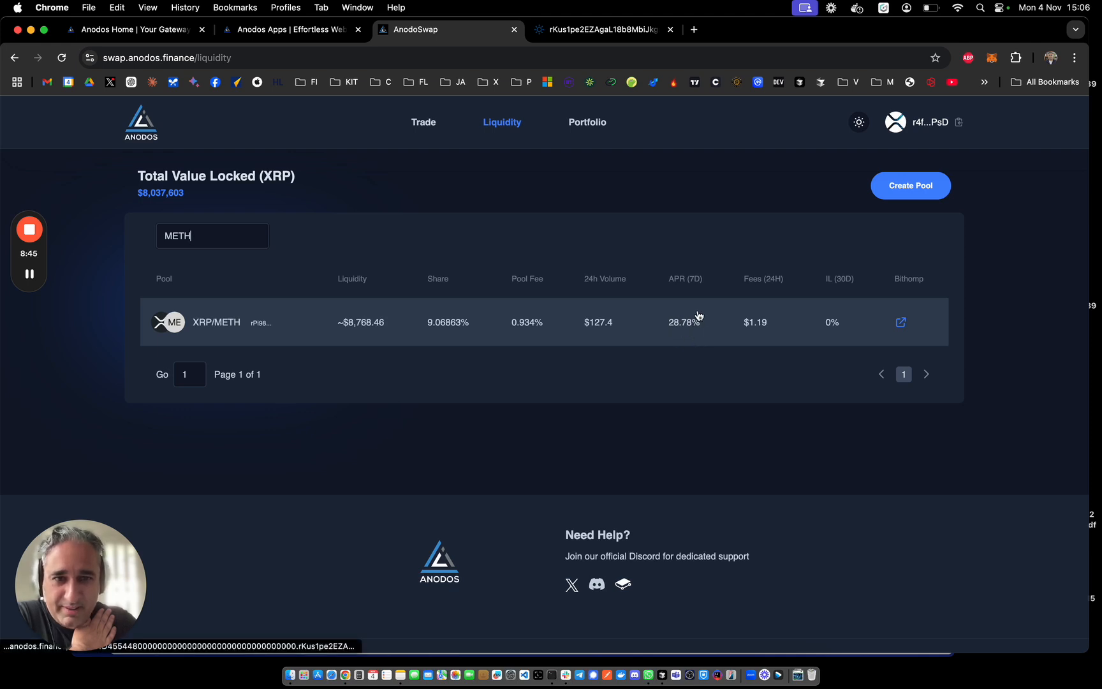
mouse_move(690, 328)
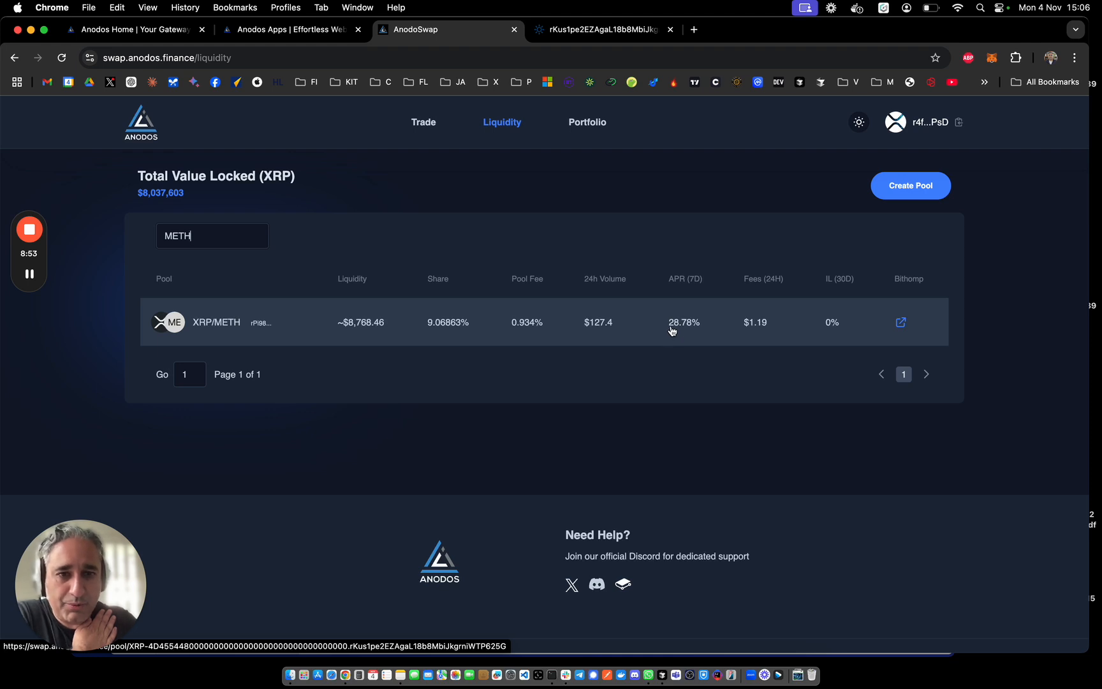
mouse_move(677, 334)
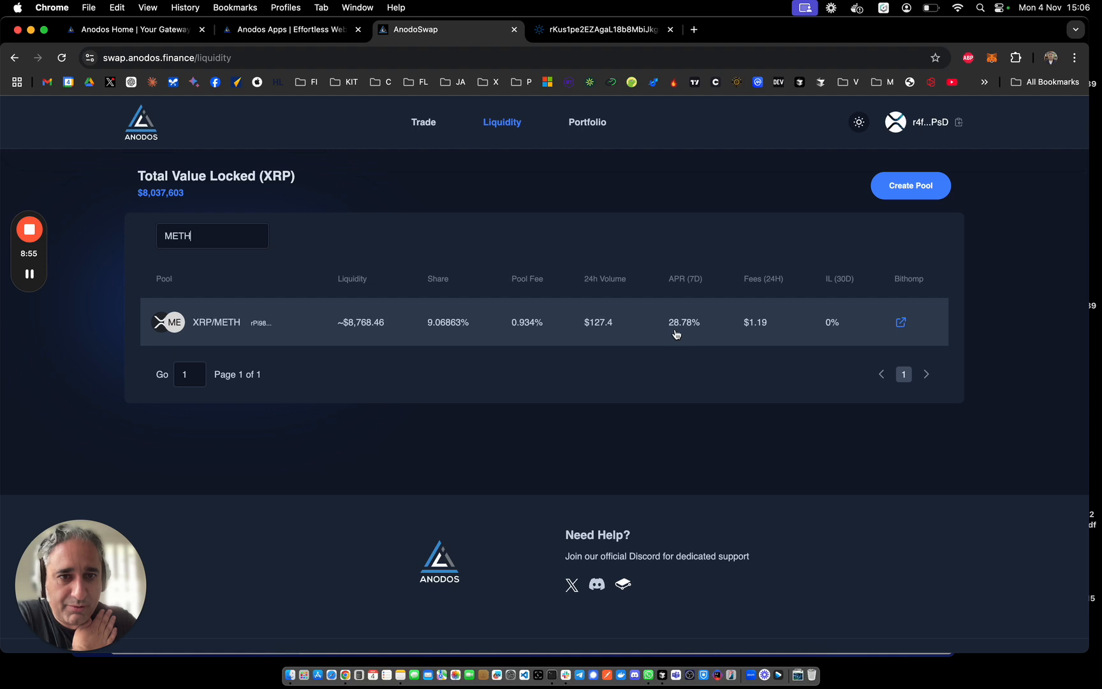
mouse_move(754, 329)
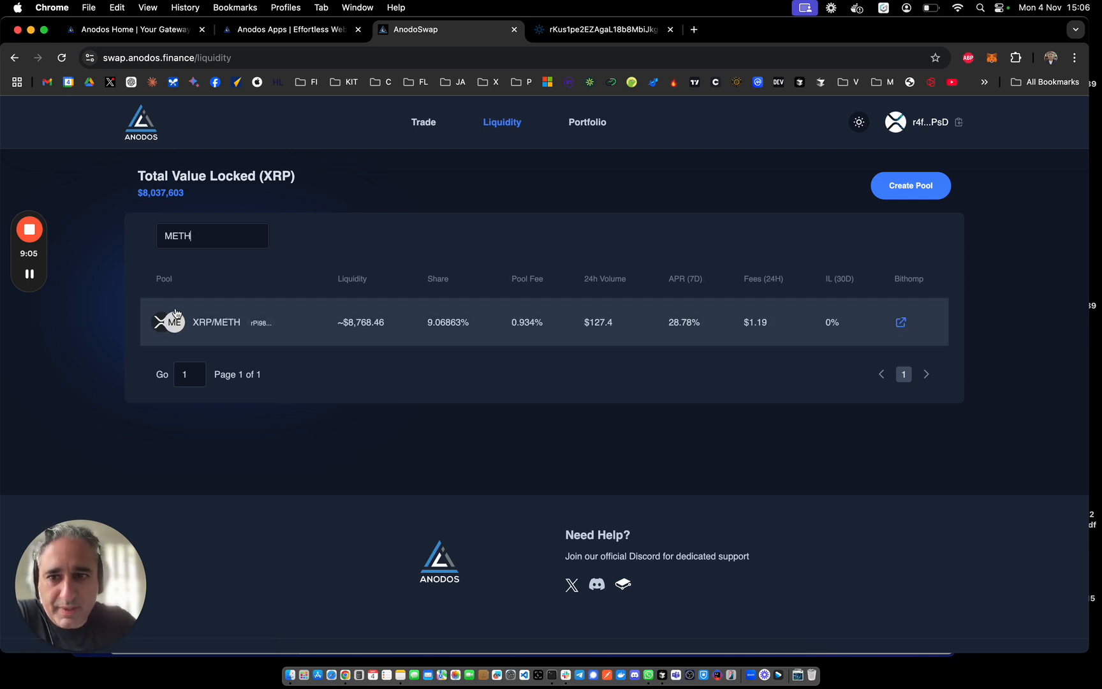
mouse_move(224, 332)
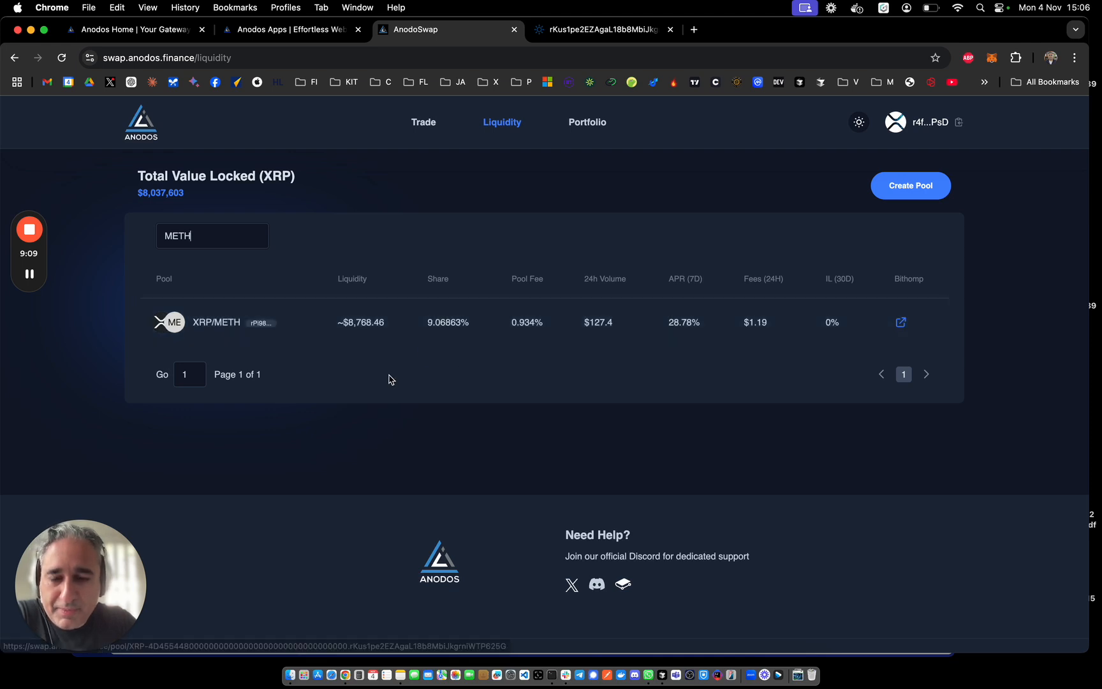
click(215, 322)
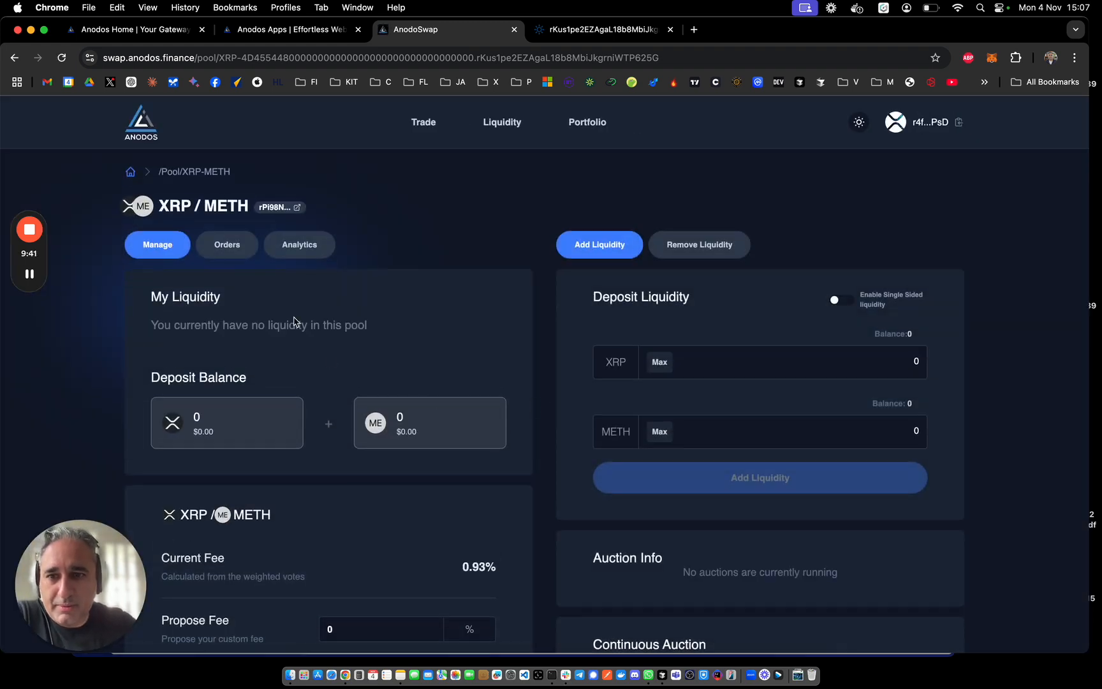
mouse_move(327, 191)
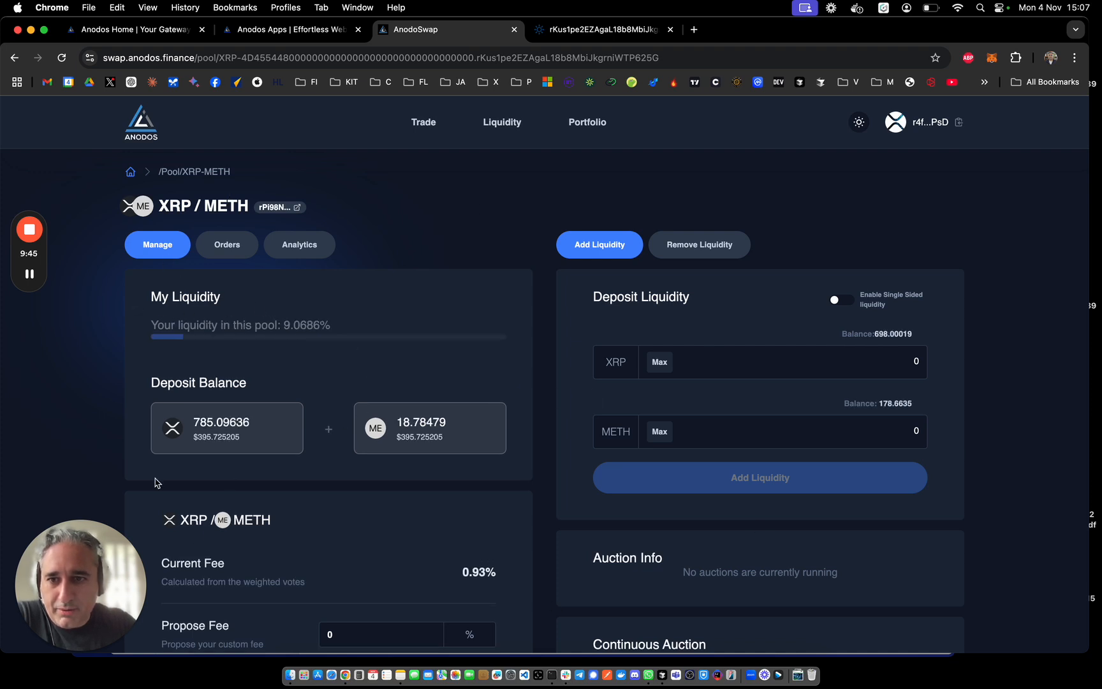
mouse_move(598, 283)
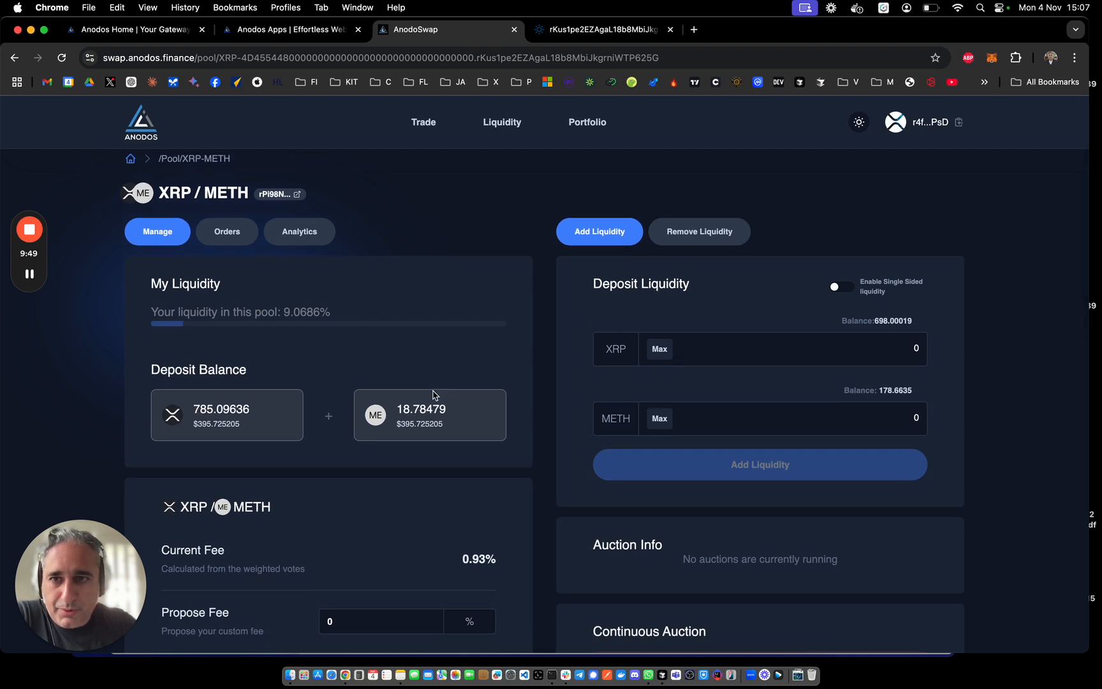
- Set the deposit to 1 METH, auto-pairing 41.794262 XRP in the XRP/METH form
scroll(down, 3)
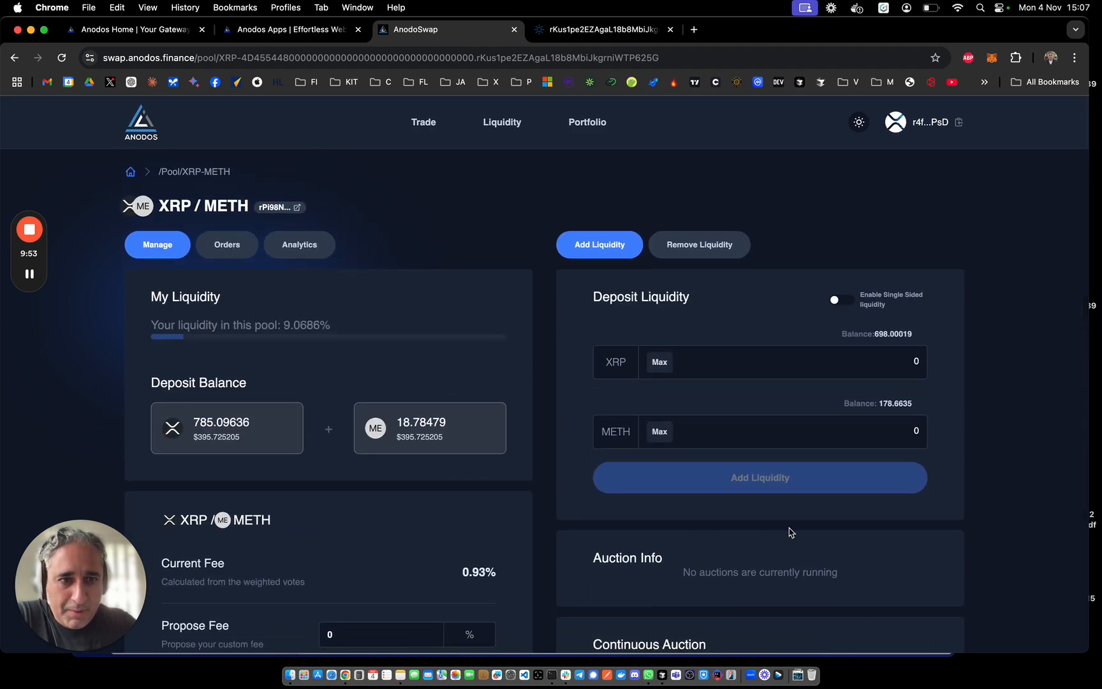
mouse_move(739, 419)
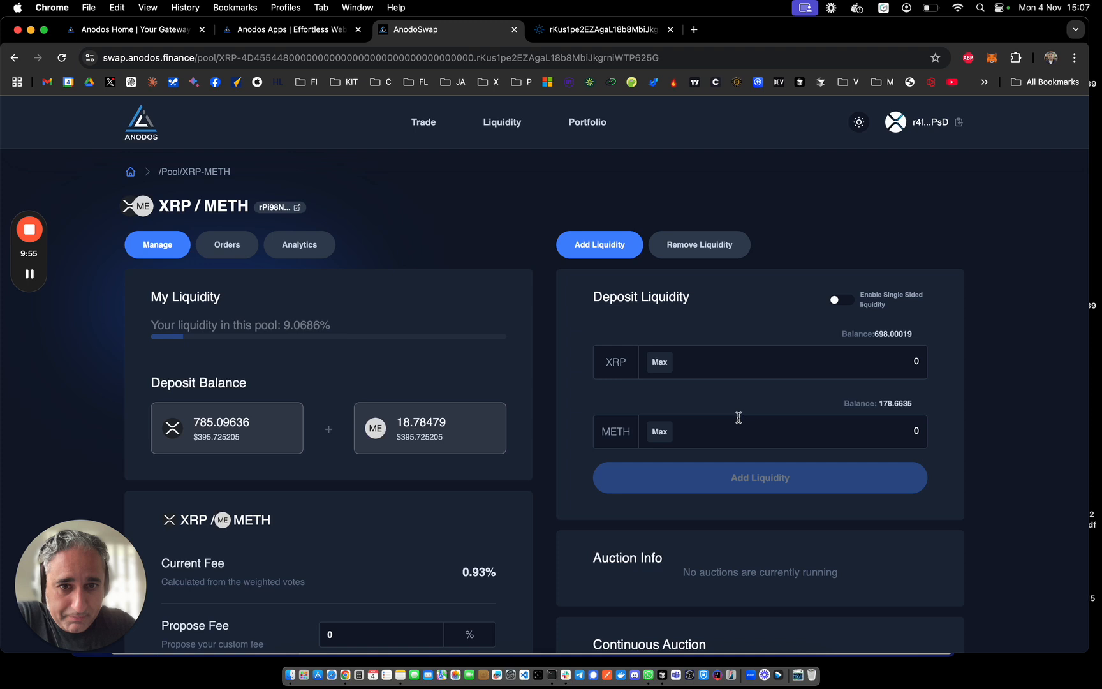
click(746, 432)
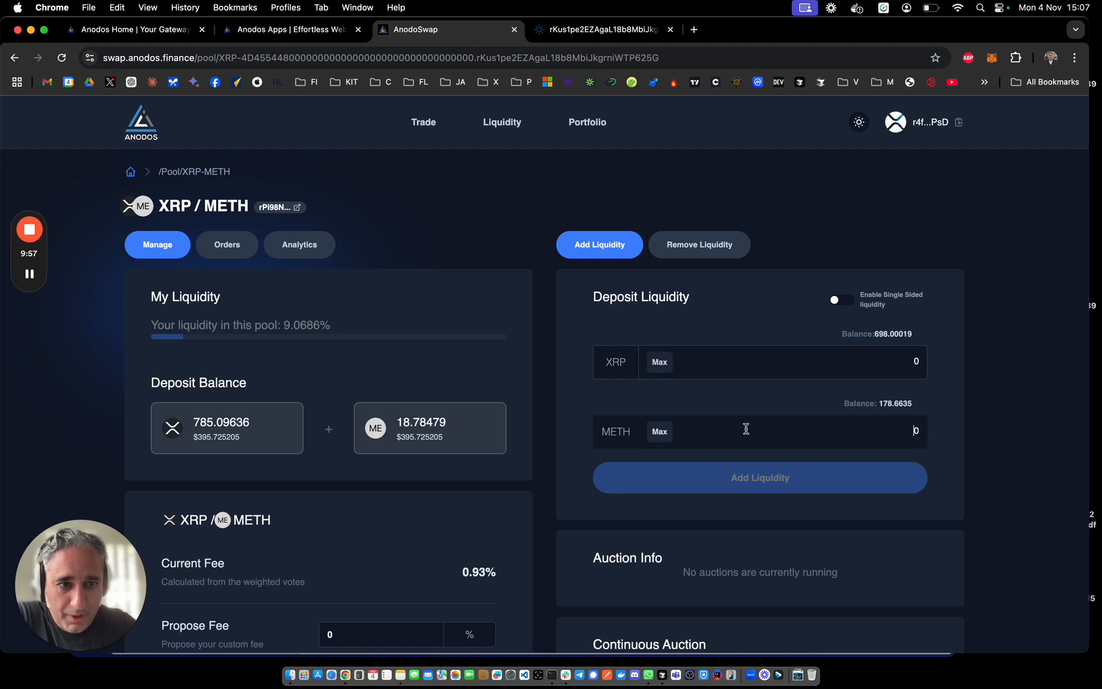
text(10)
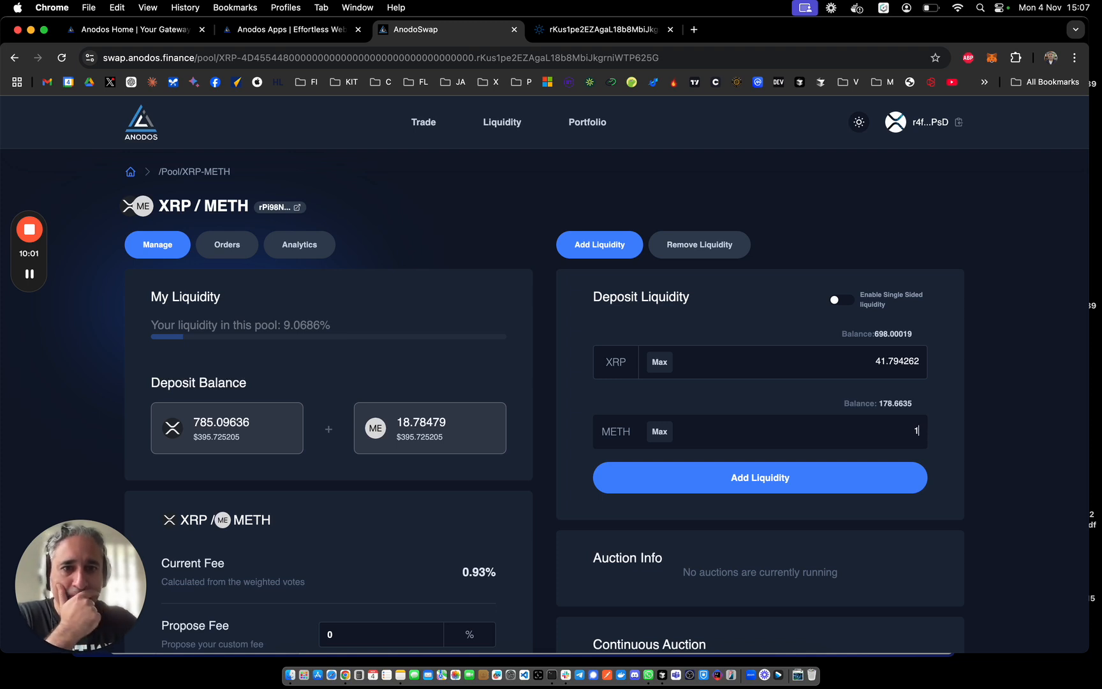
mouse_move(695, 372)
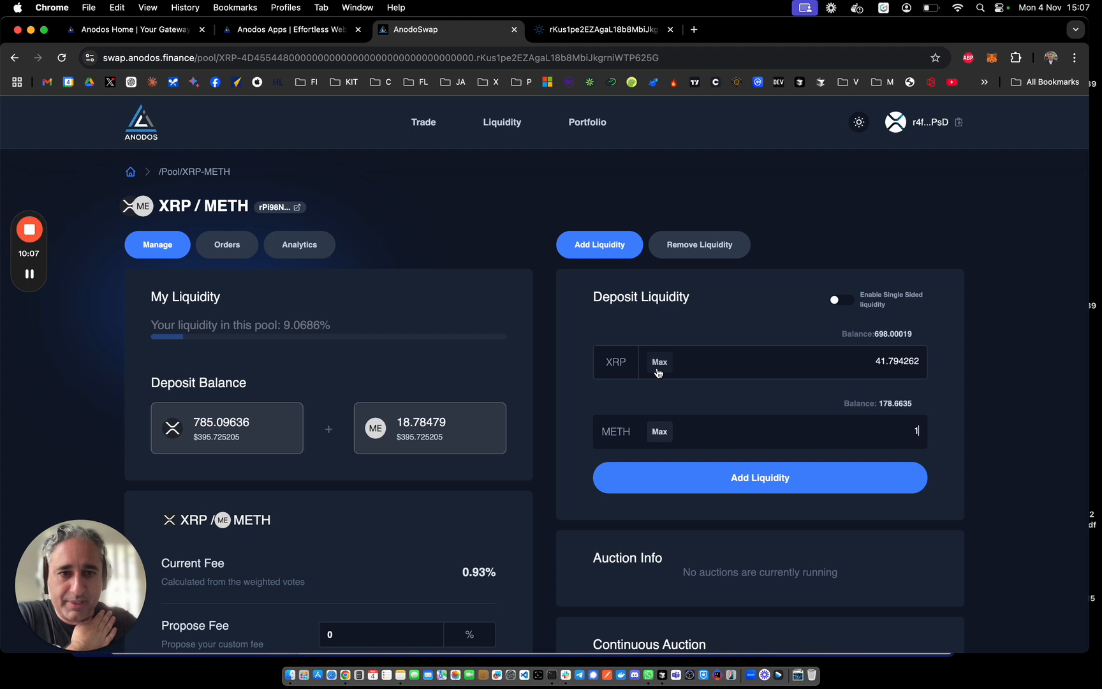
mouse_move(168, 228)
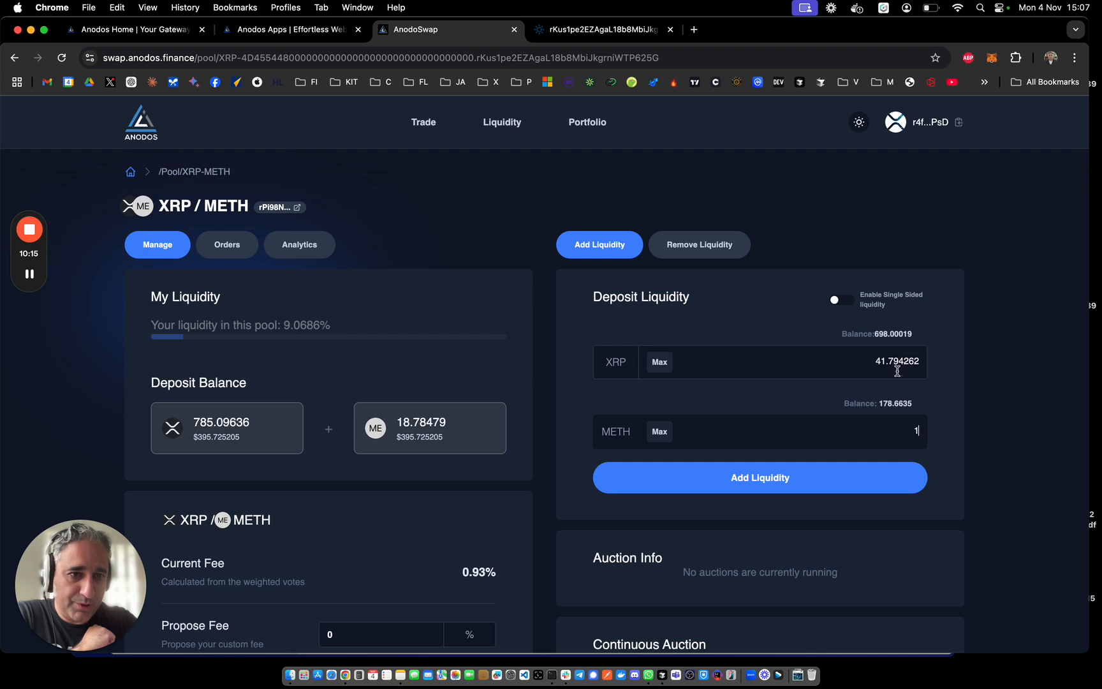
mouse_move(952, 372)
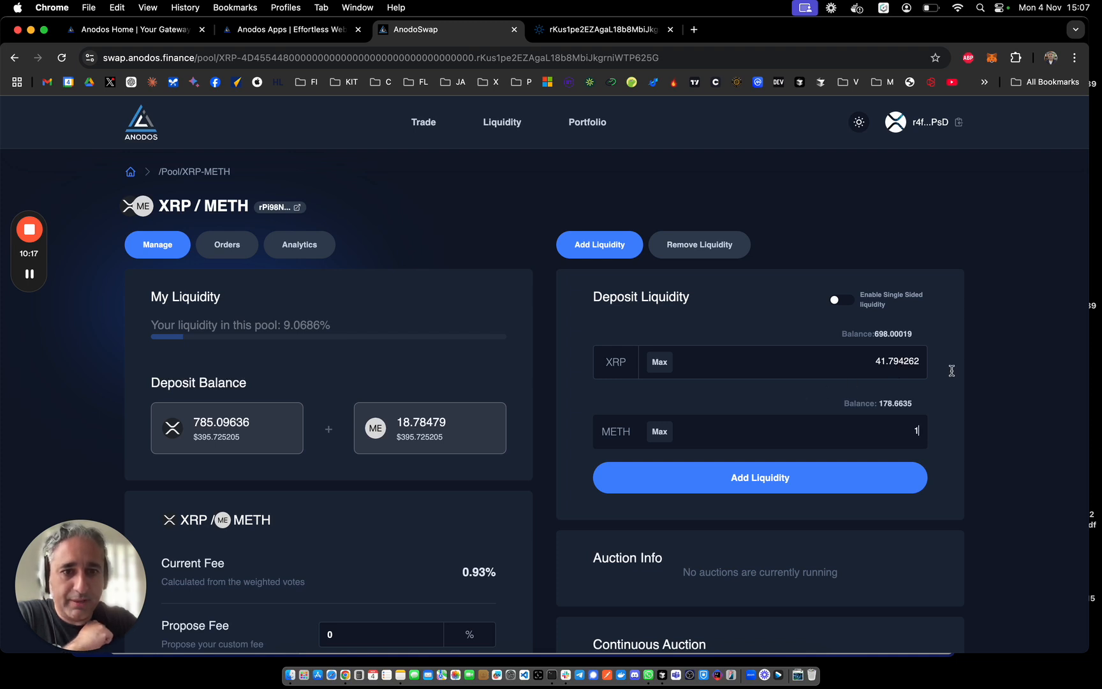
scroll(down, 3)
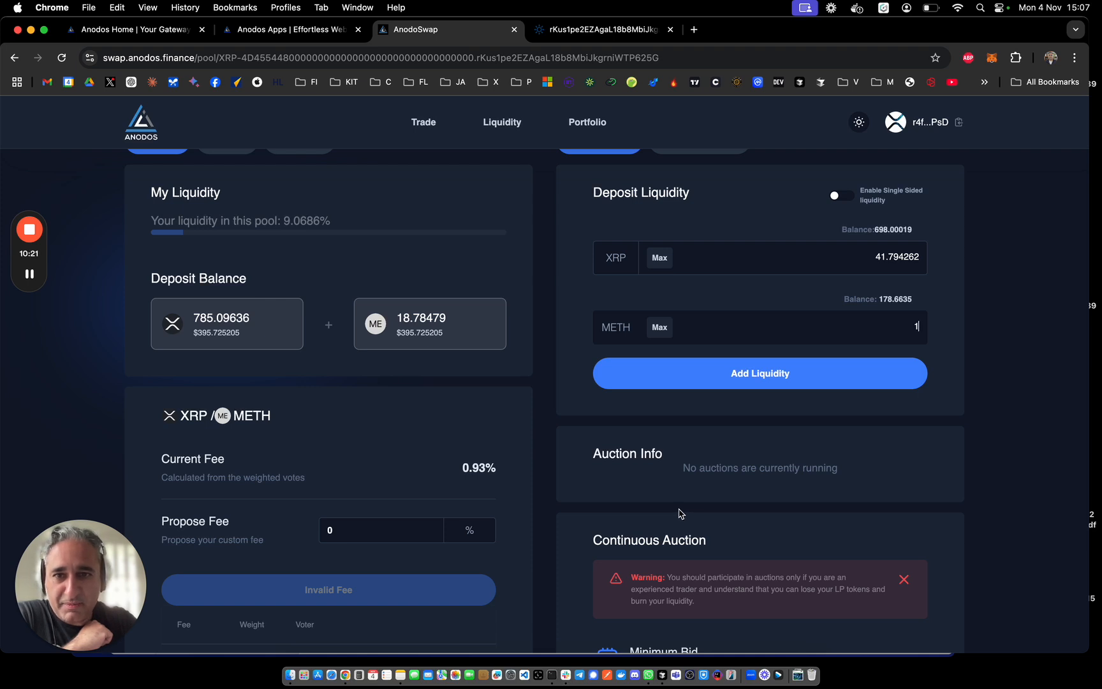
mouse_move(647, 508)
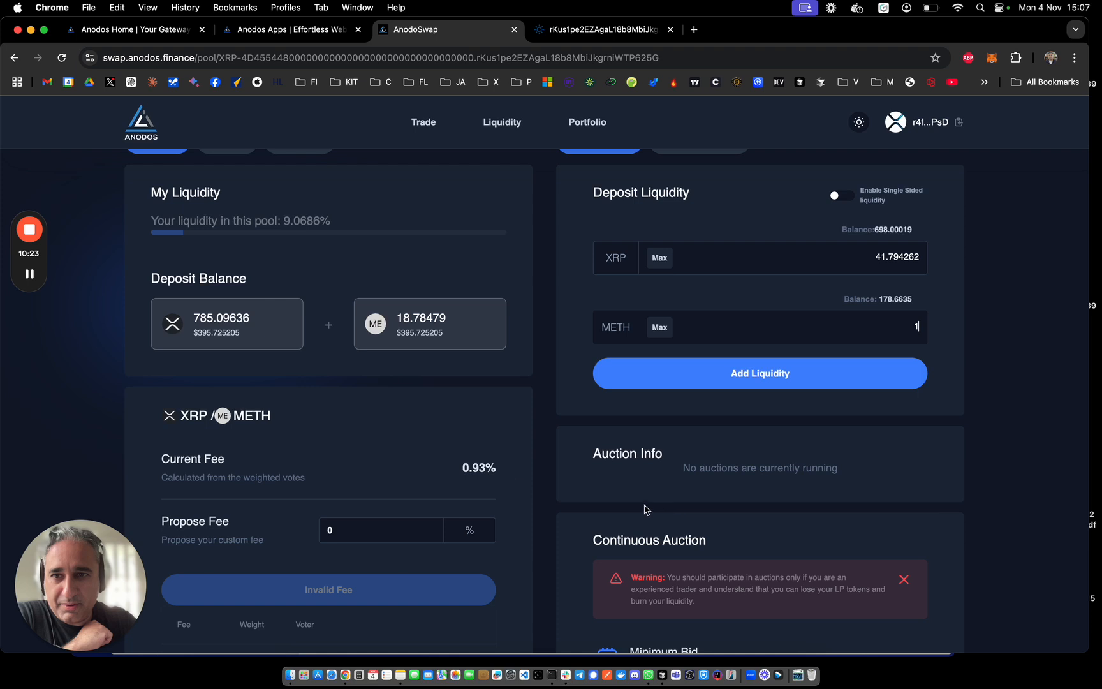
mouse_move(364, 347)
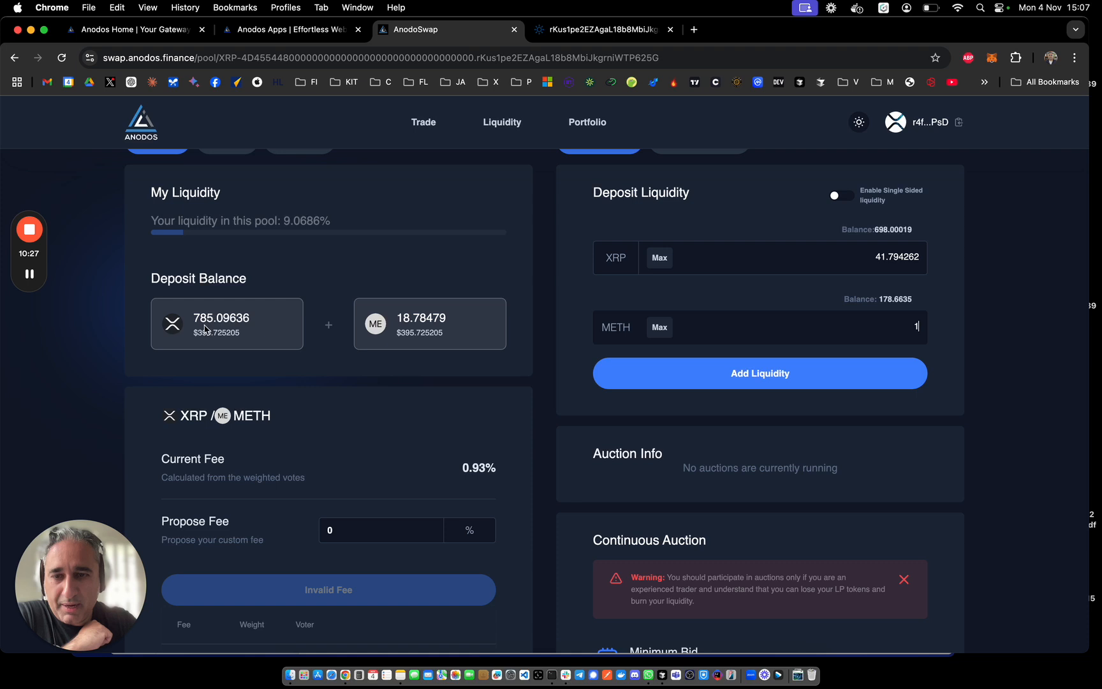
mouse_move(382, 344)
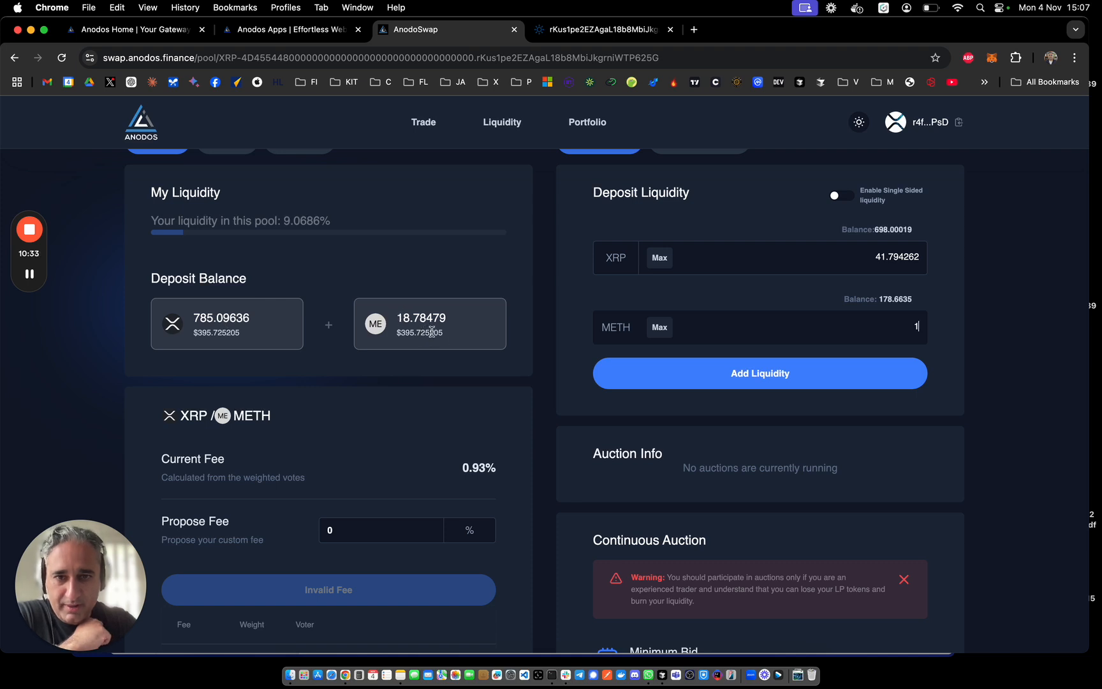
mouse_move(260, 344)
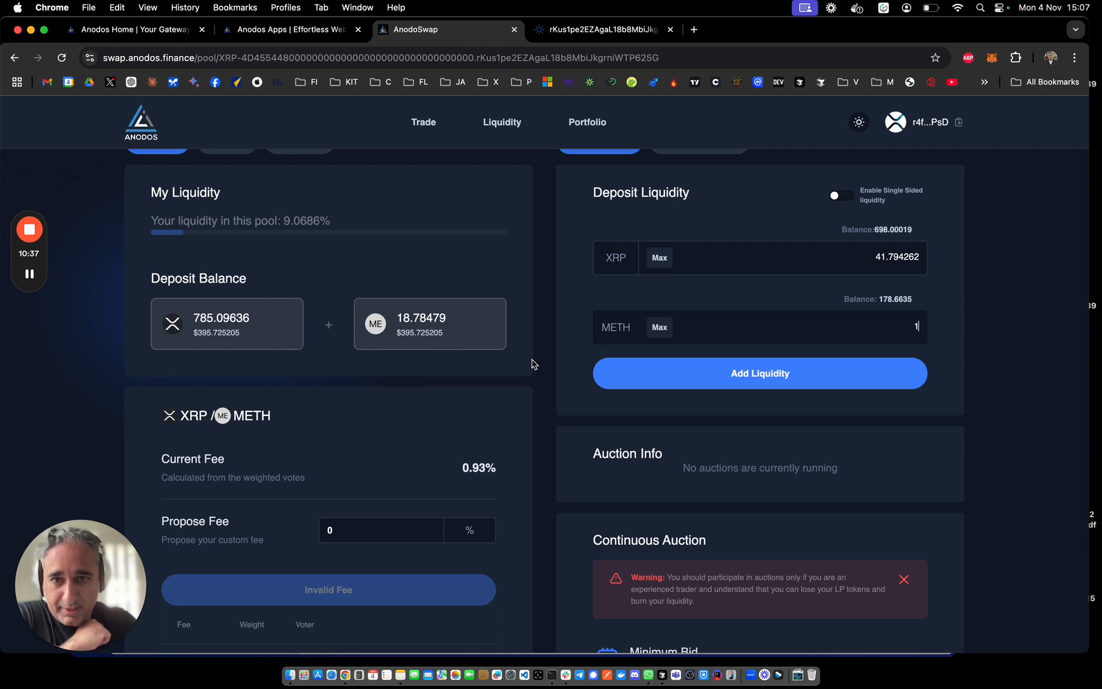
mouse_move(520, 493)
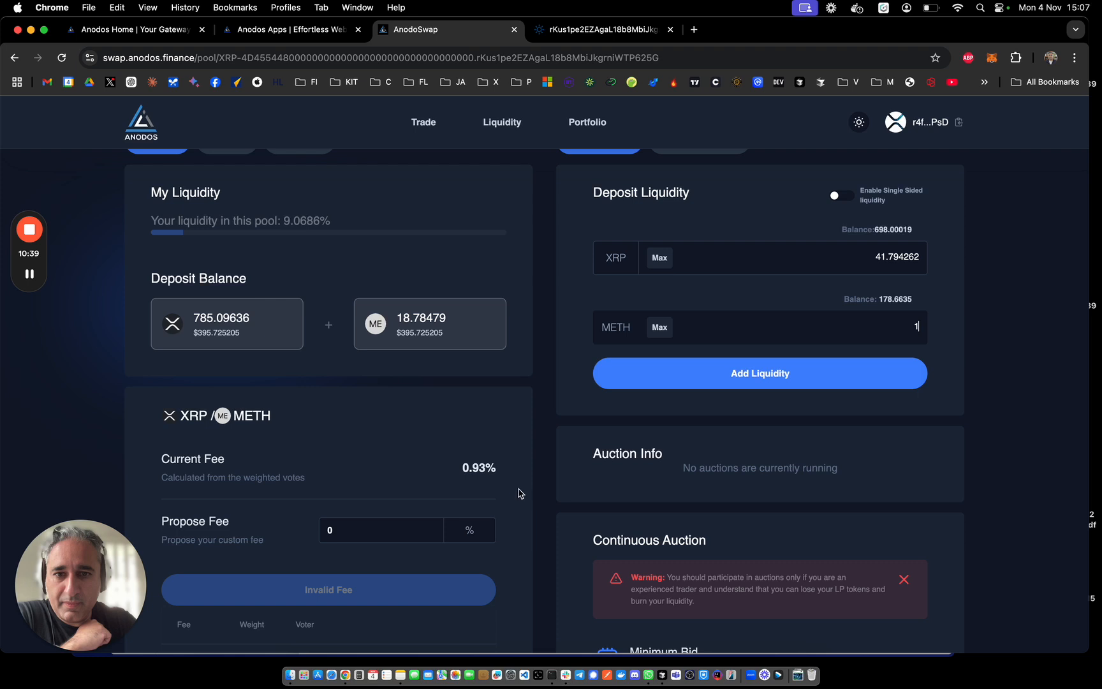
- Review the pool fee votes and auction info, then submit the 1 METH / 41.794262 XRP deposit
scroll(down, 3)
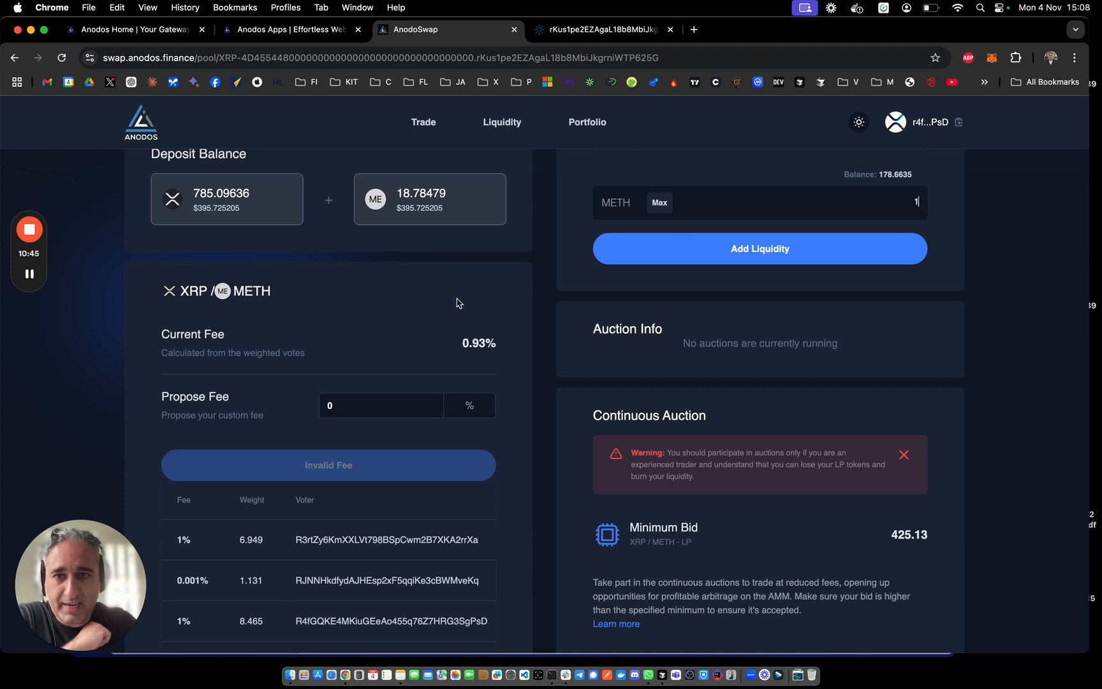
scroll(down, 3)
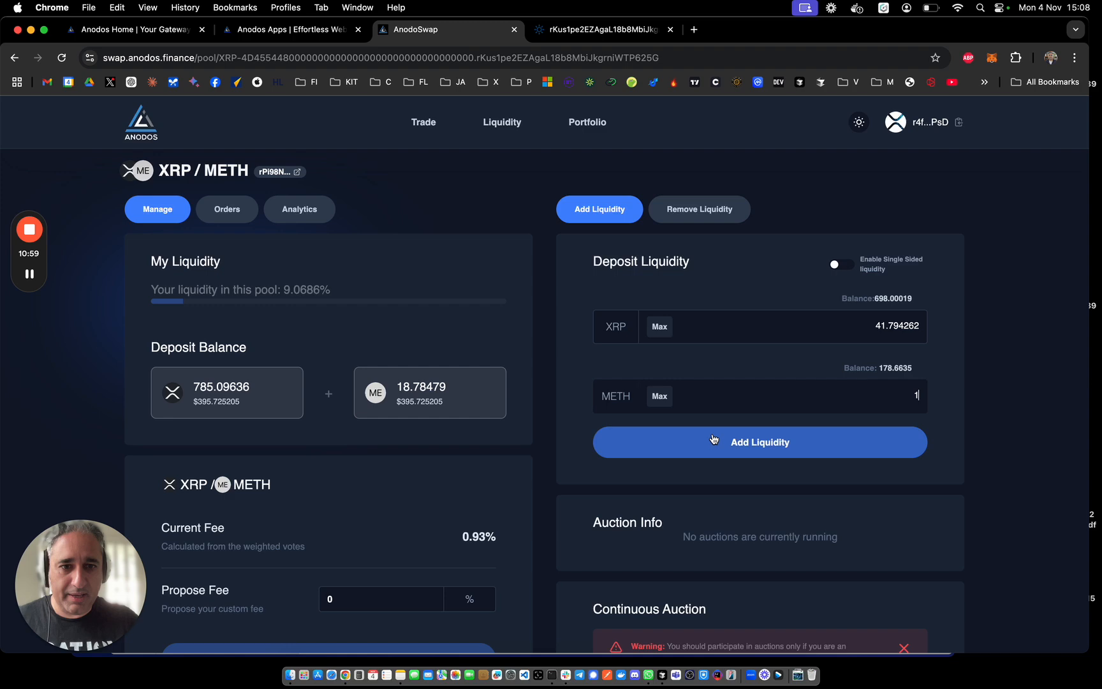
click(761, 442)
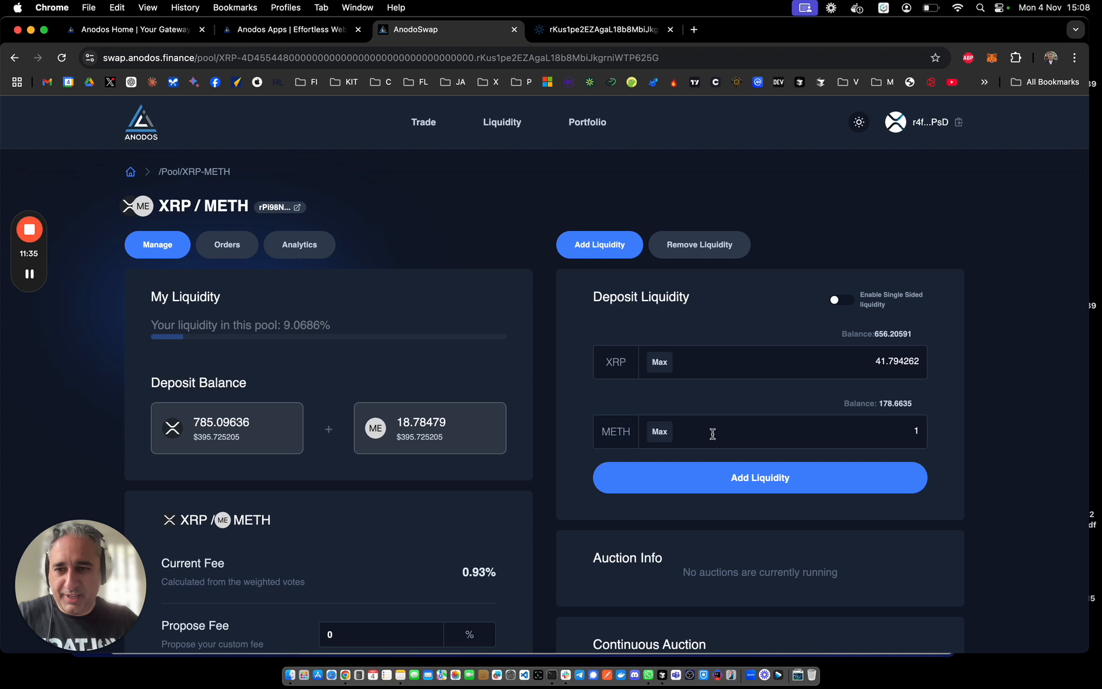
mouse_move(987, 222)
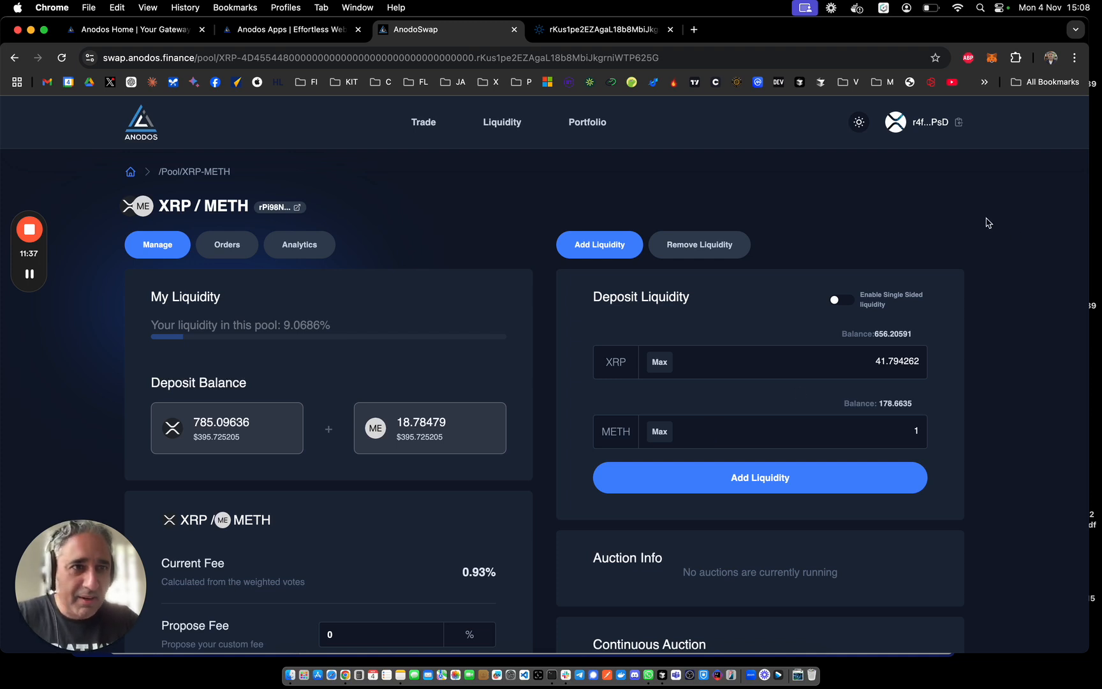
mouse_move(850, 382)
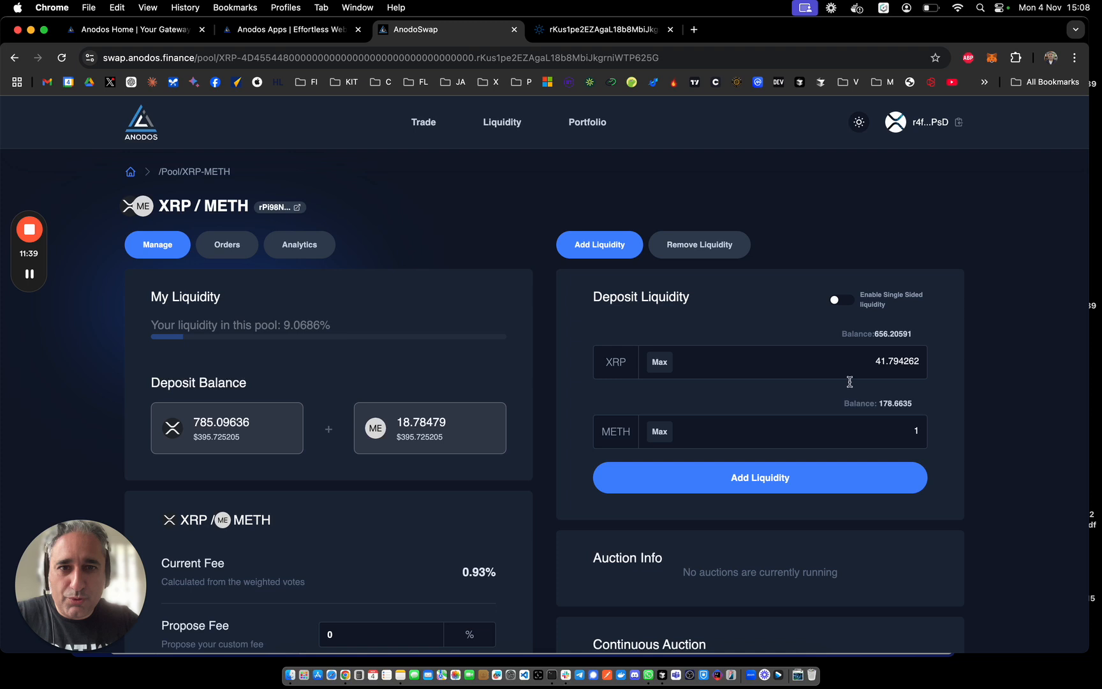
mouse_move(518, 343)
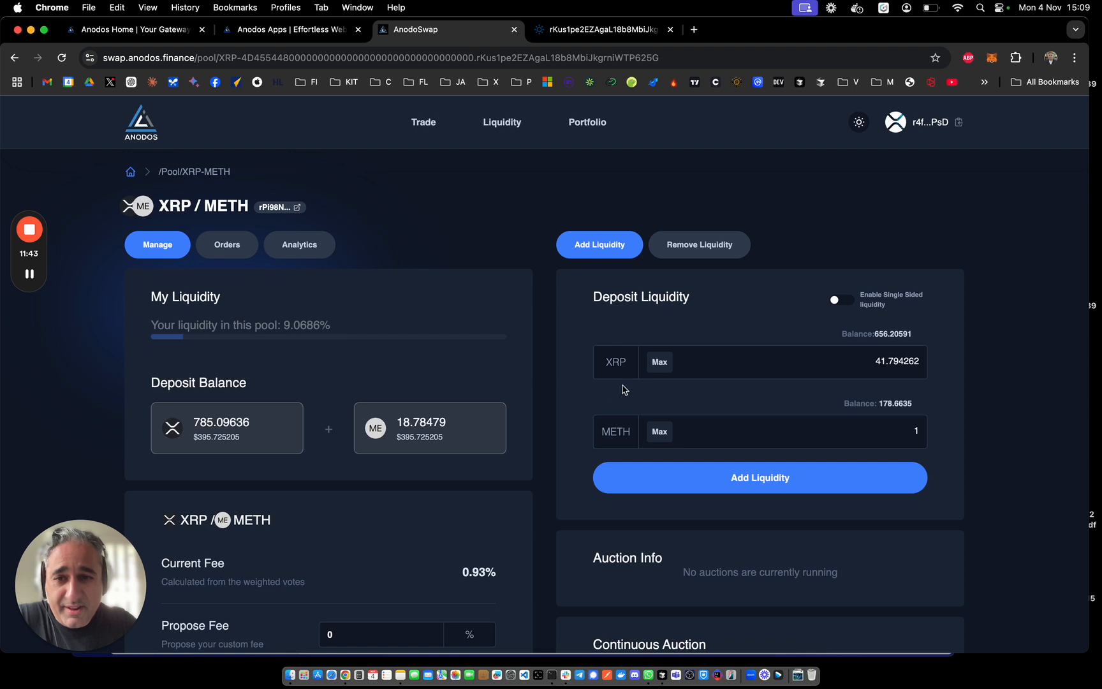
- Scroll the XRP/METH pool page to the continuous auction's 425.13 LP minimum bid and 0.93% weighted fee
scroll(down, 3)
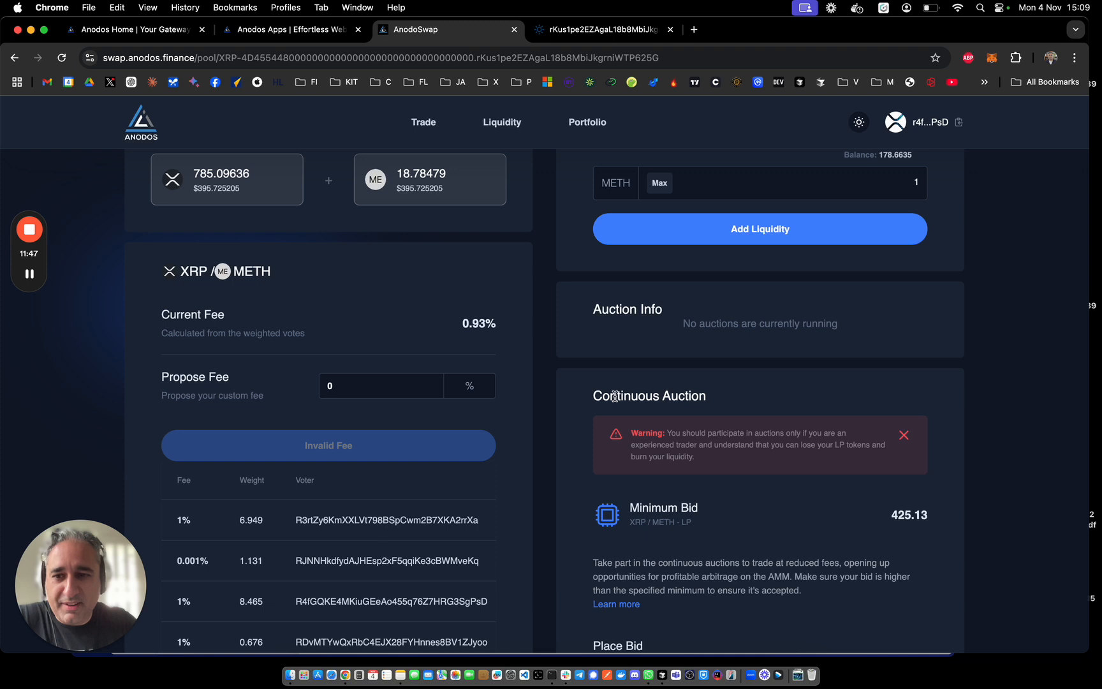
mouse_move(608, 413)
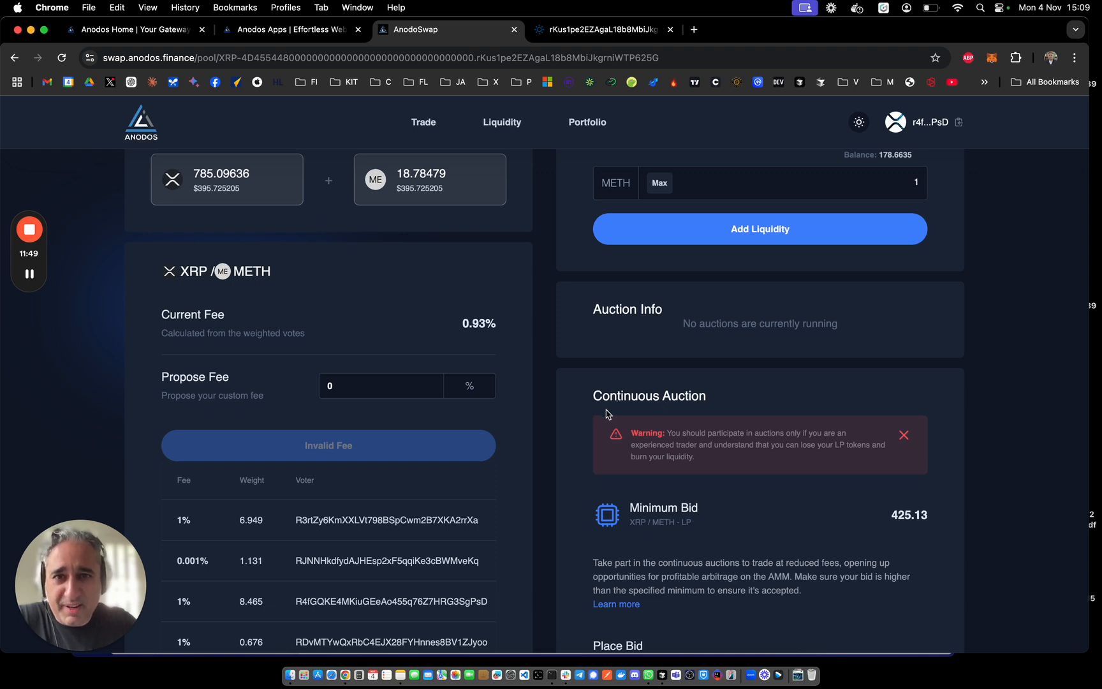
- Review the 1 / 41.79426 XRP/METH AMMDeposit under Portfolio recent transactions, then return to the Liquidity pools list
scroll(down, 3)
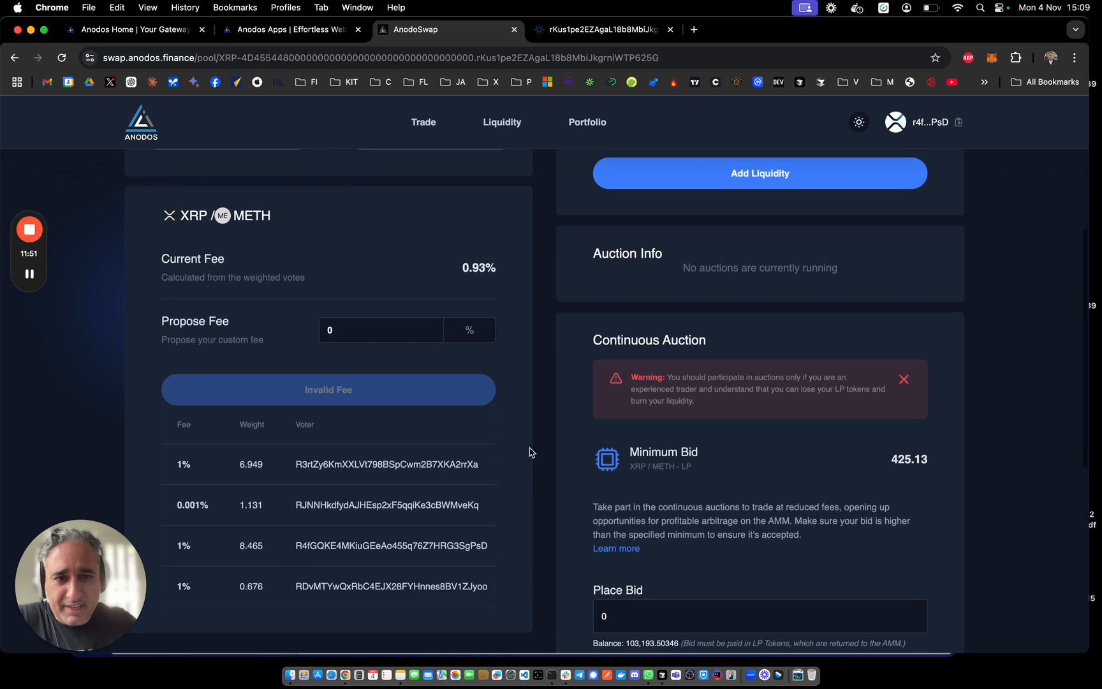
scroll(up, 3)
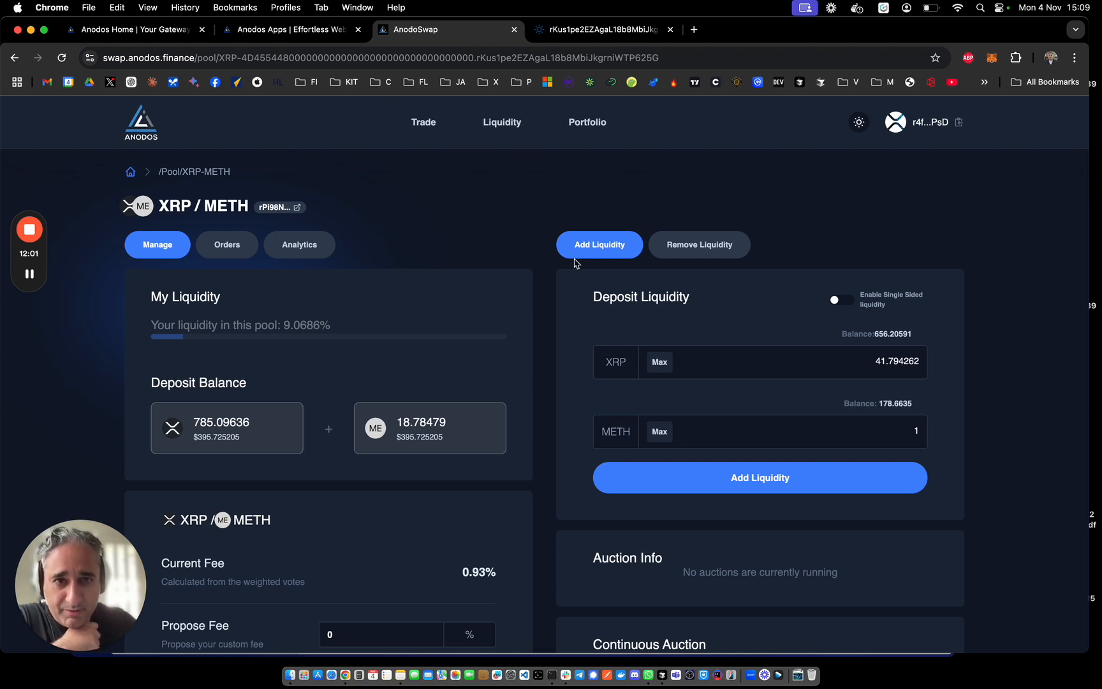
click(587, 122)
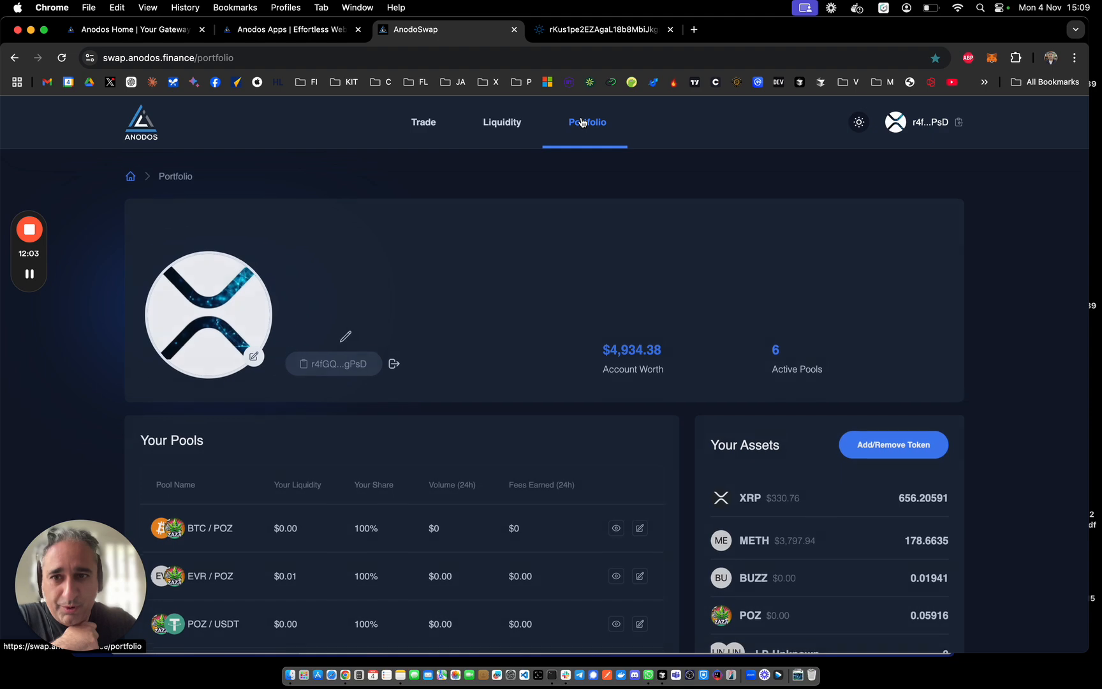
scroll(down, 3)
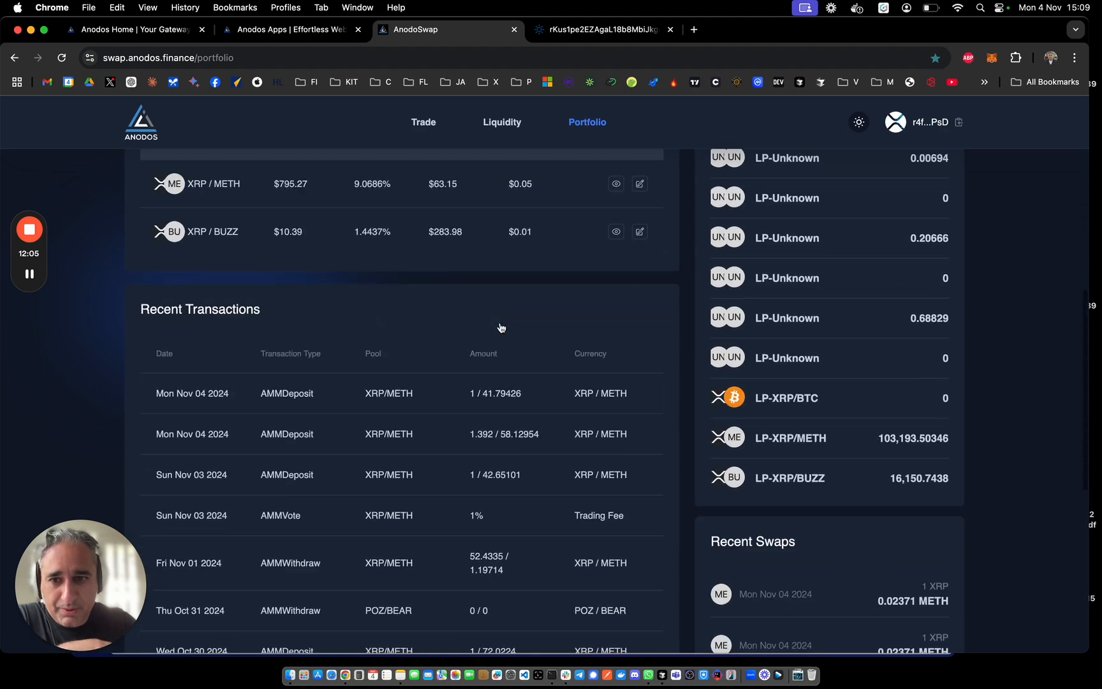
click(424, 122)
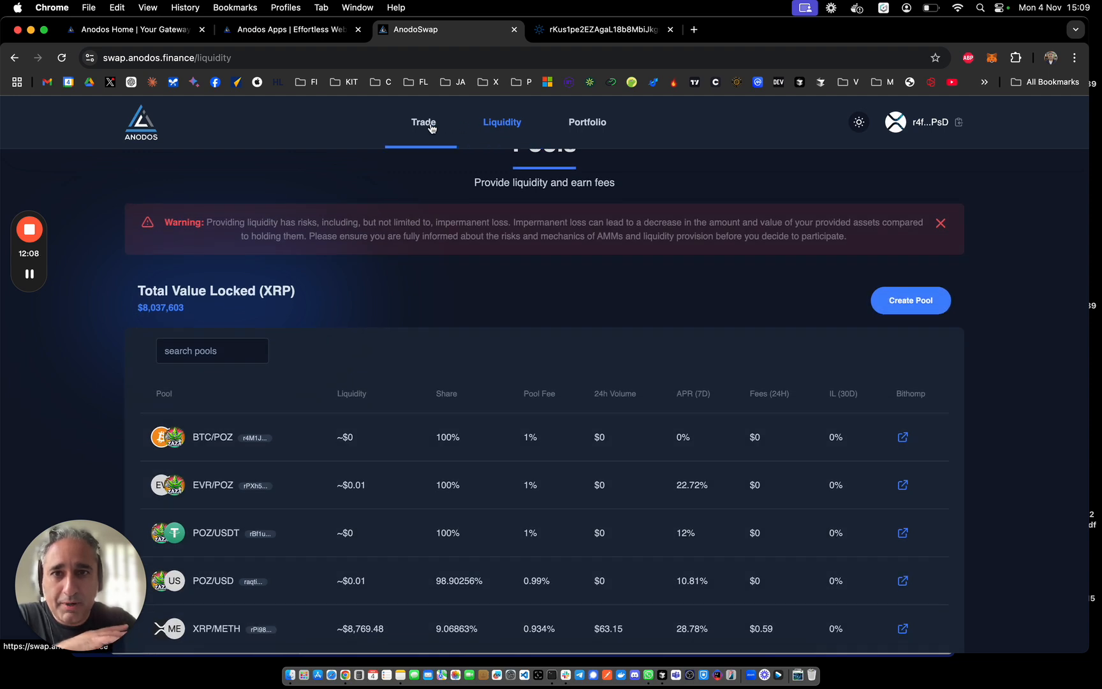
- Switch to Trade to view the XRP/METH price chart with an empty swap form
click(424, 123)
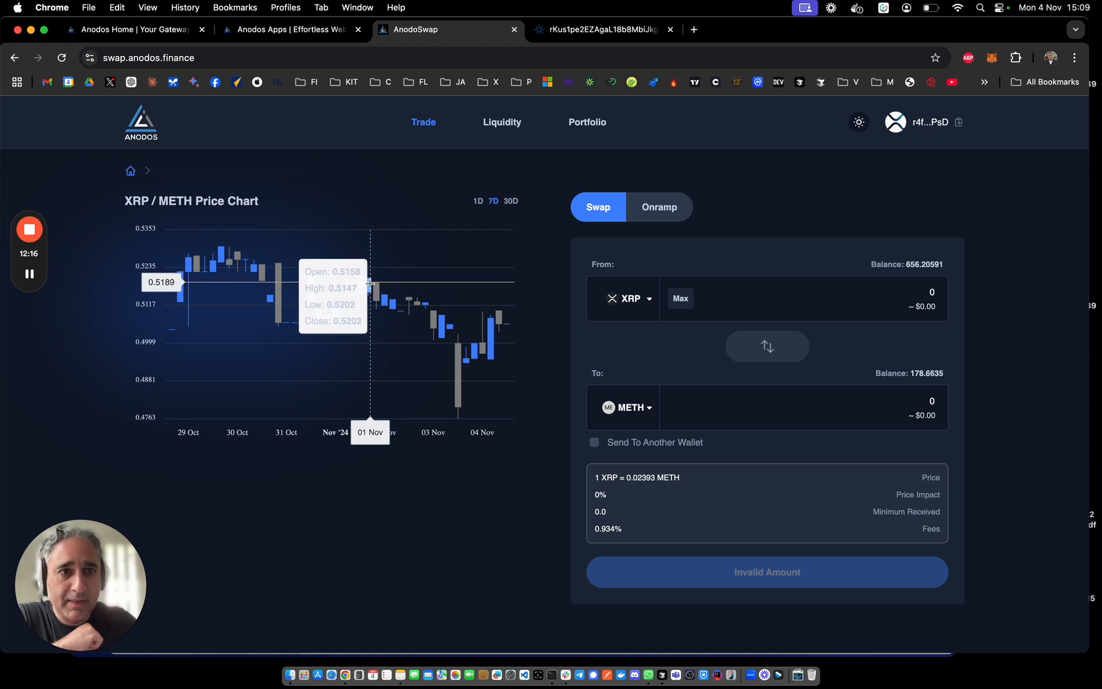
mouse_move(809, 189)
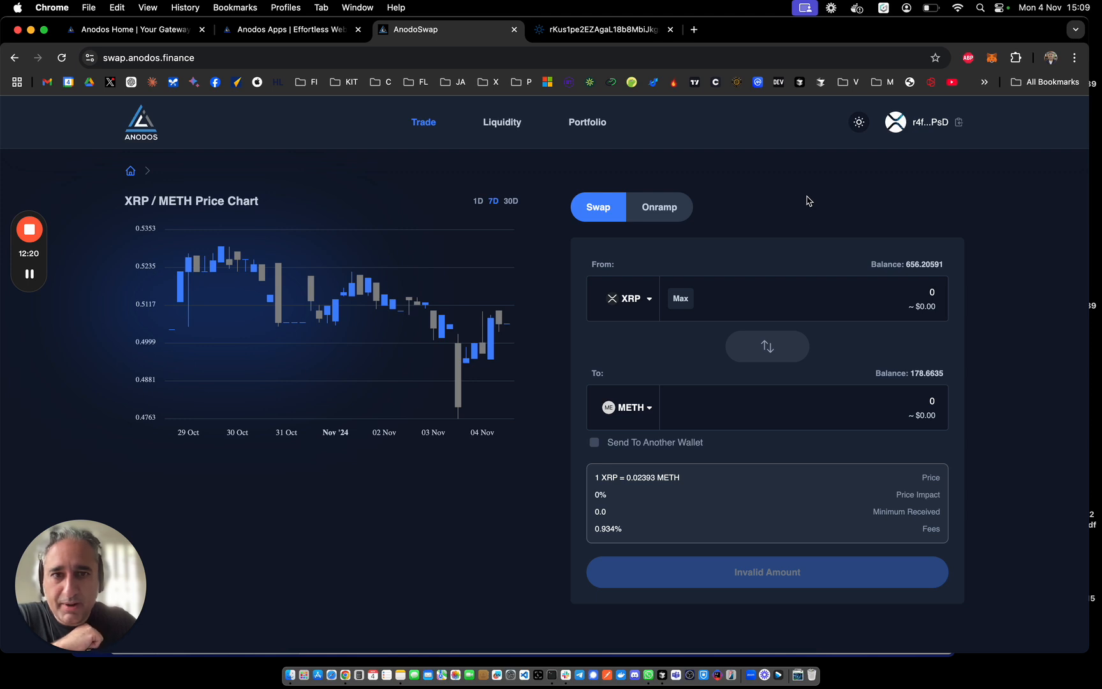
mouse_move(435, 307)
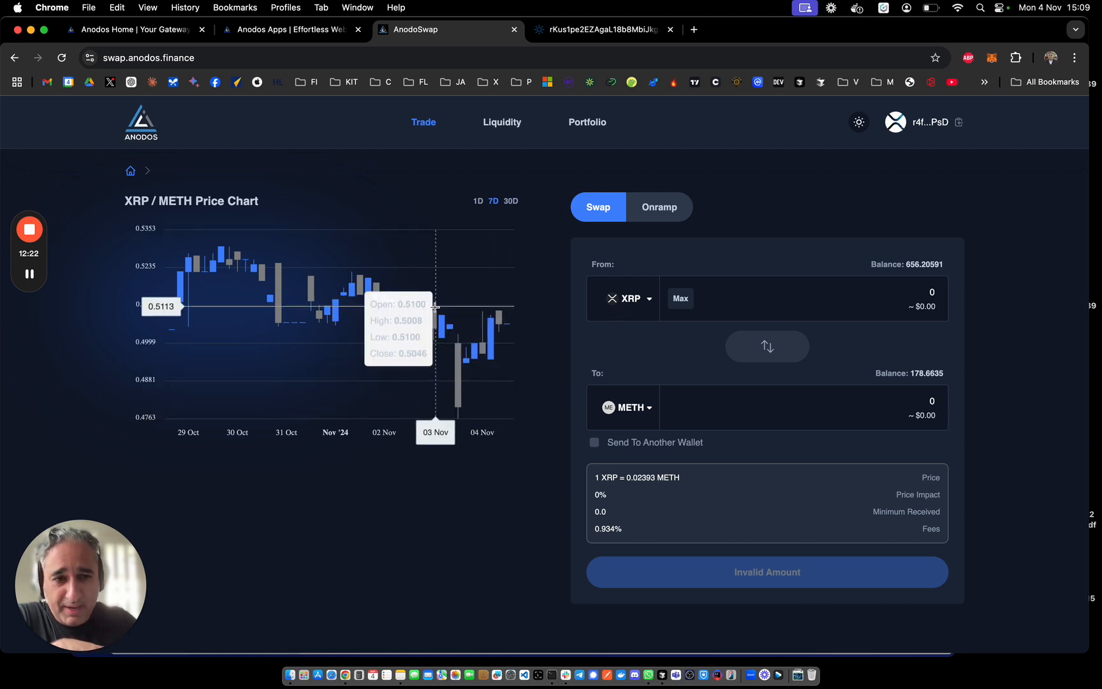
mouse_move(480, 473)
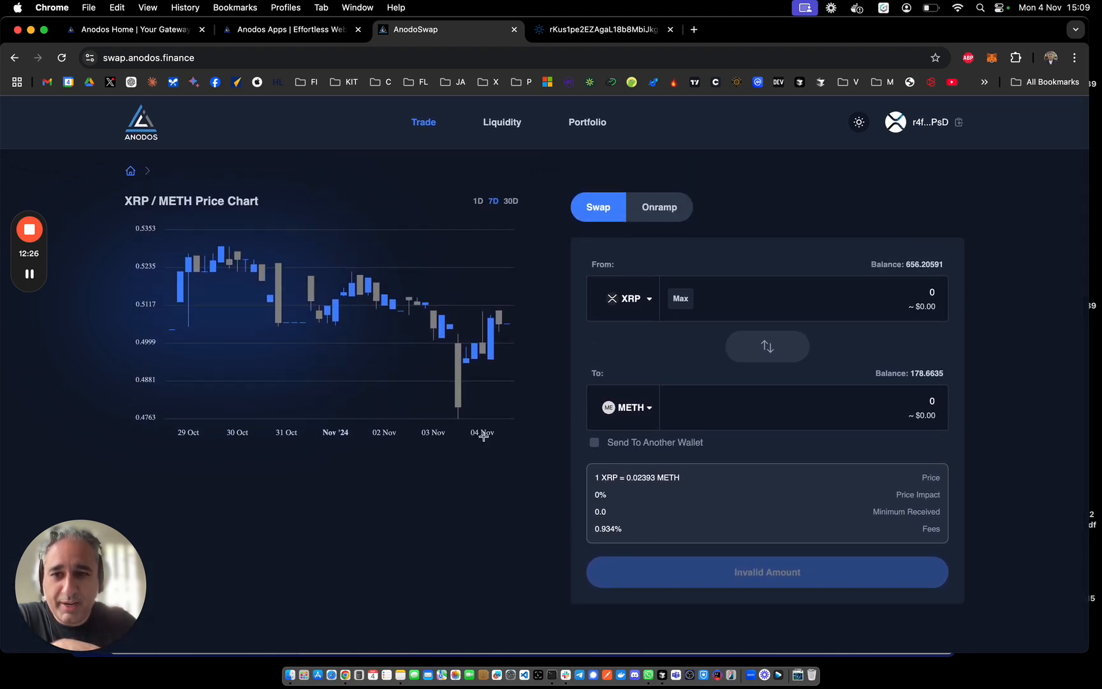
mouse_move(843, 341)
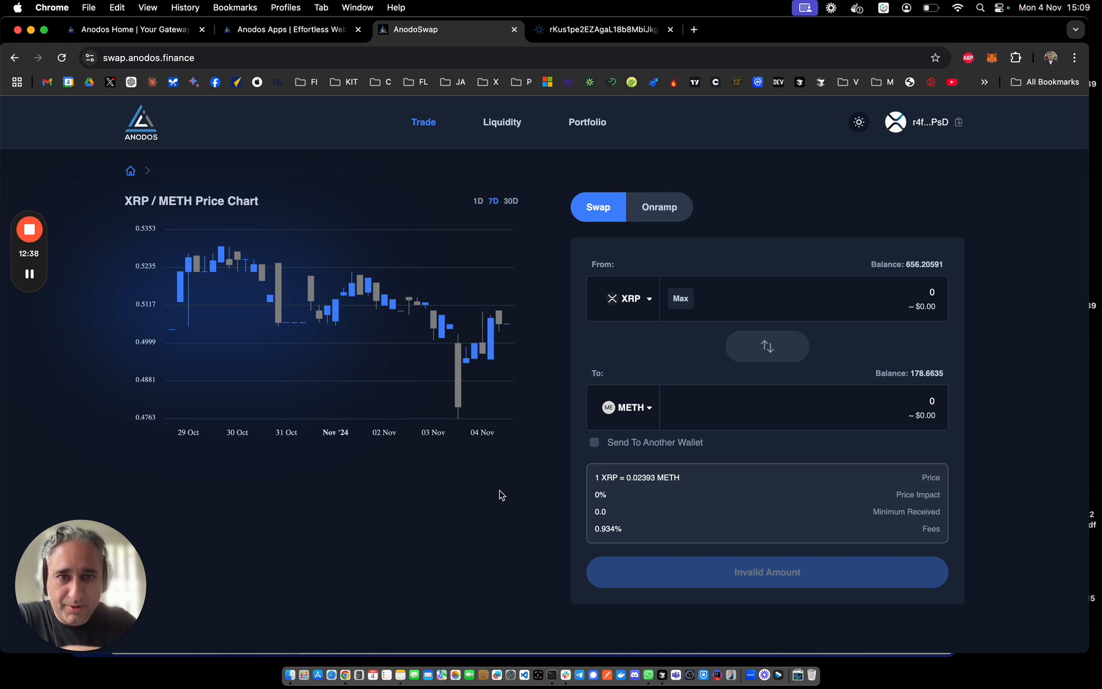
mouse_move(450, 392)
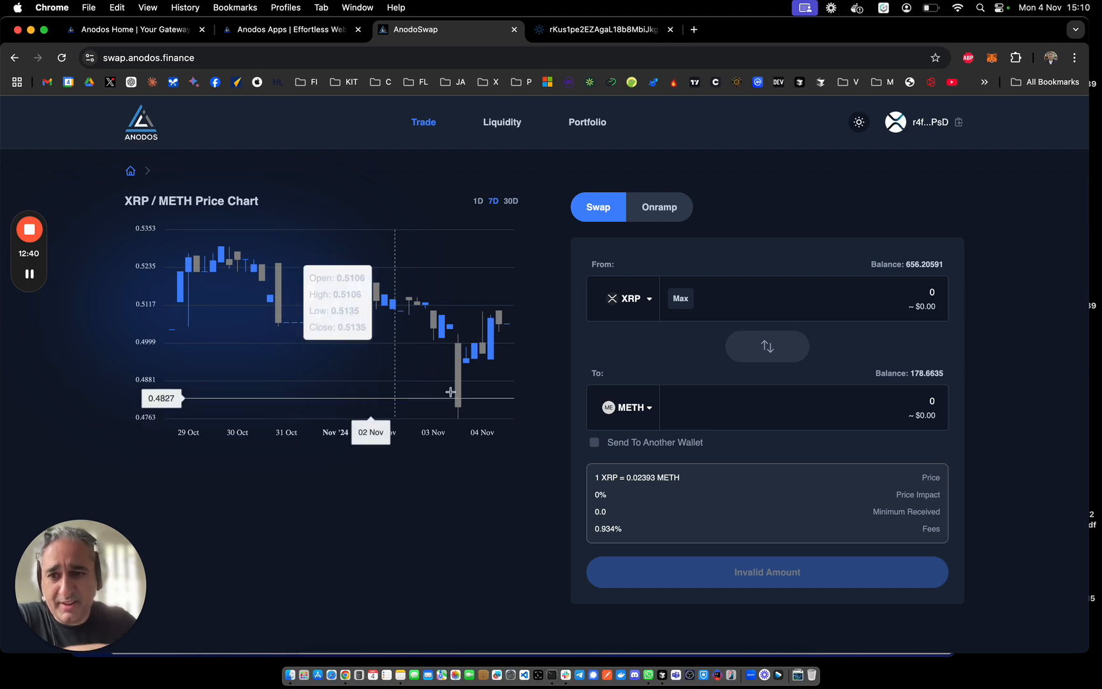
mouse_move(337, 513)
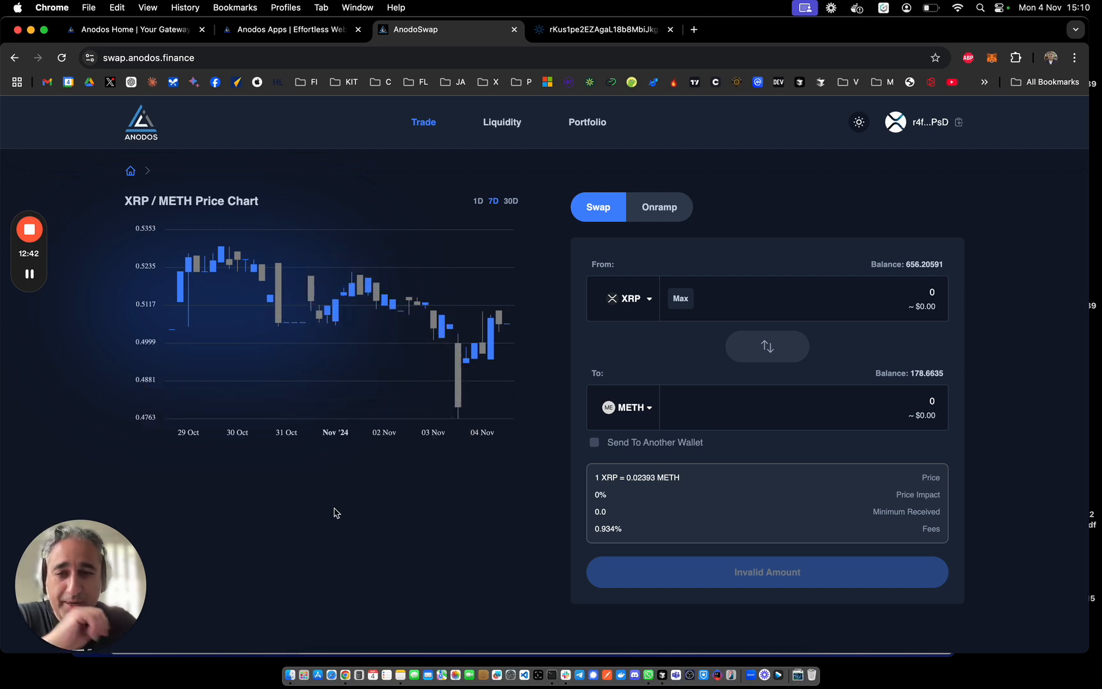